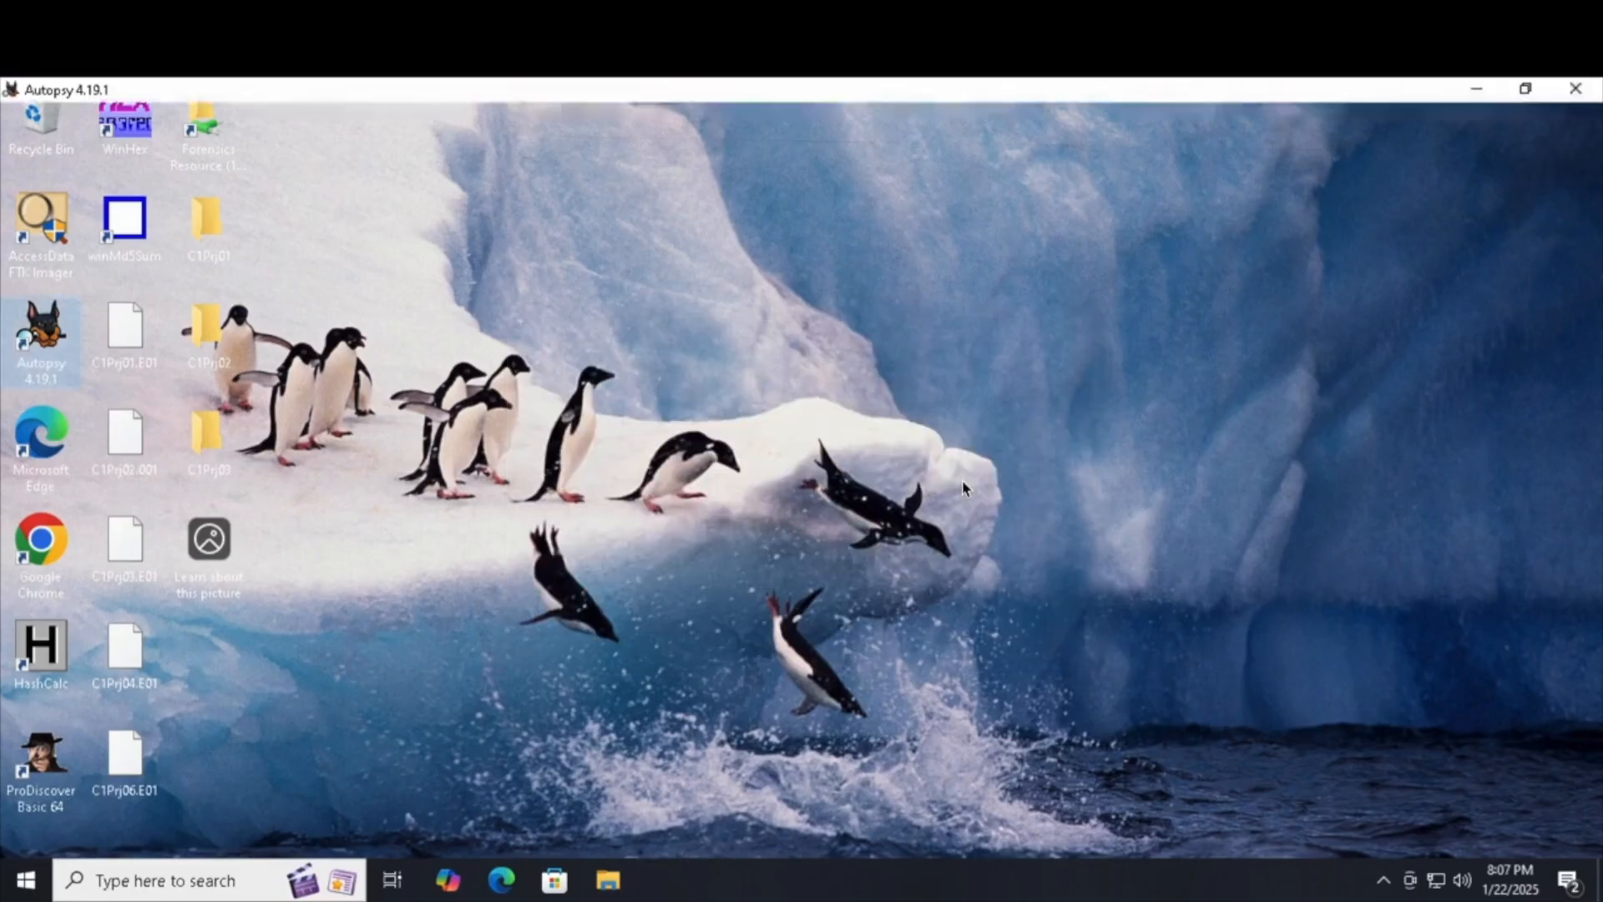
Launch Autopsy 4.19.1 from its desktop icon
double_click(42, 325)
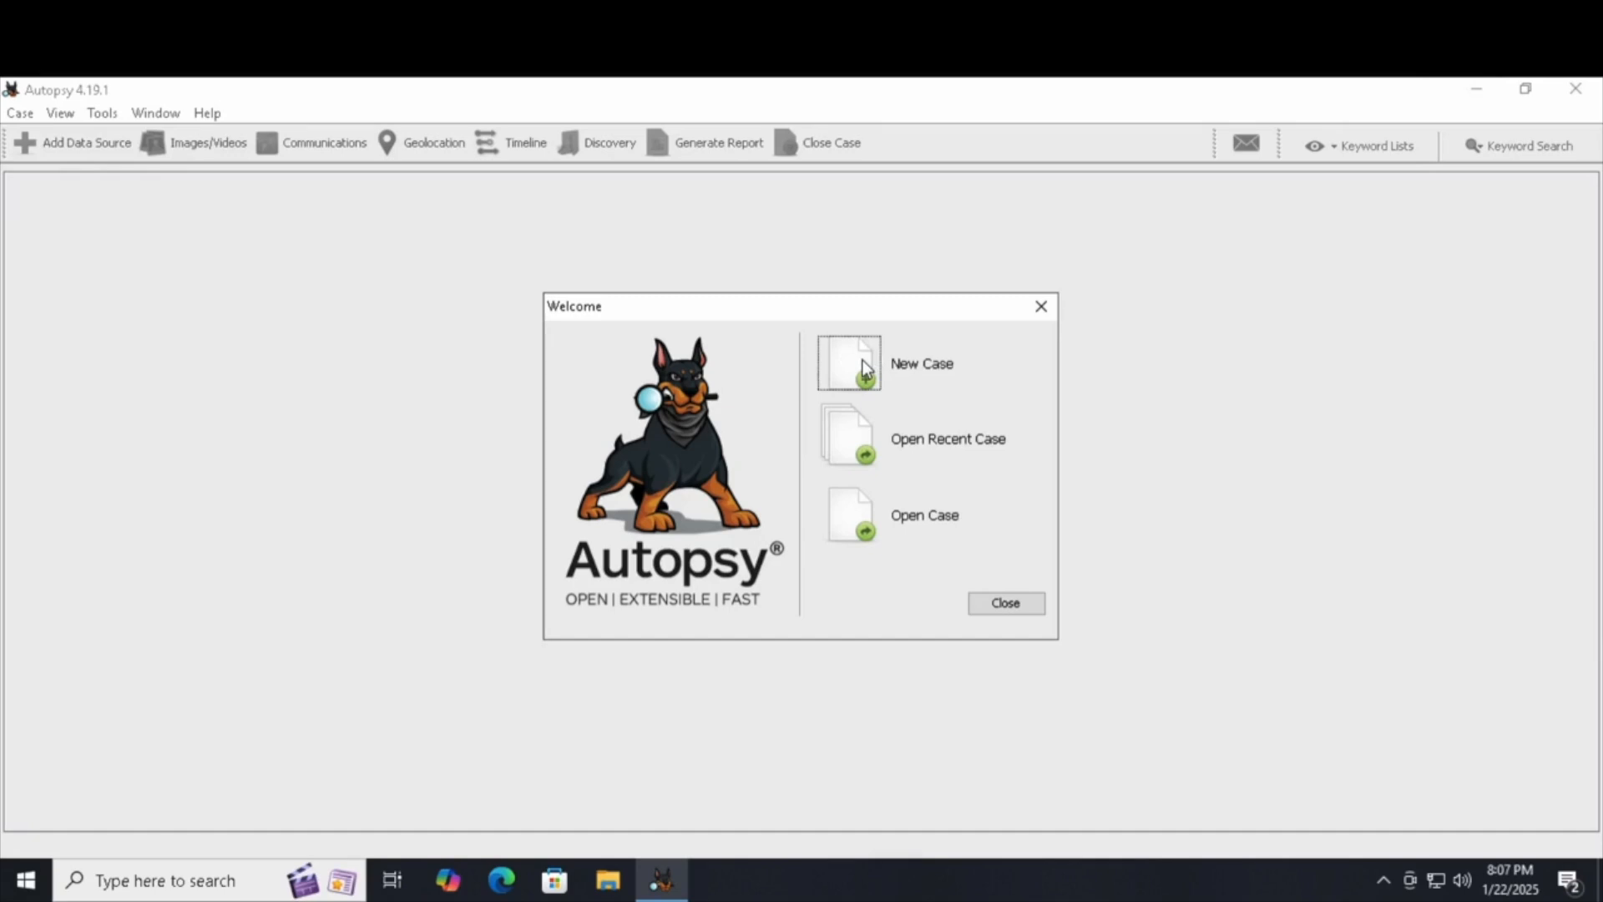
Create the case C1Prj04 with case number C1Prj04 and the examiner name
left_click(849, 363)
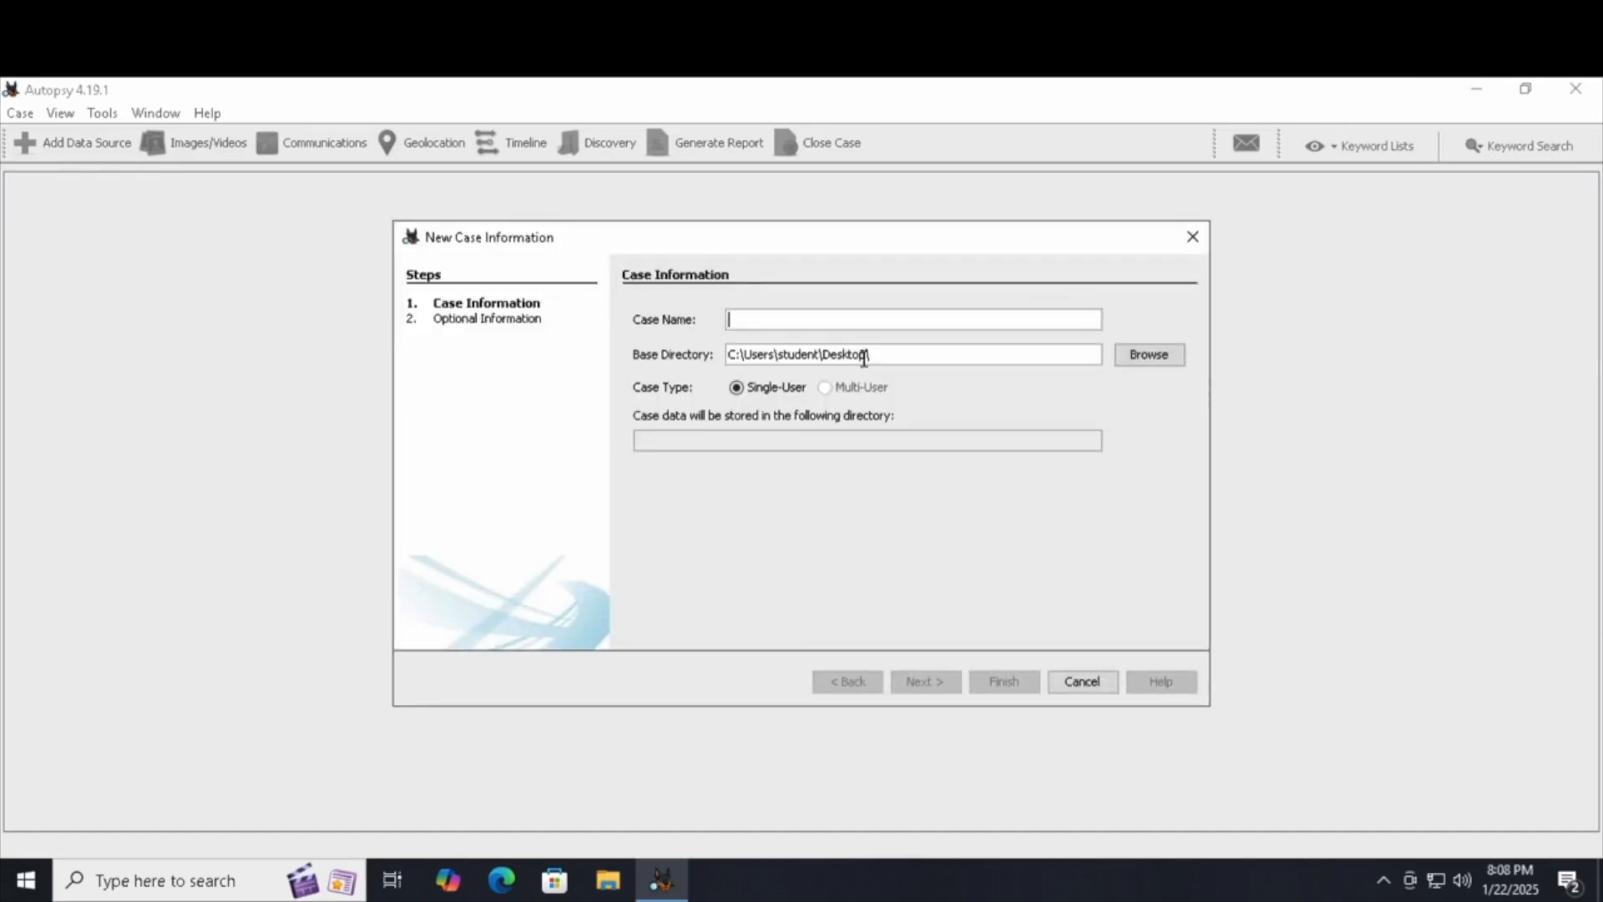
type("C1Prj04")
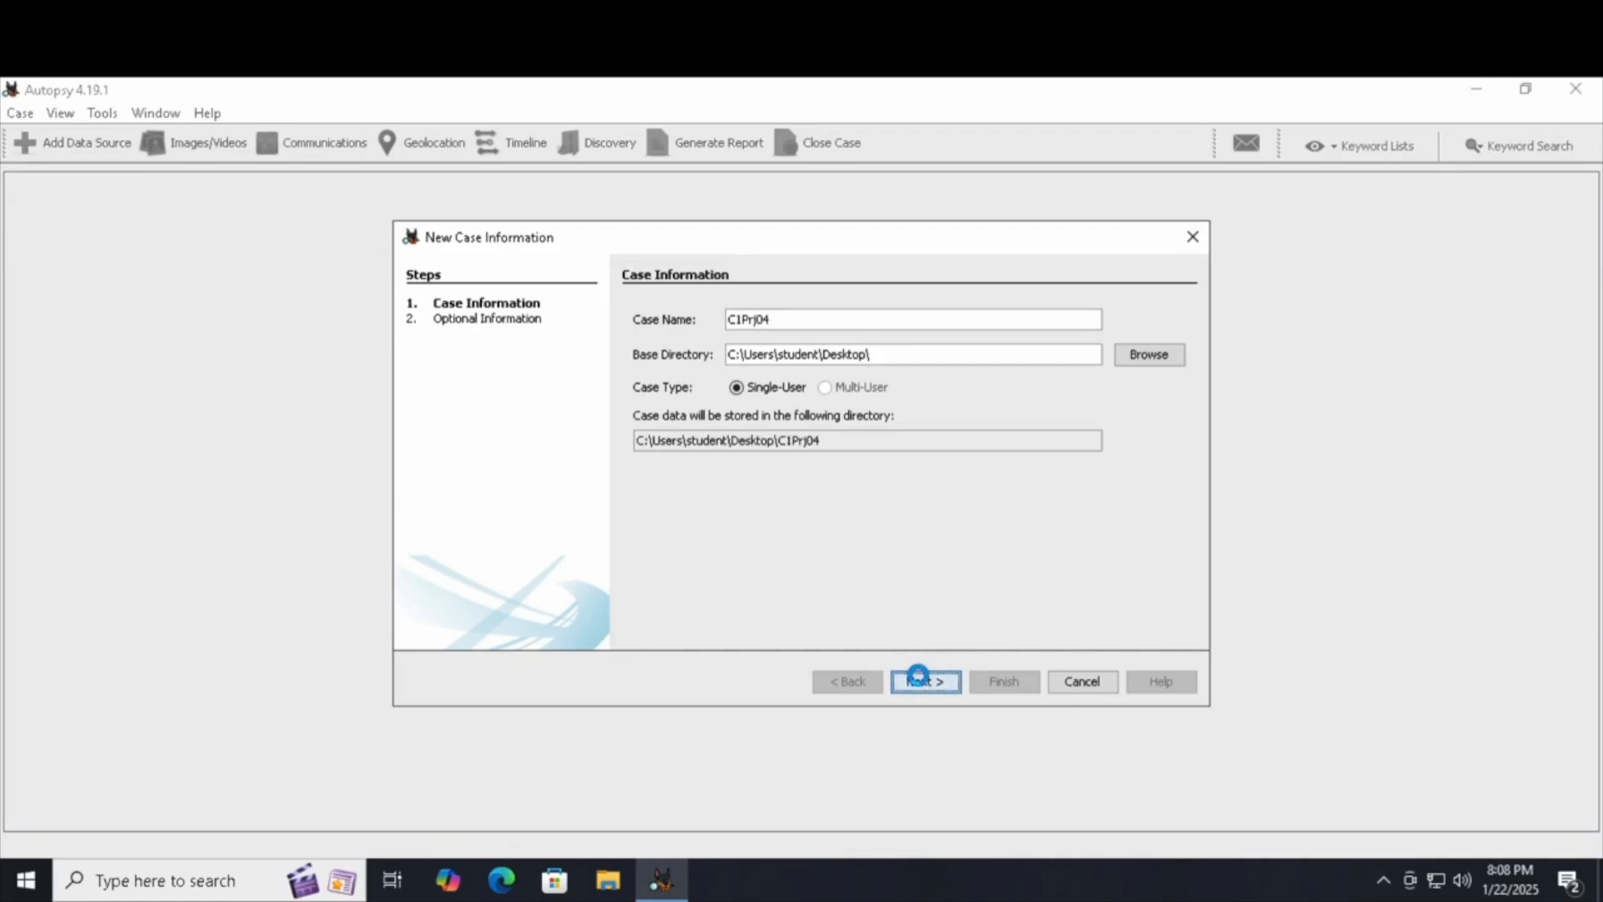
left_click(925, 681)
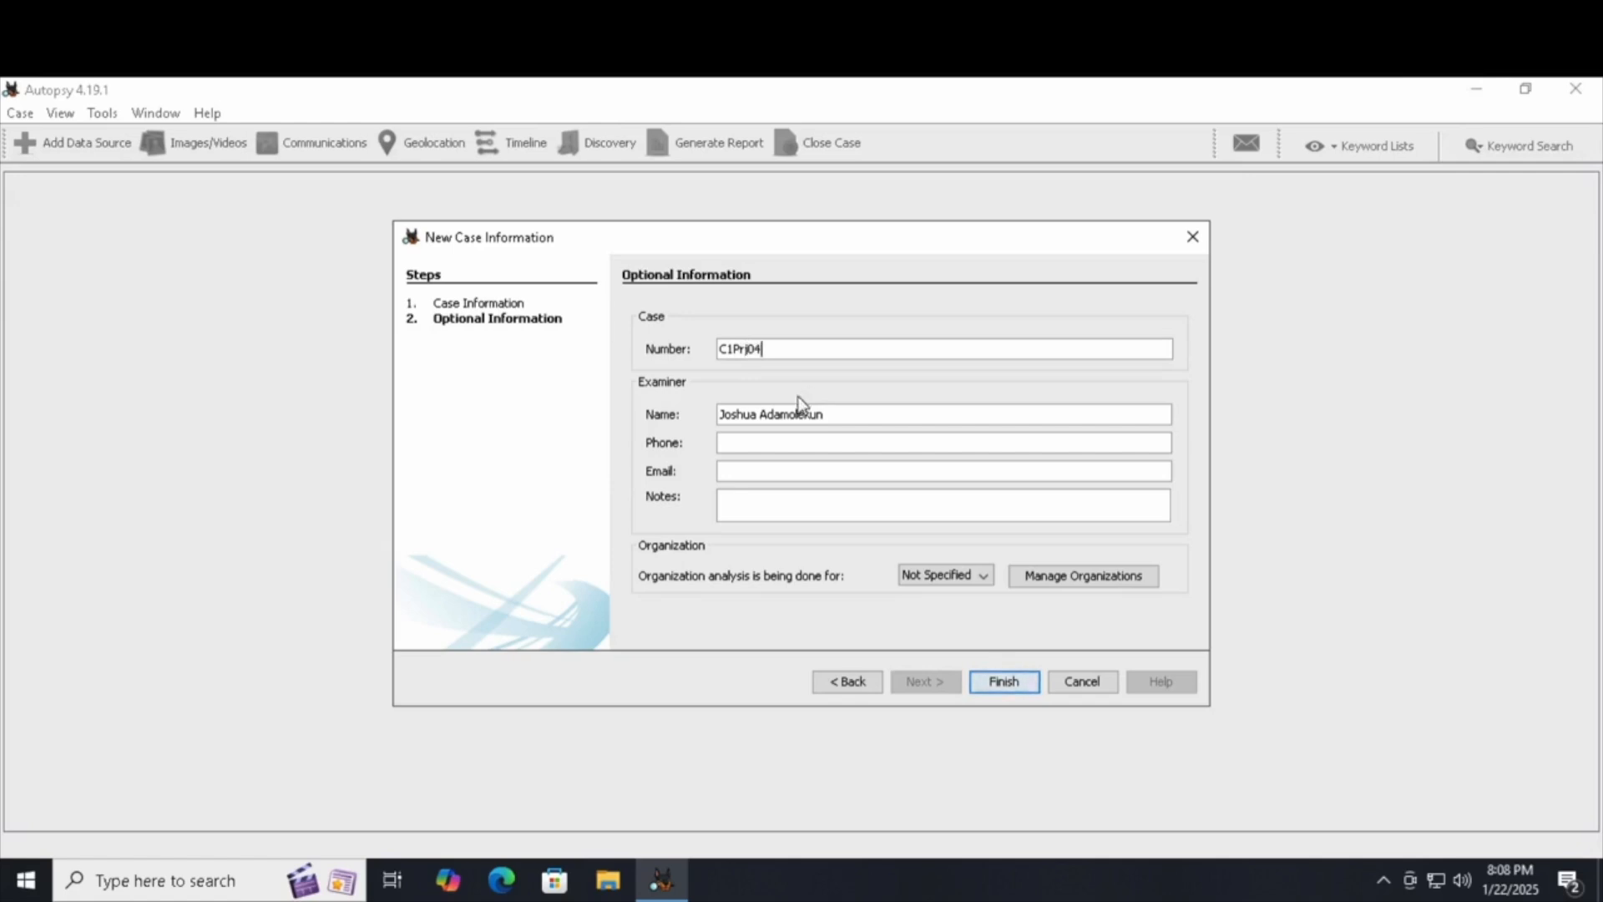
left_click(1003, 681)
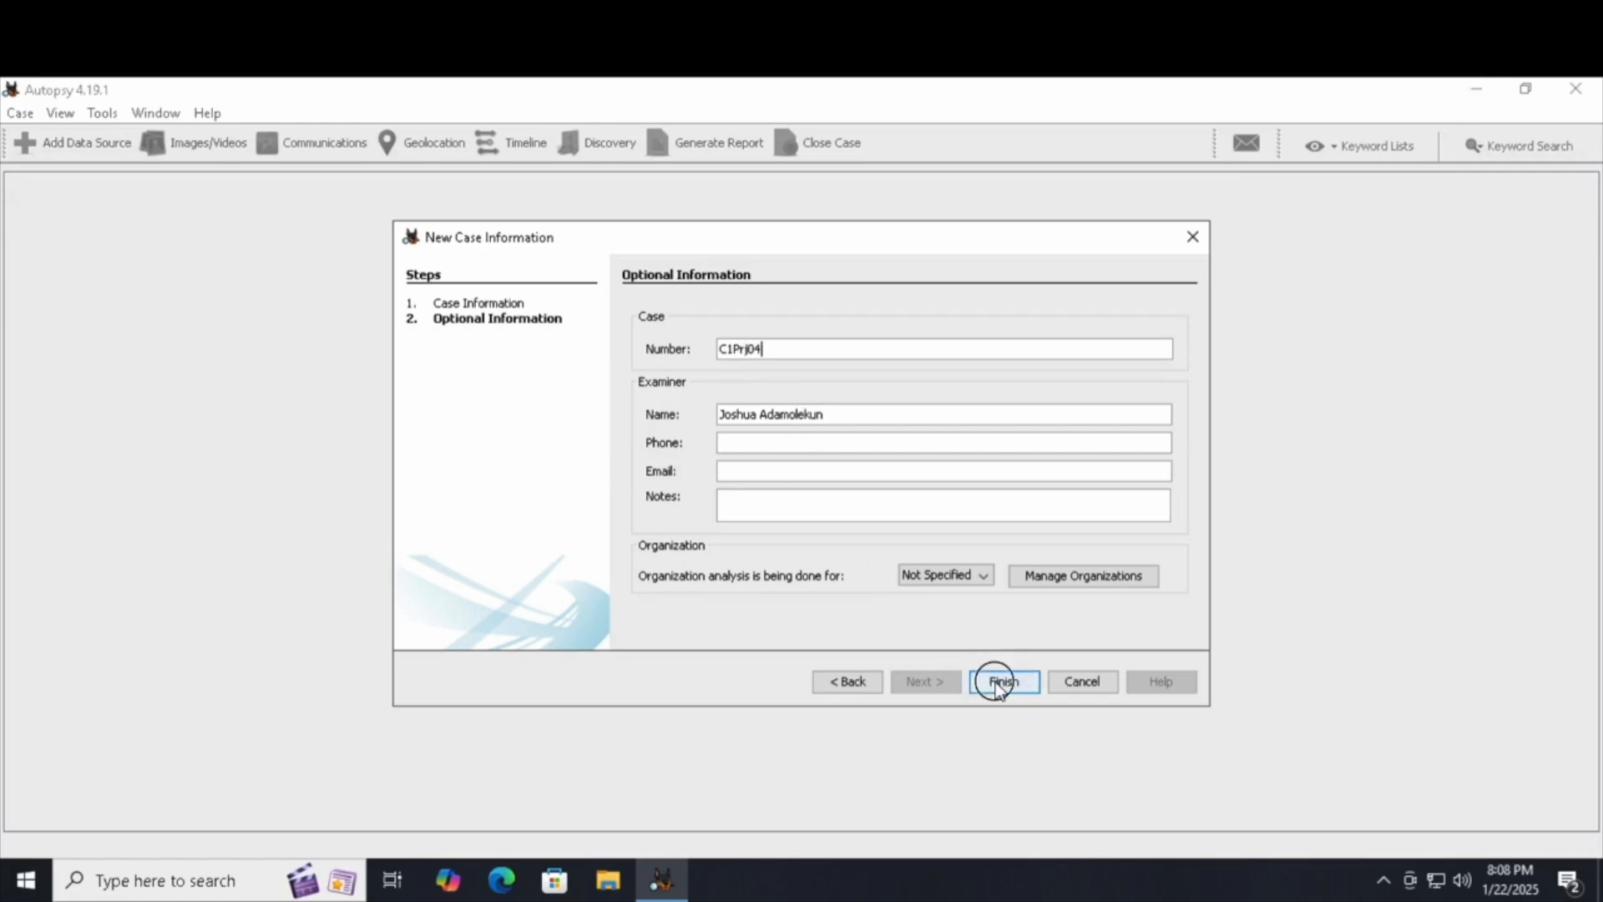
left_click(1002, 681)
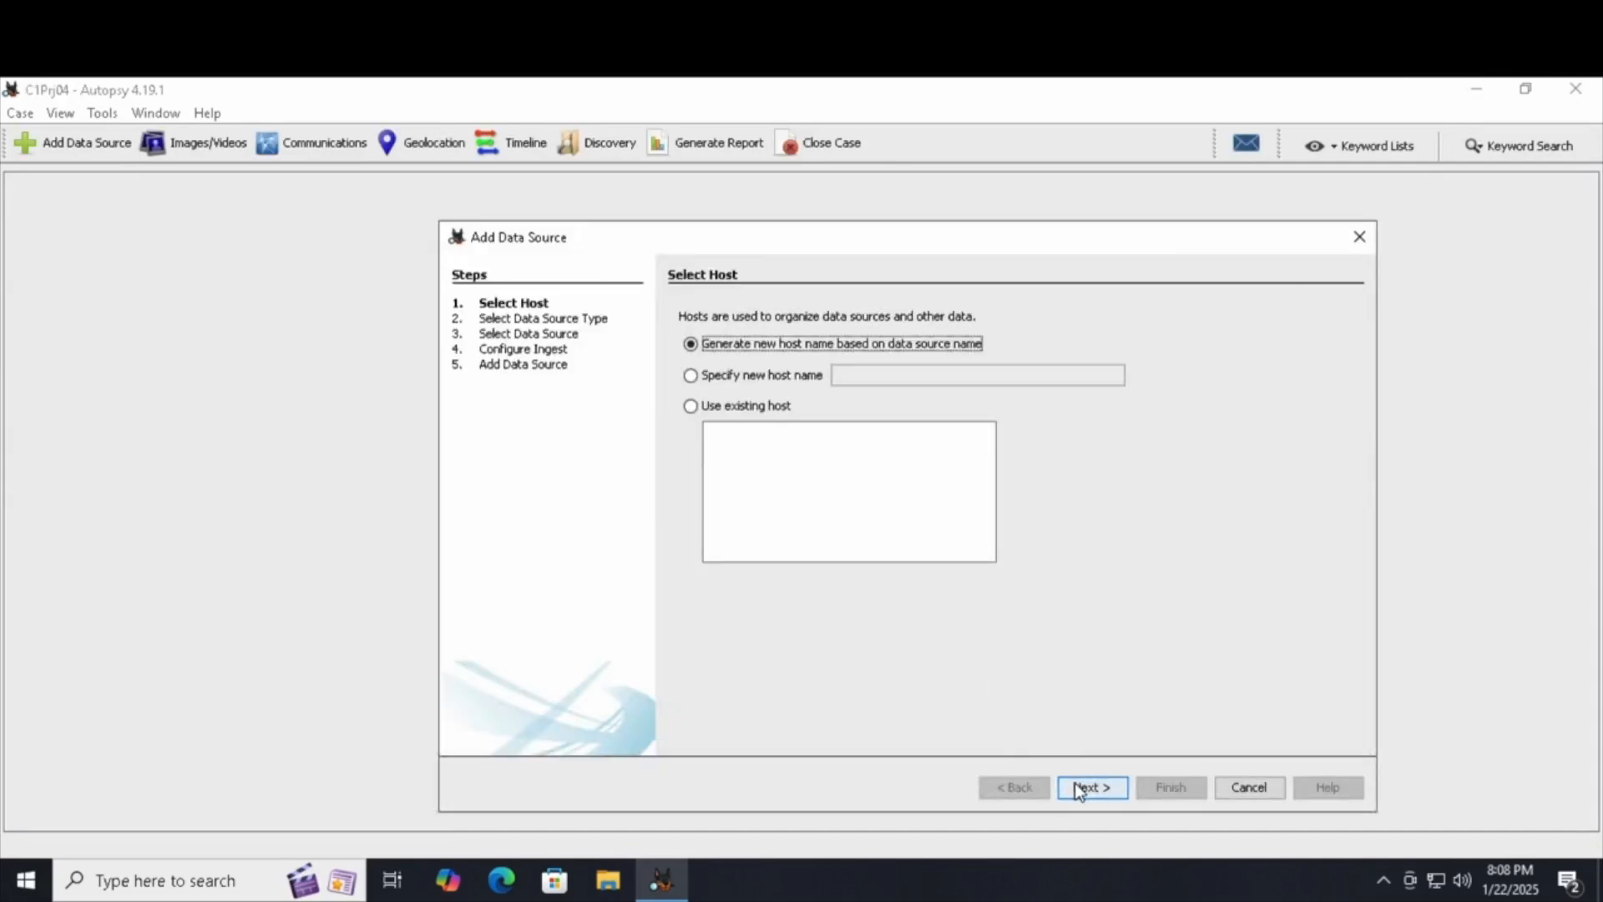
Keep the default host and choose the desktop image C1Prj04.E01 as the data source
left_click(1091, 788)
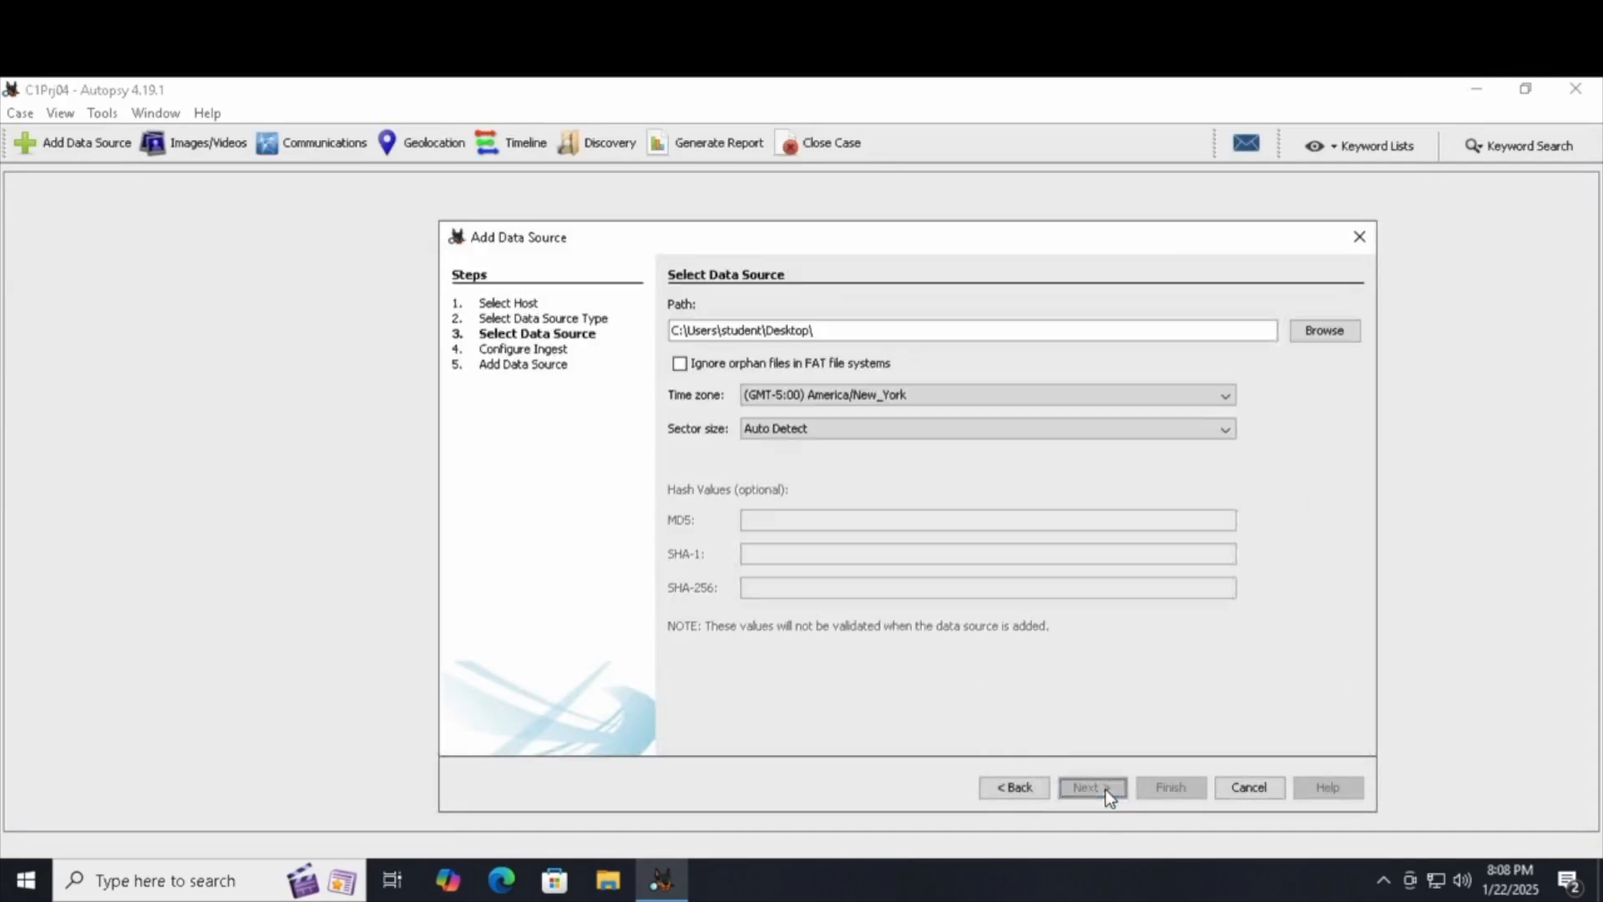
left_click(1325, 330)
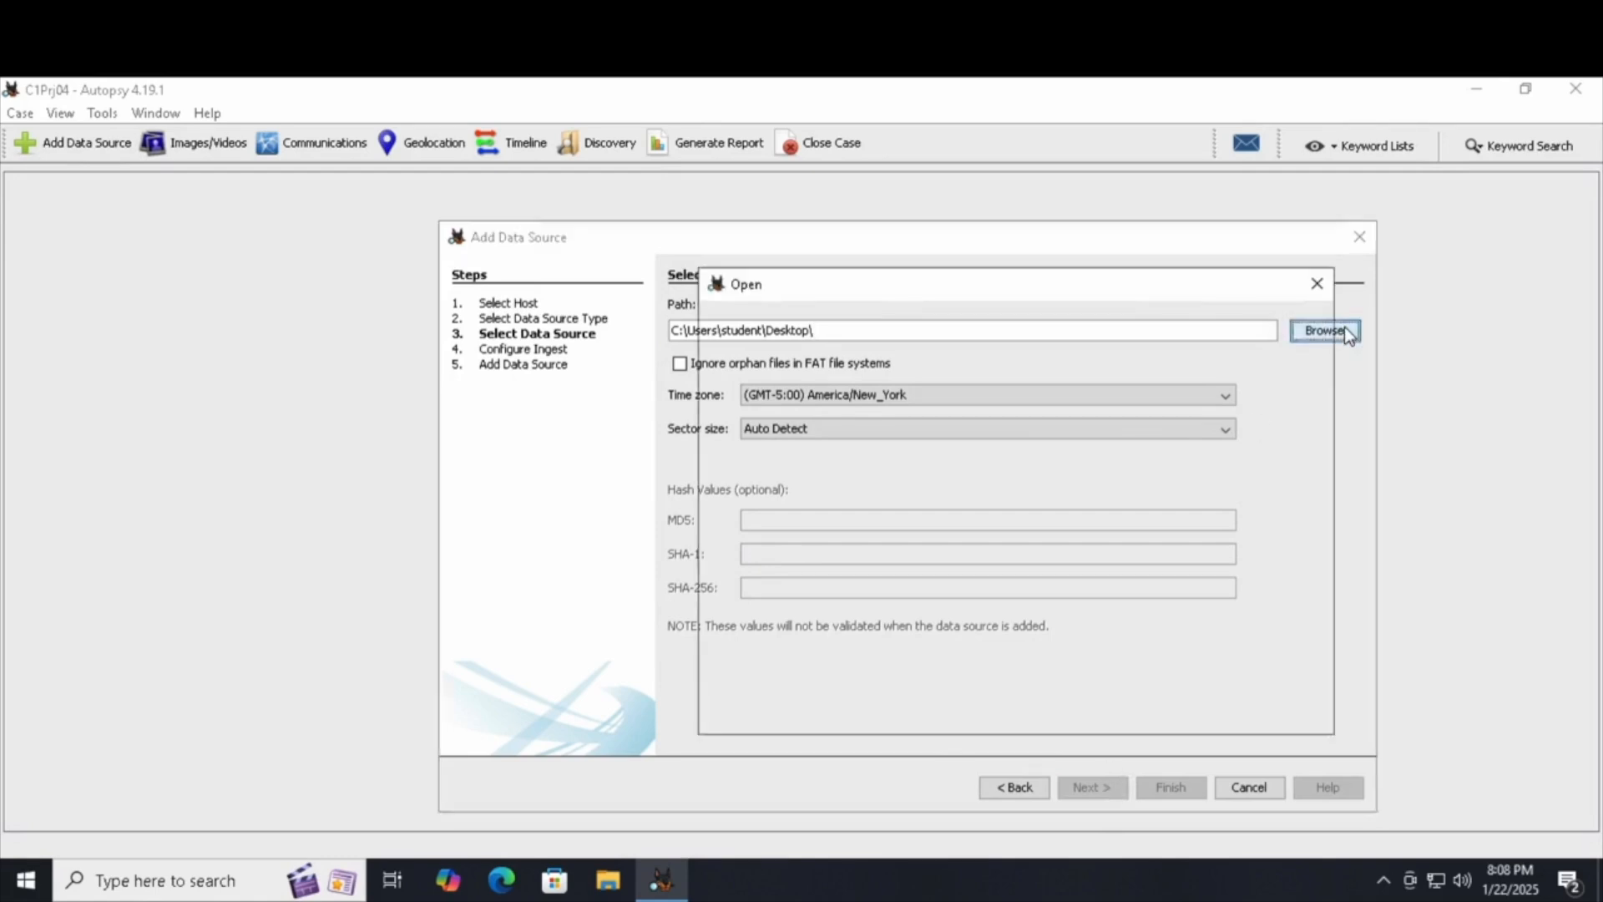
left_click(1324, 331)
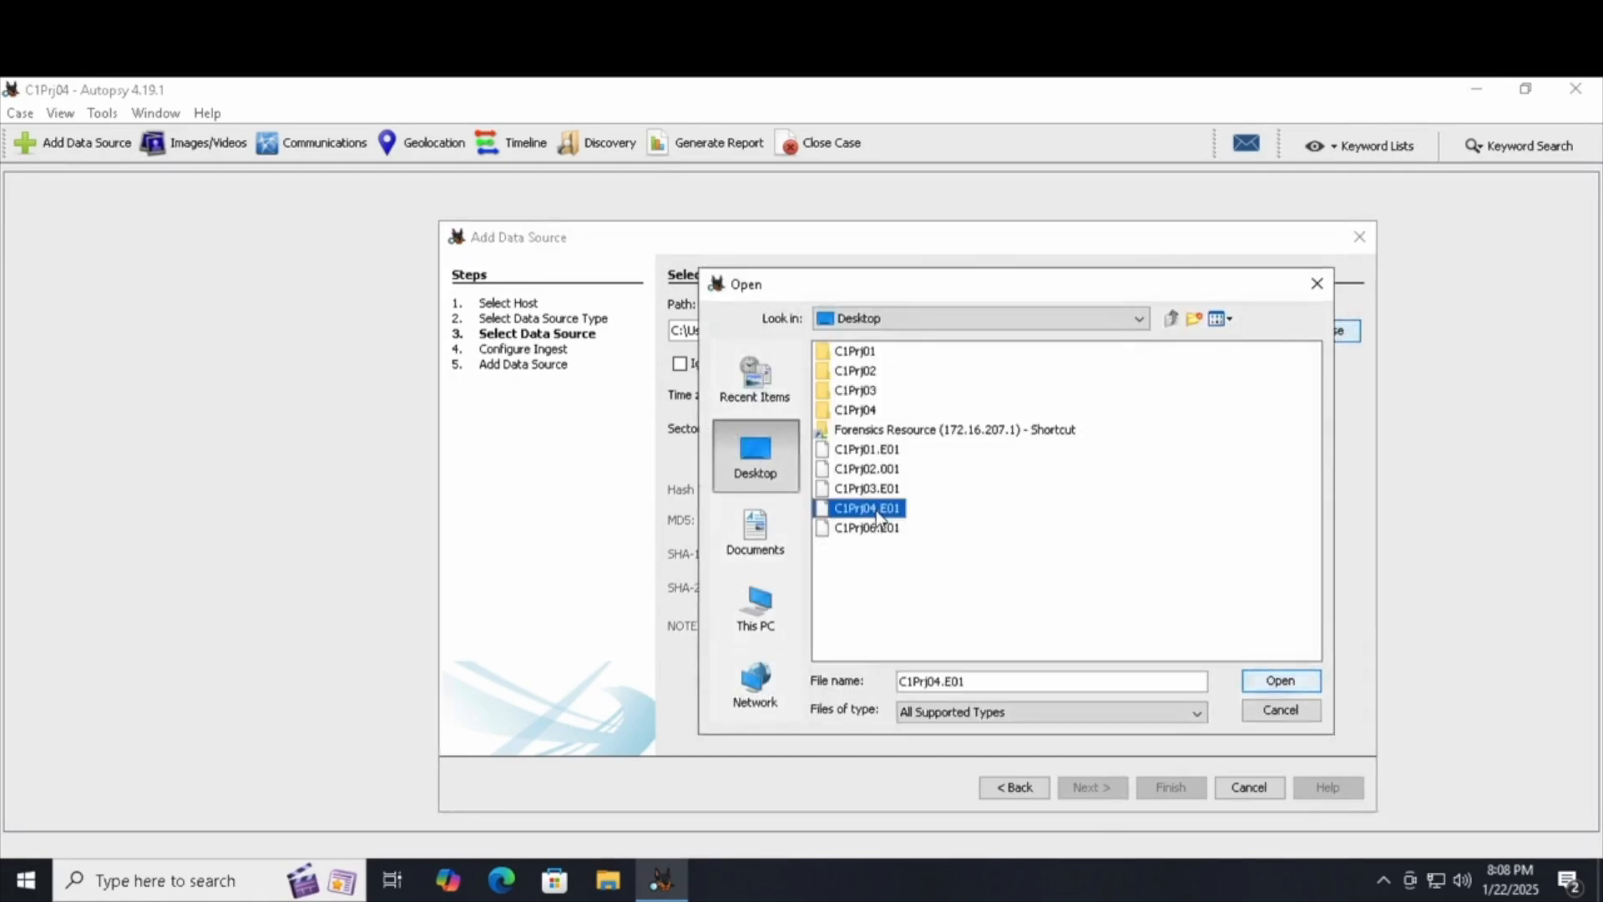
left_click(1281, 680)
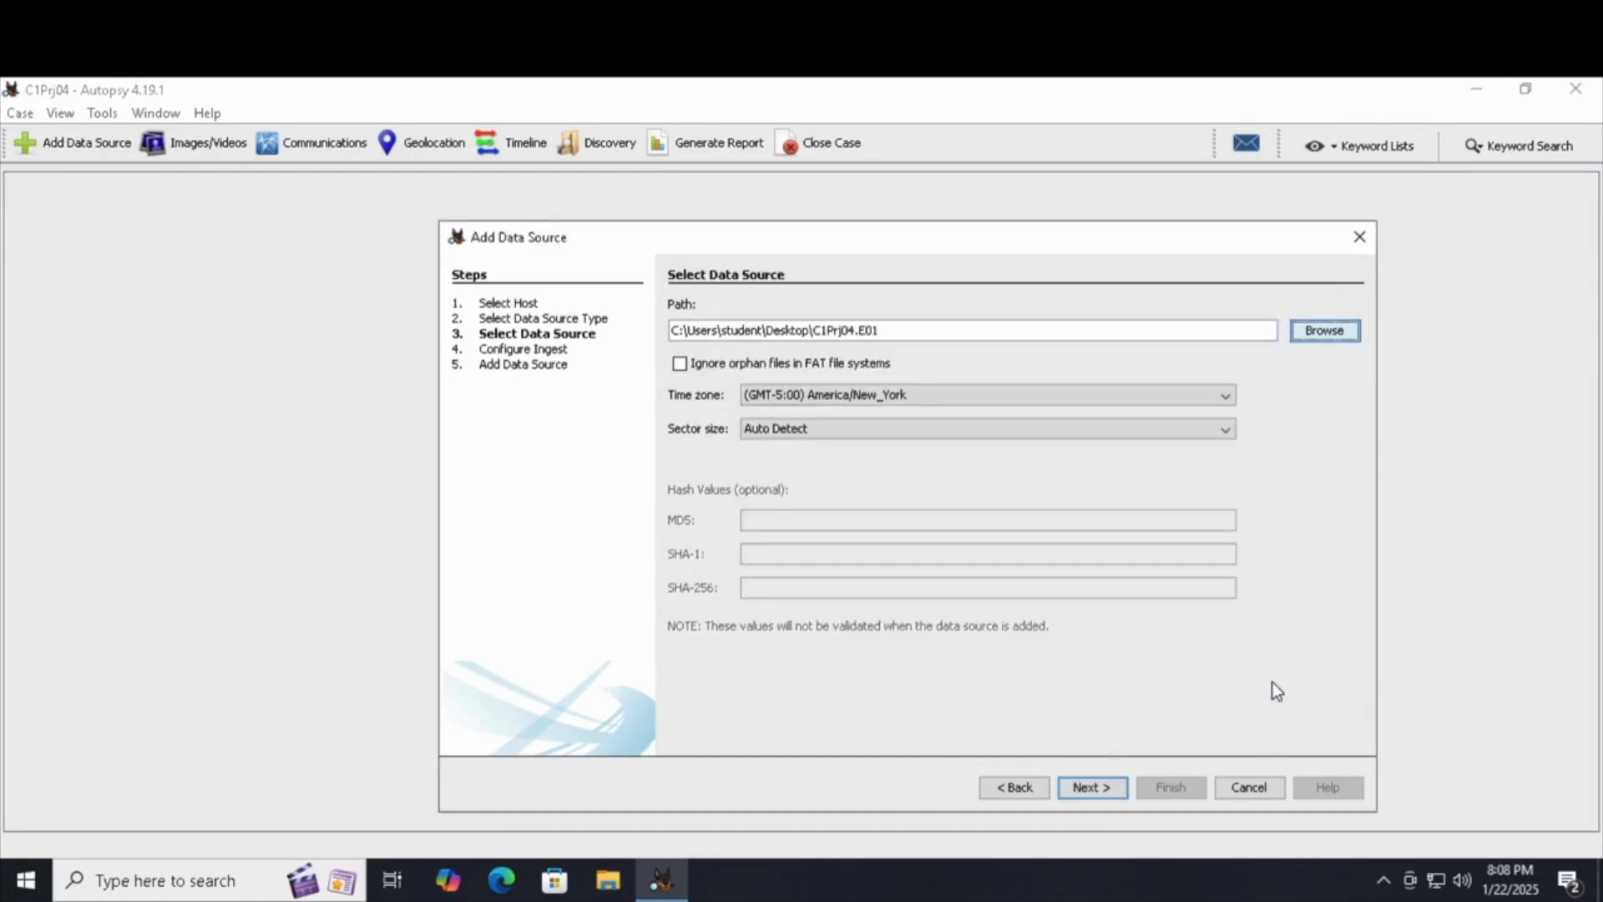
left_click(1092, 787)
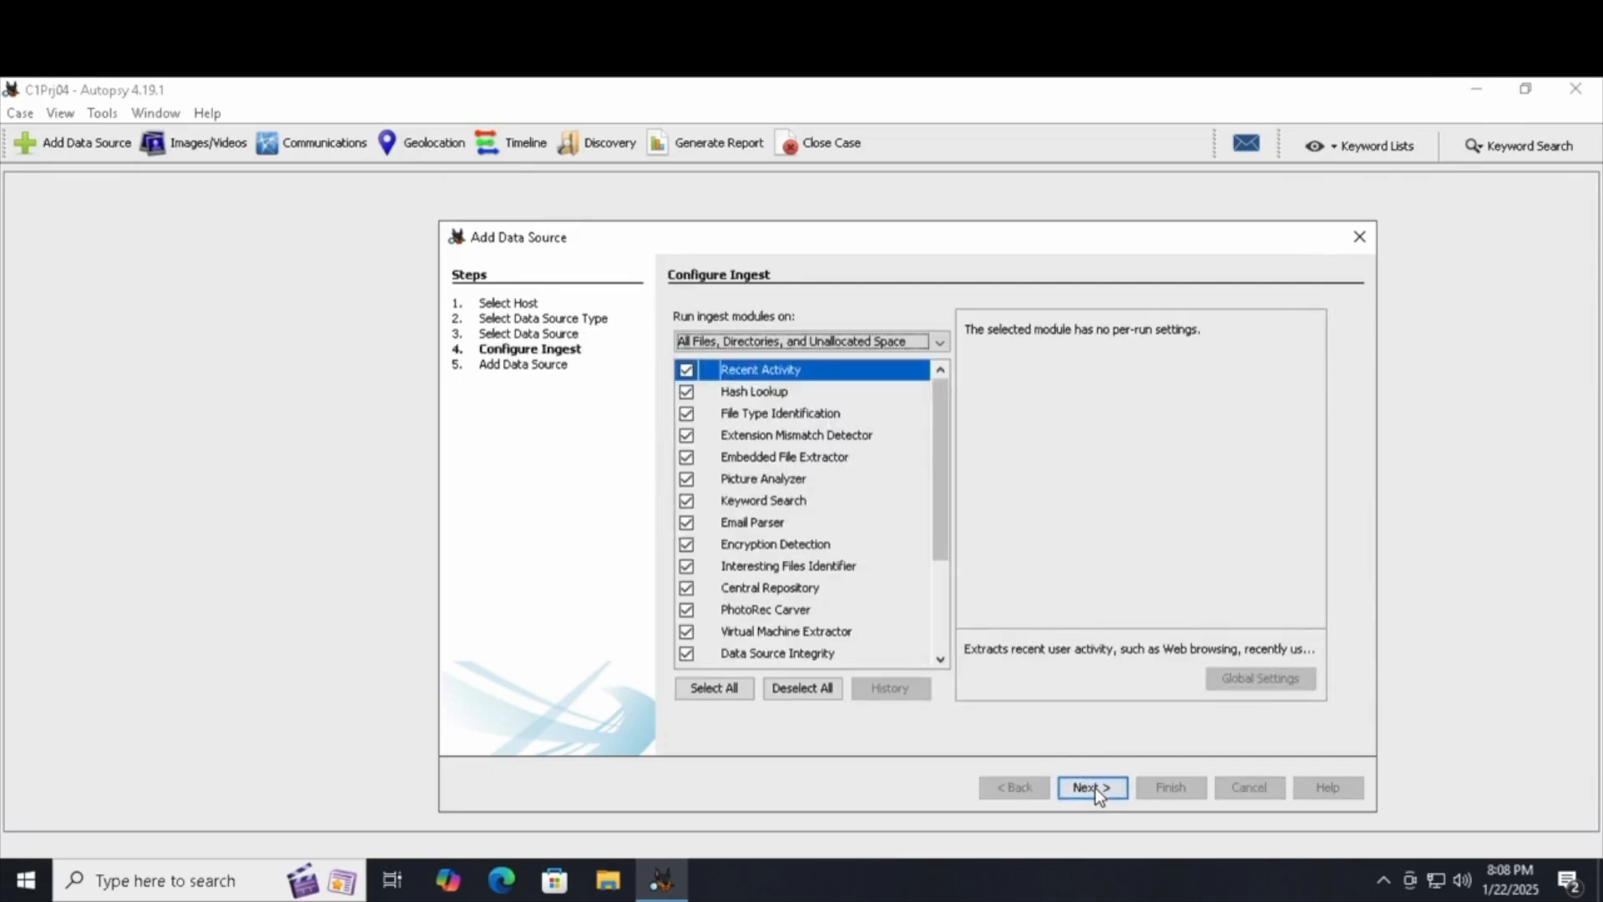
Enable every ingest module and add C1Prj04.E01 to the case for analysis
left_click(1091, 787)
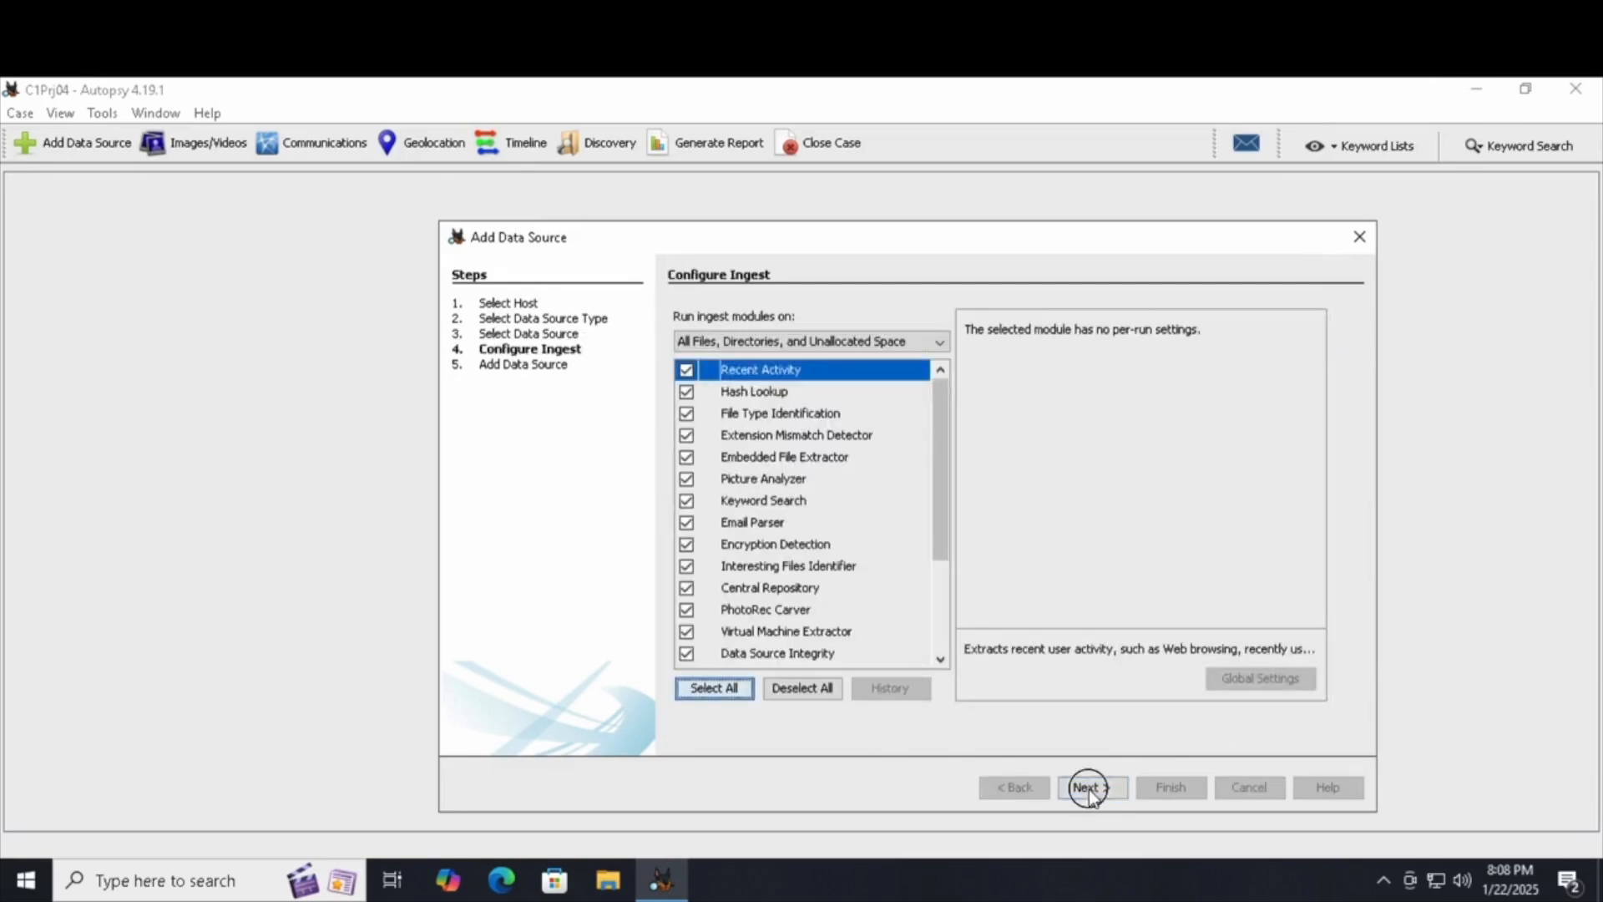
left_click(1090, 787)
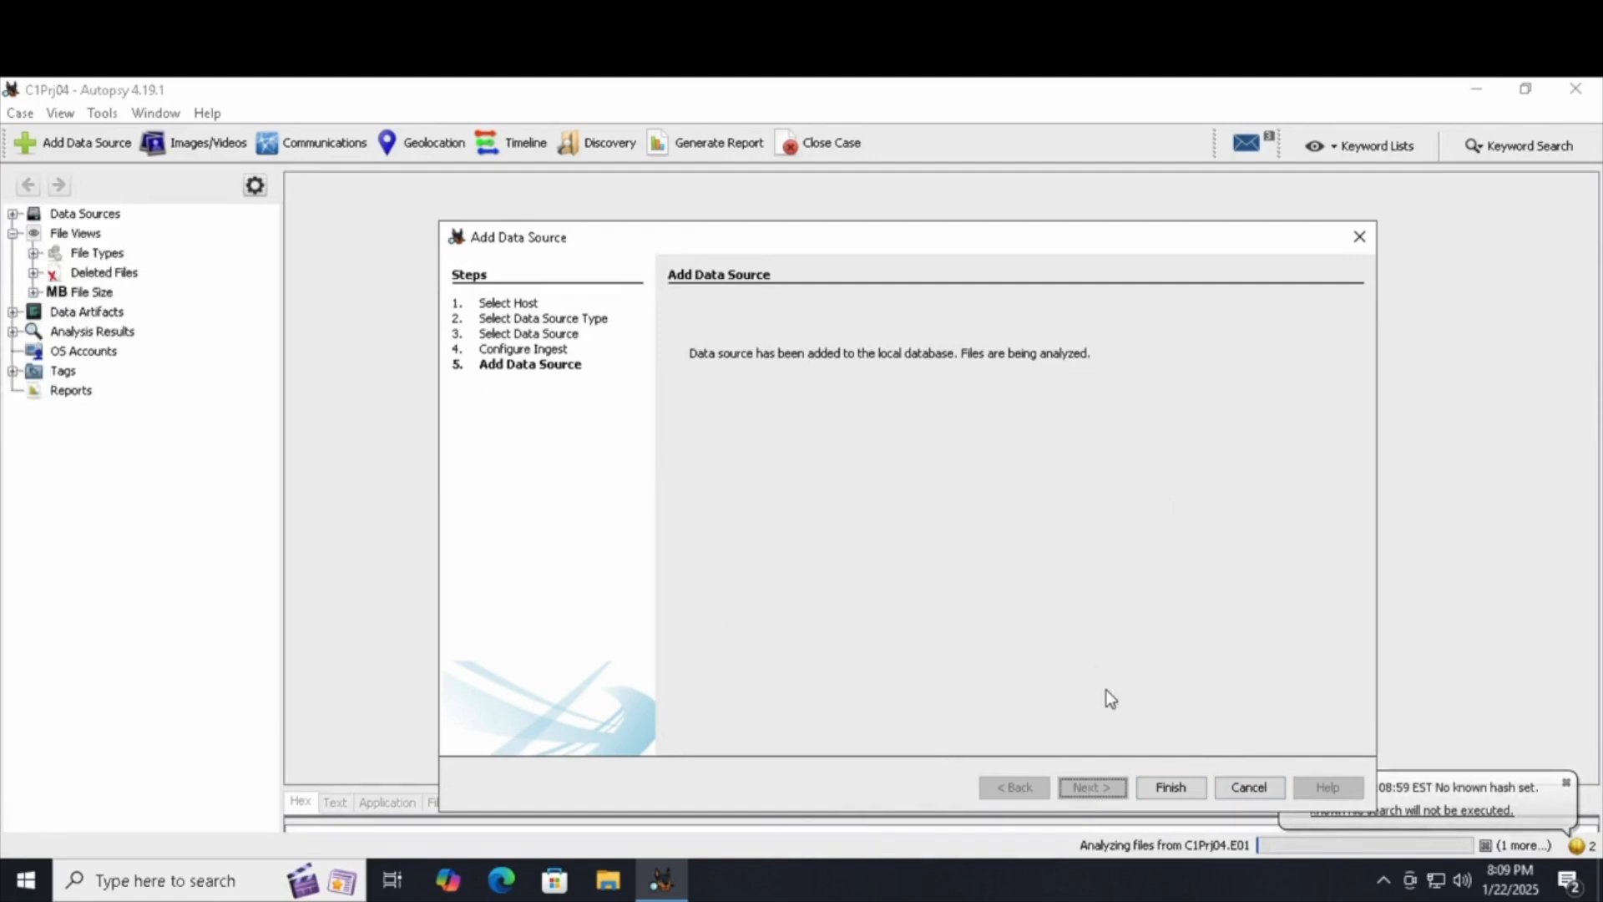
left_click(1171, 787)
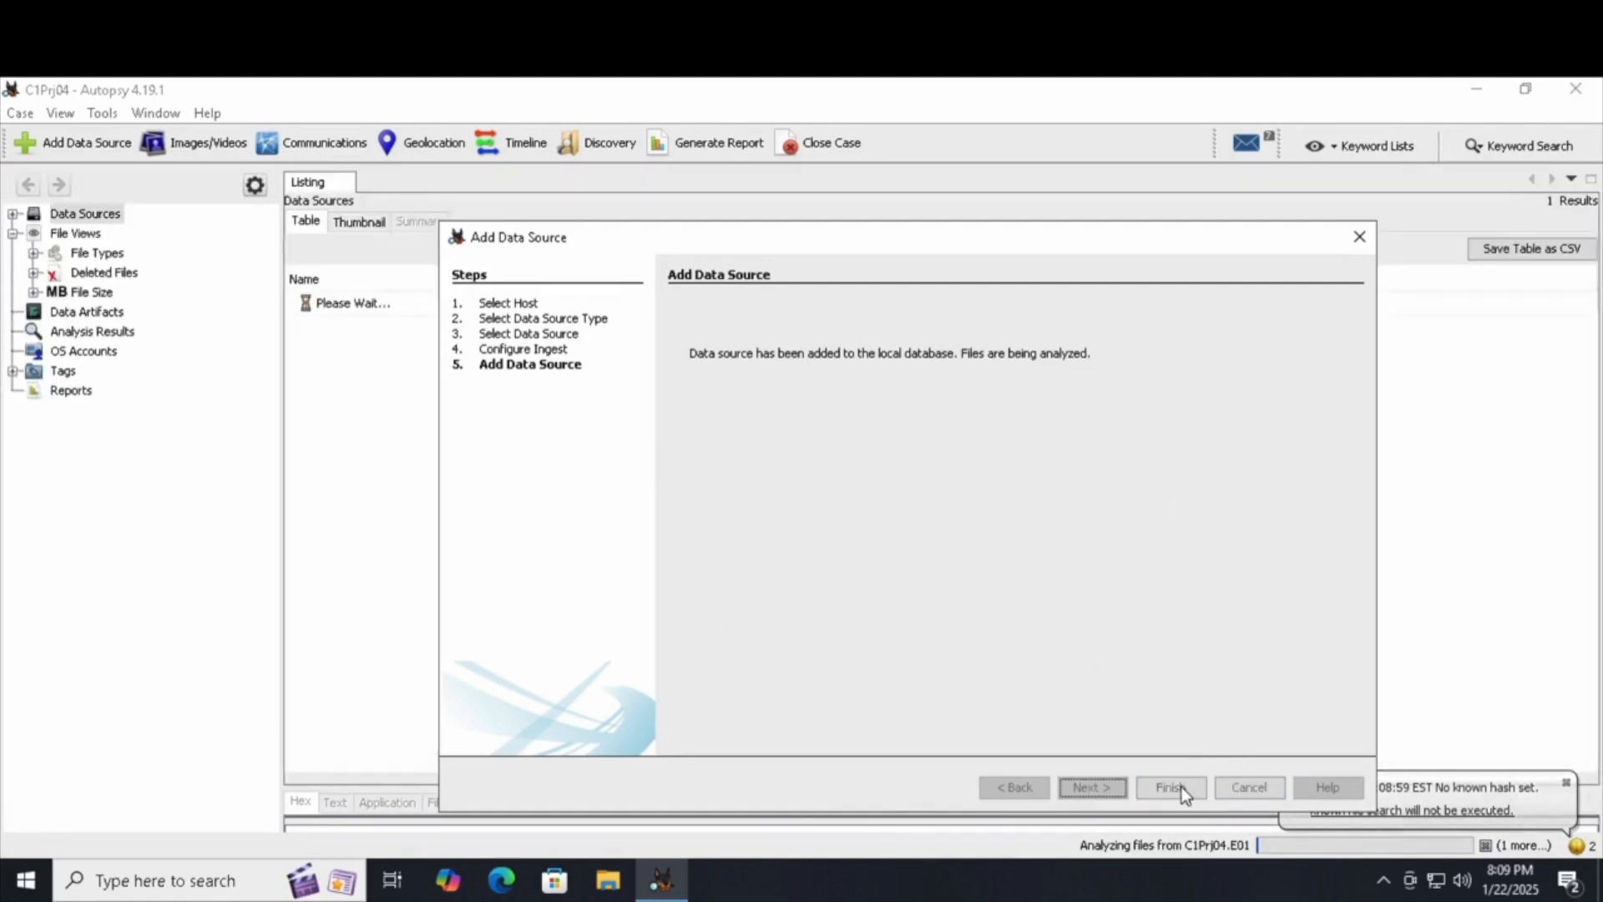
Close the wizard and expand File Types by Extension to reveal Images (5)
left_click(1171, 786)
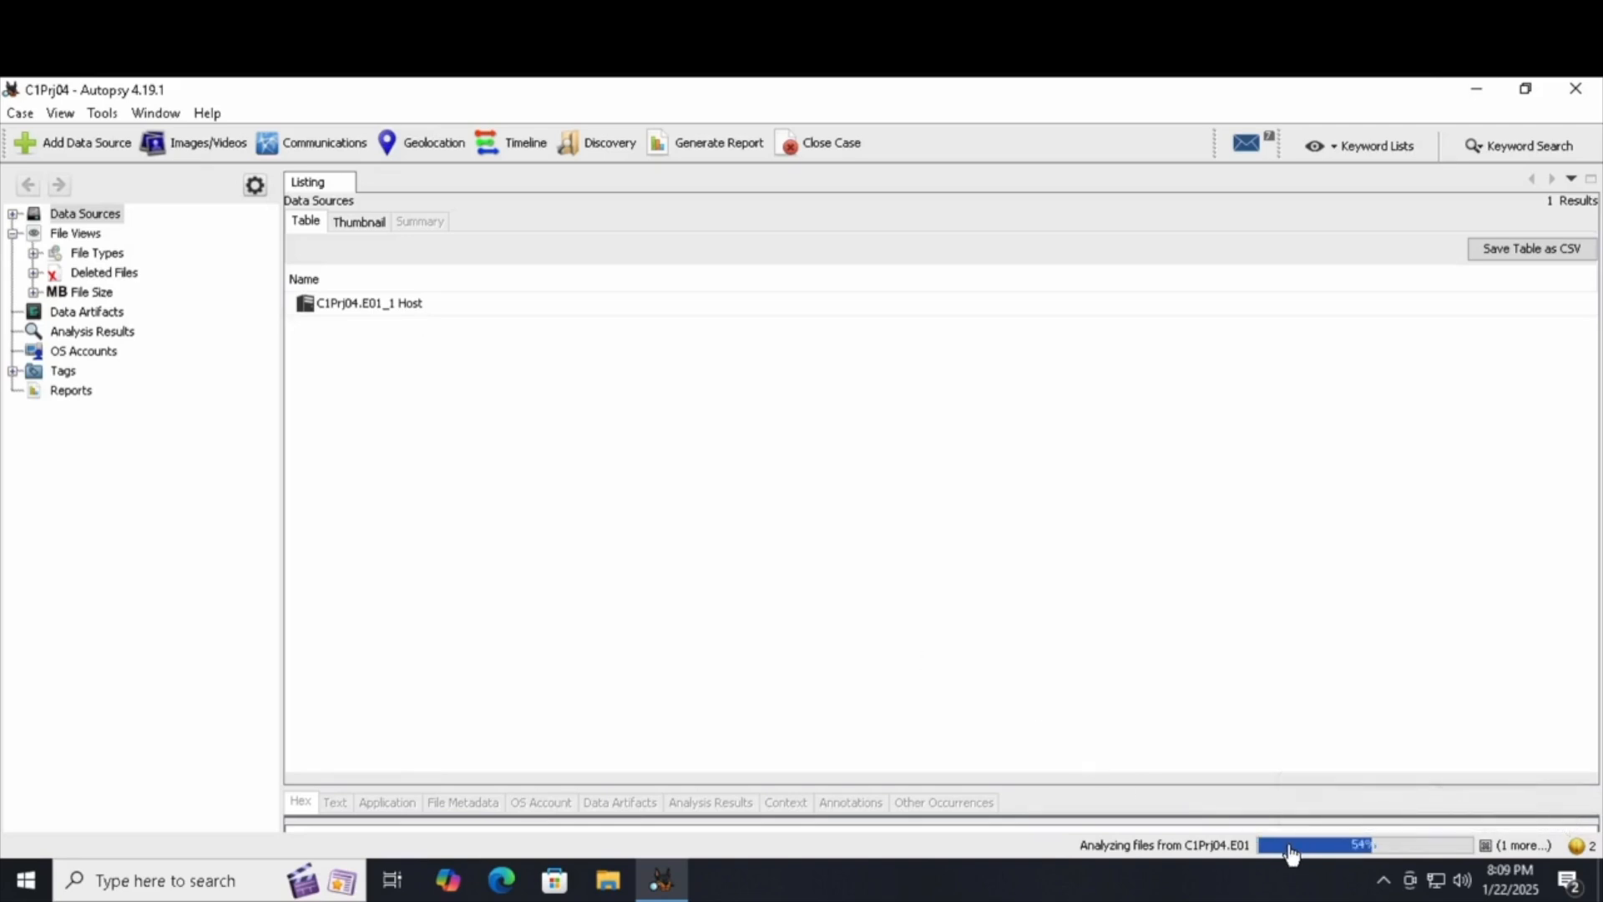
mouse_move(1077, 648)
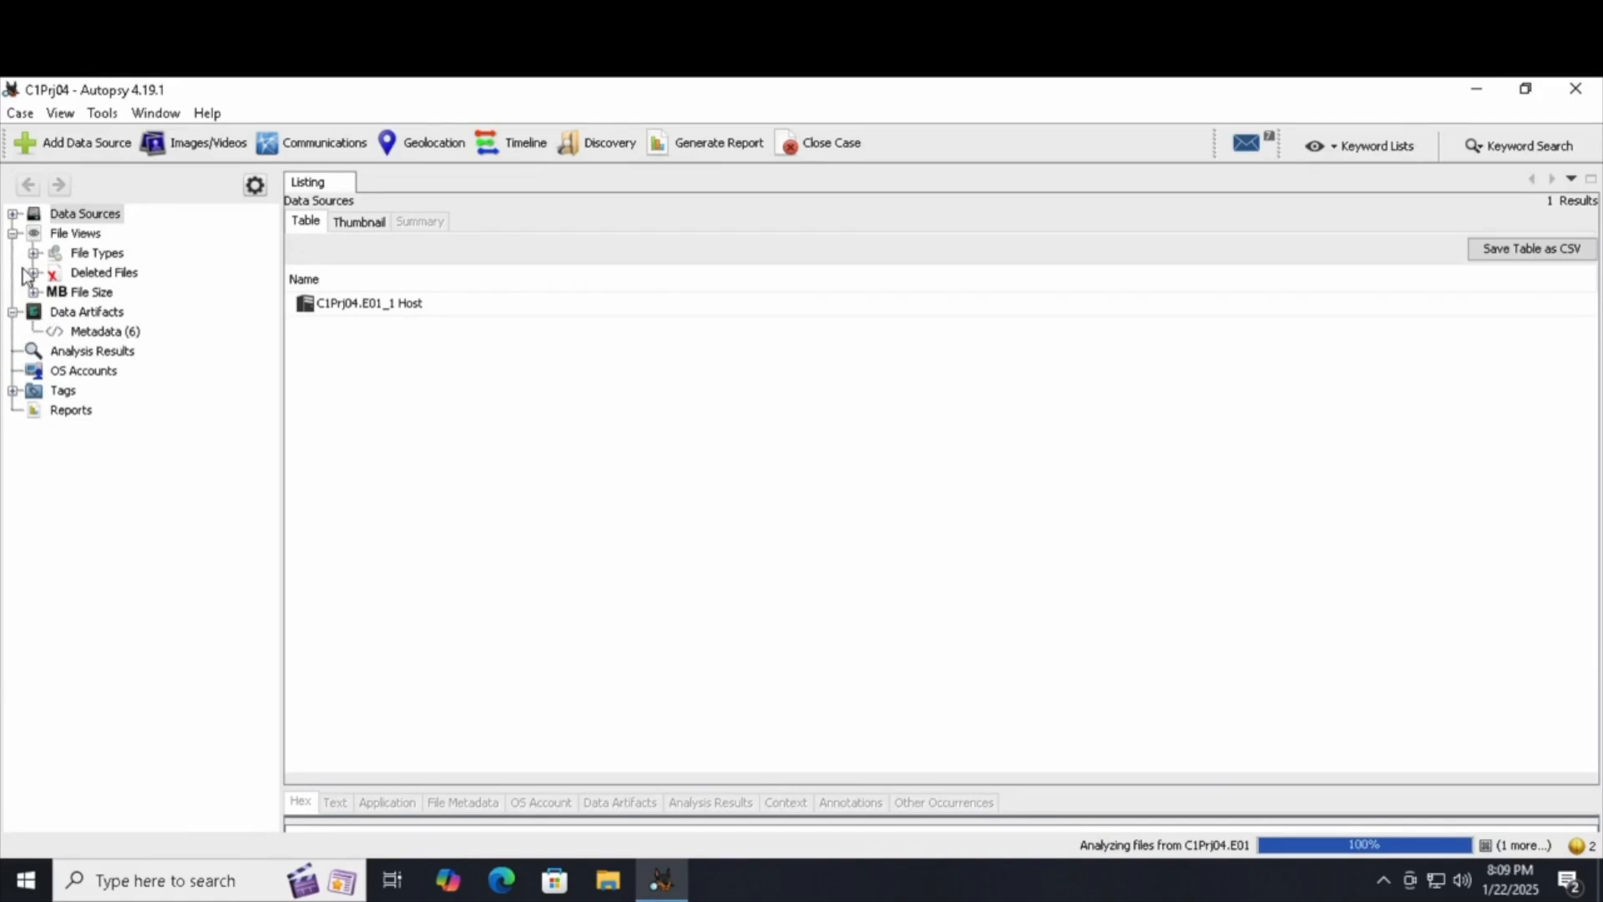
left_click(31, 252)
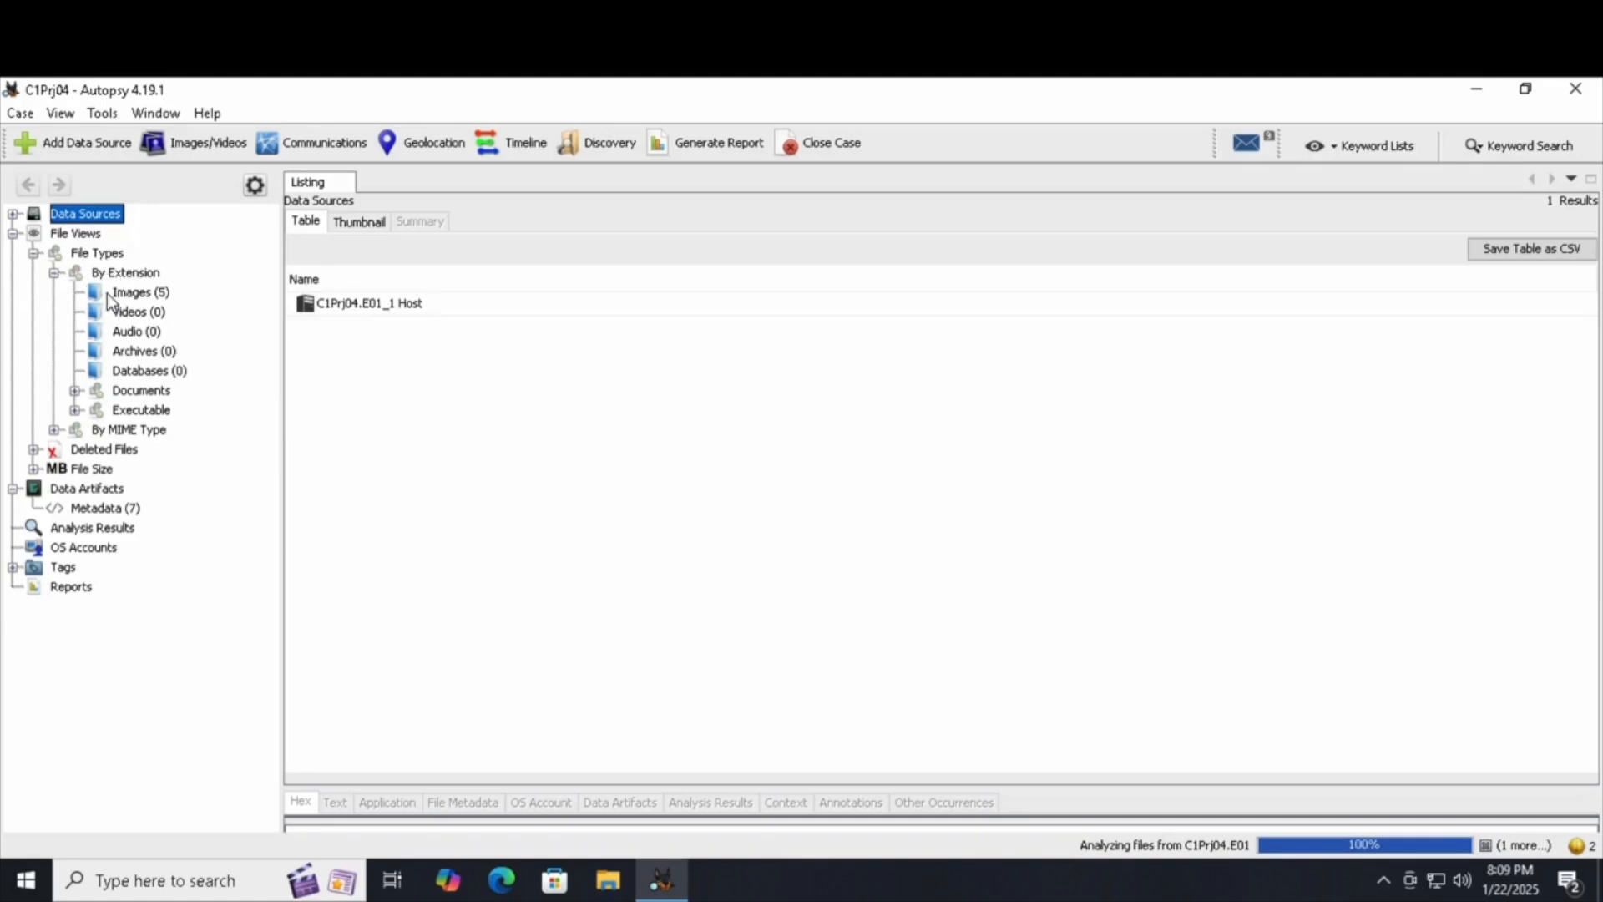
List the five images, preview Lin_tomb.jpg, and sort by Flags(Meta) allocation
left_click(133, 292)
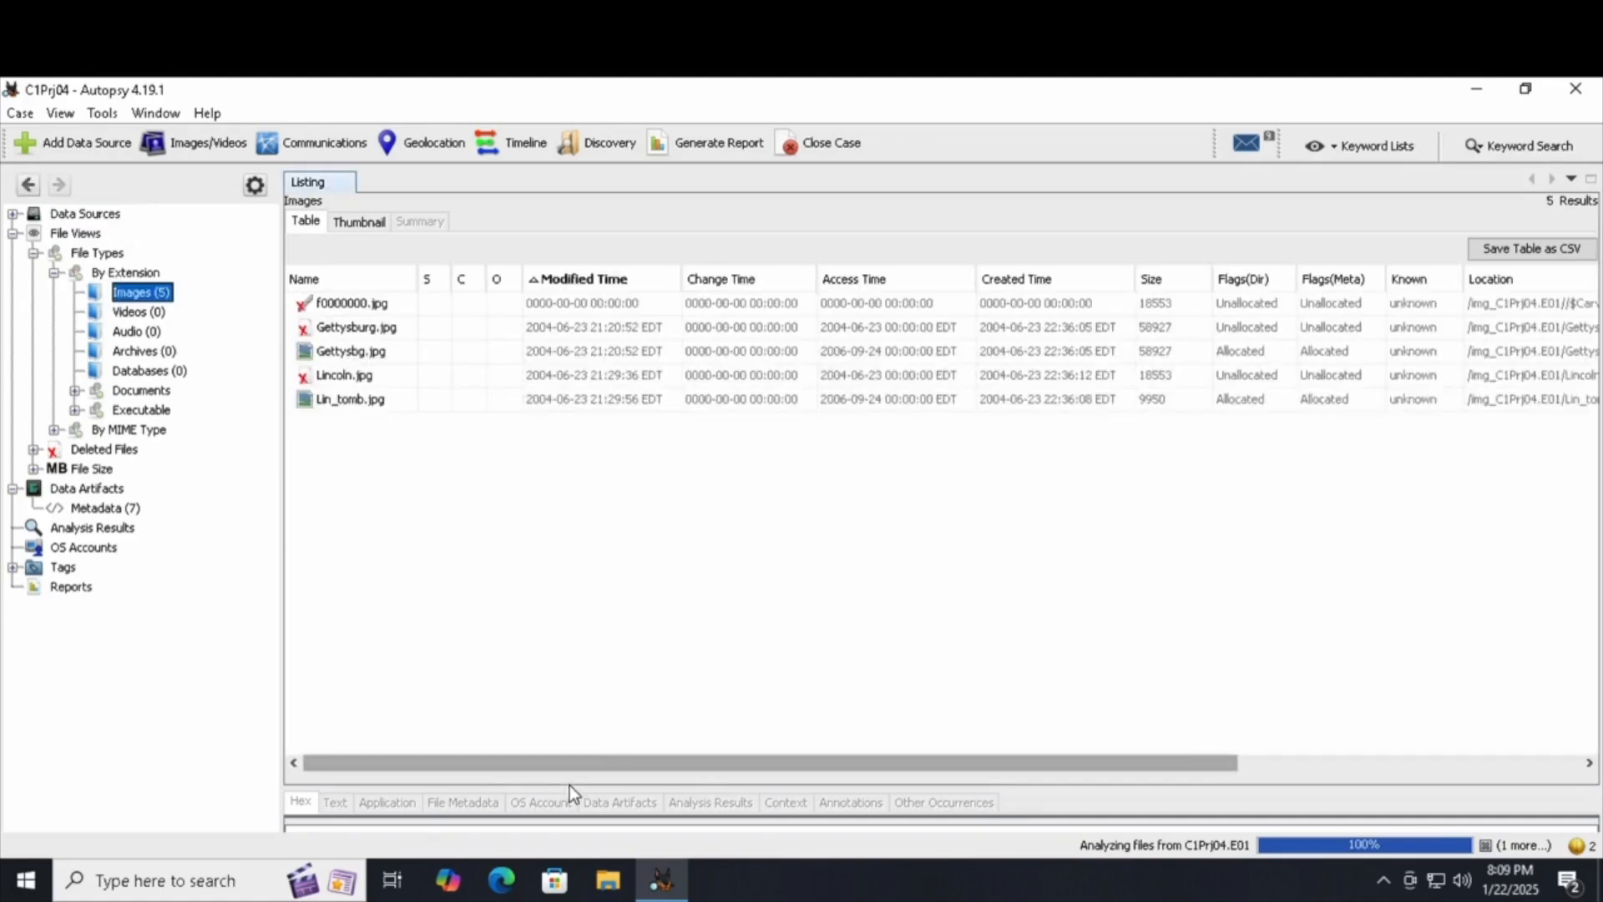
mouse_move(1353, 765)
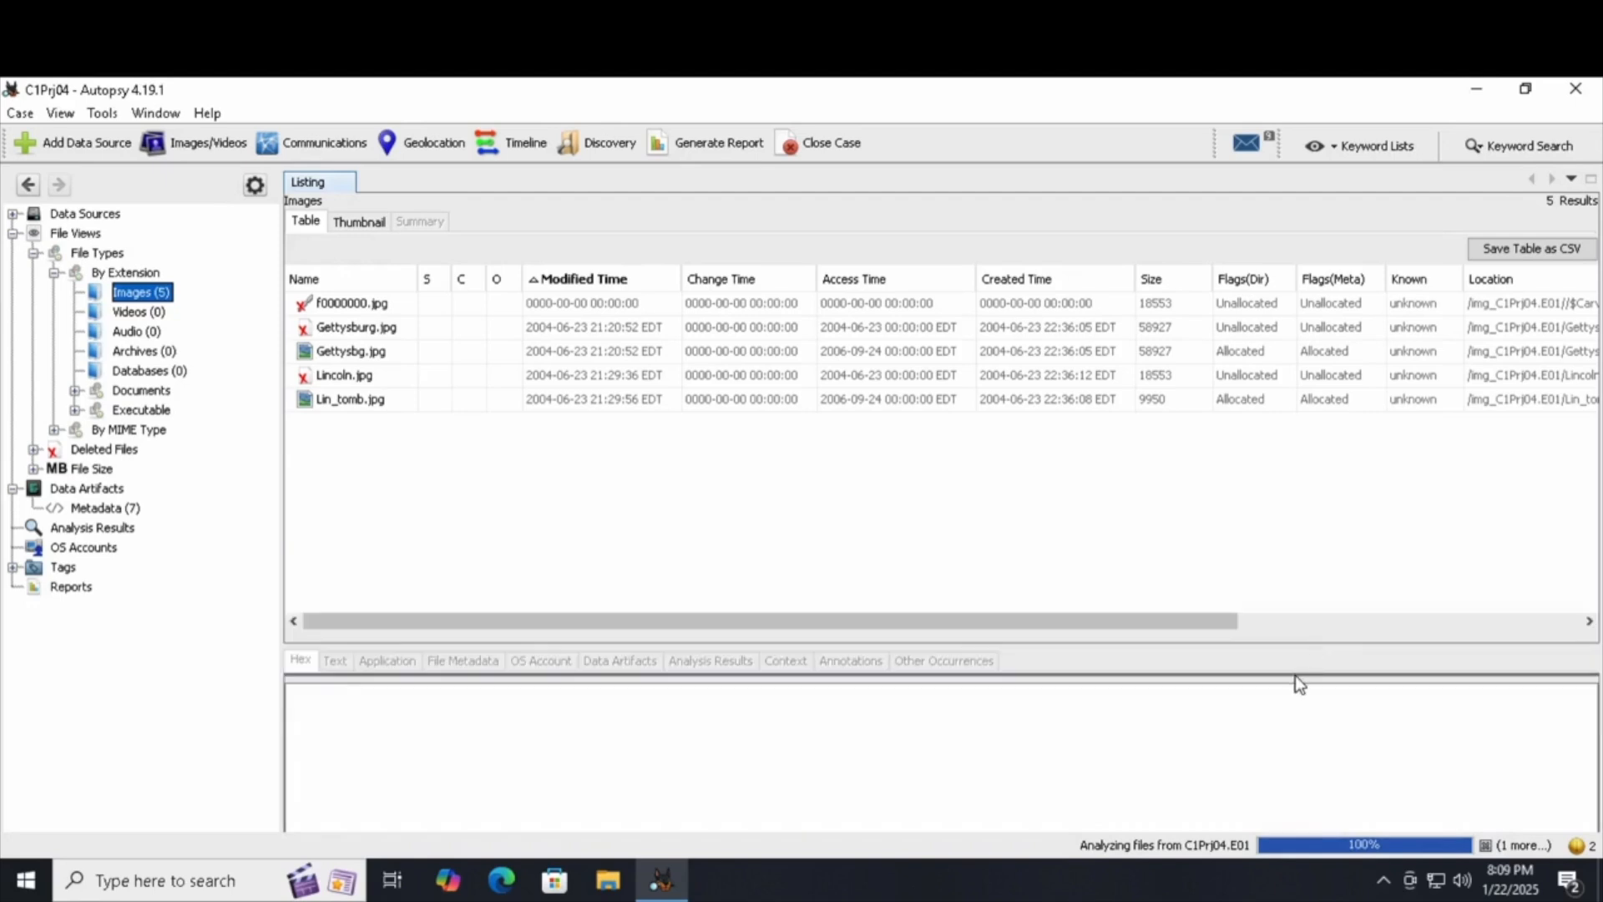
mouse_move(1323, 712)
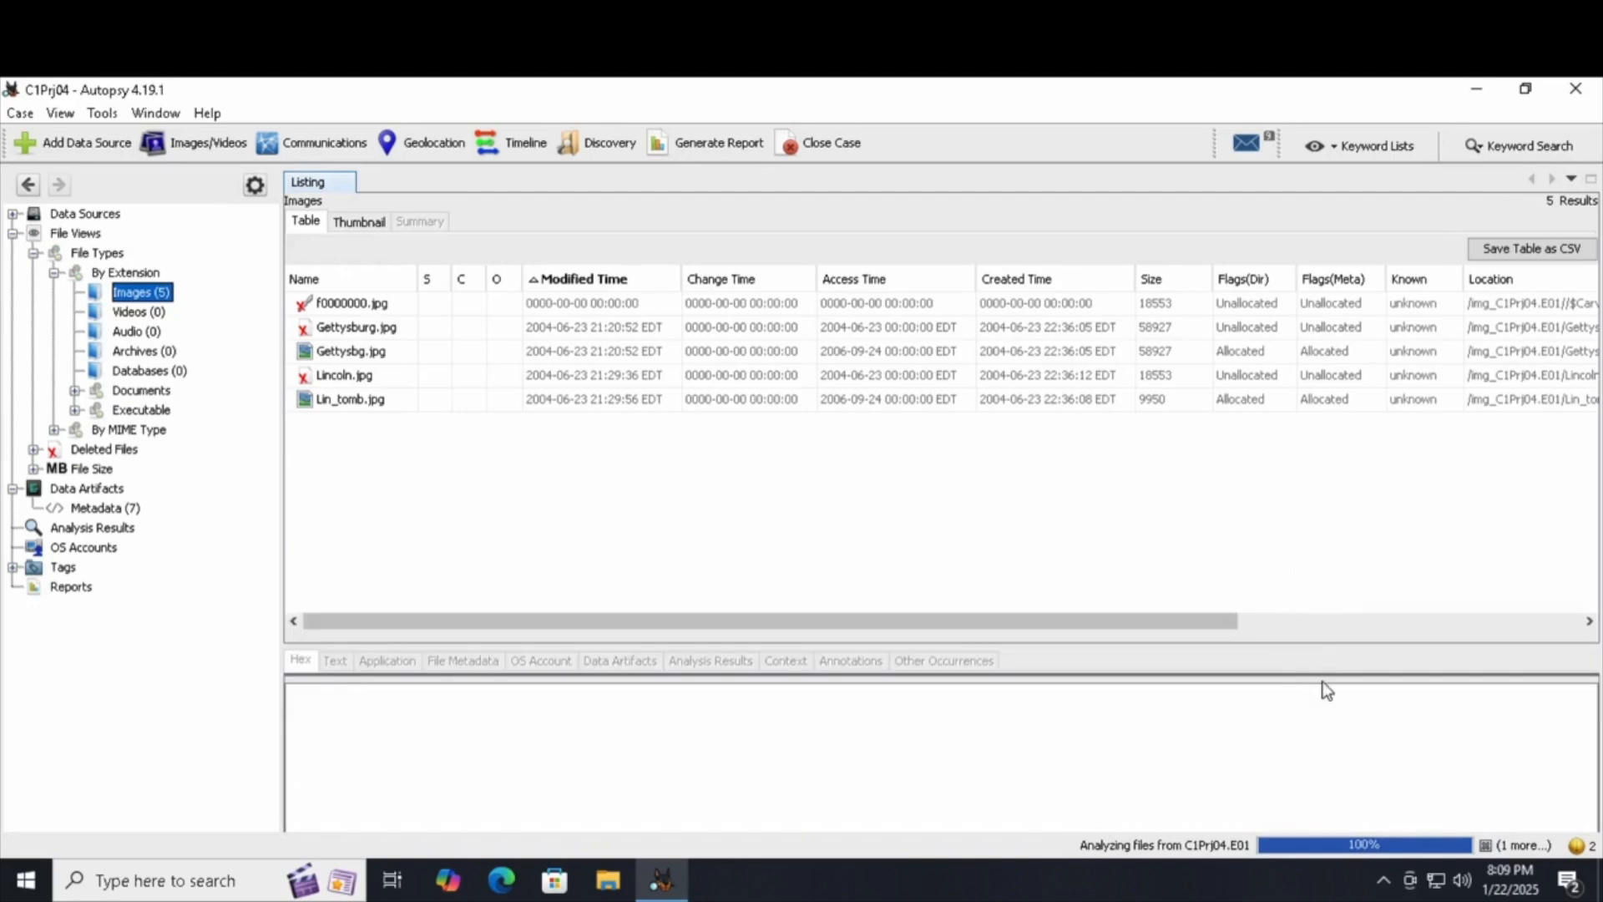
left_click(349, 399)
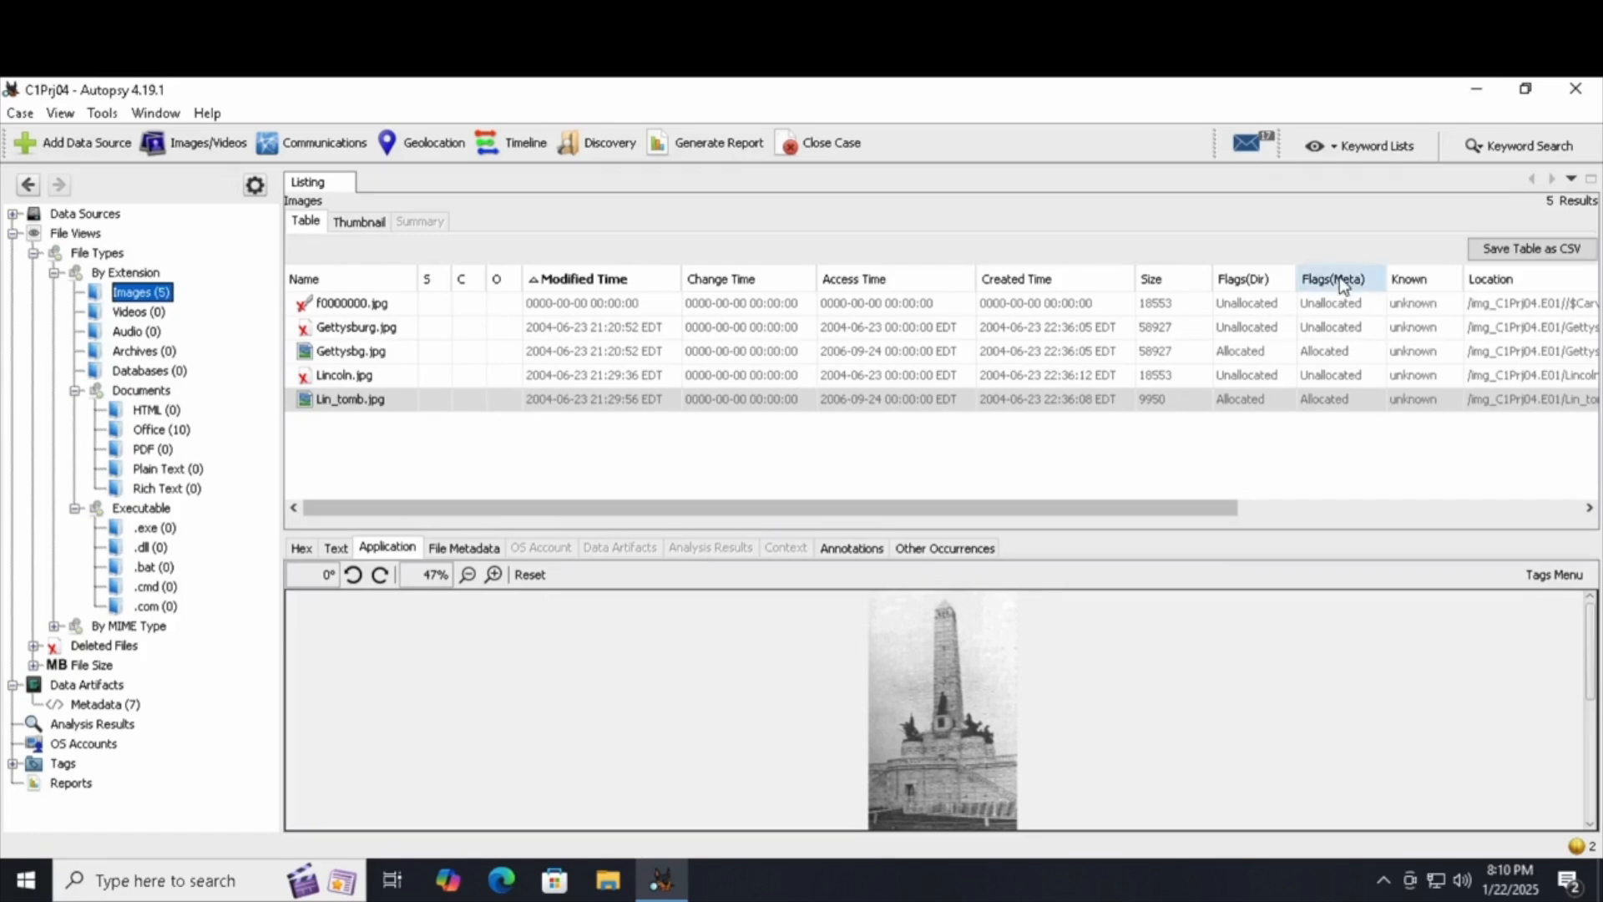
left_click(1342, 279)
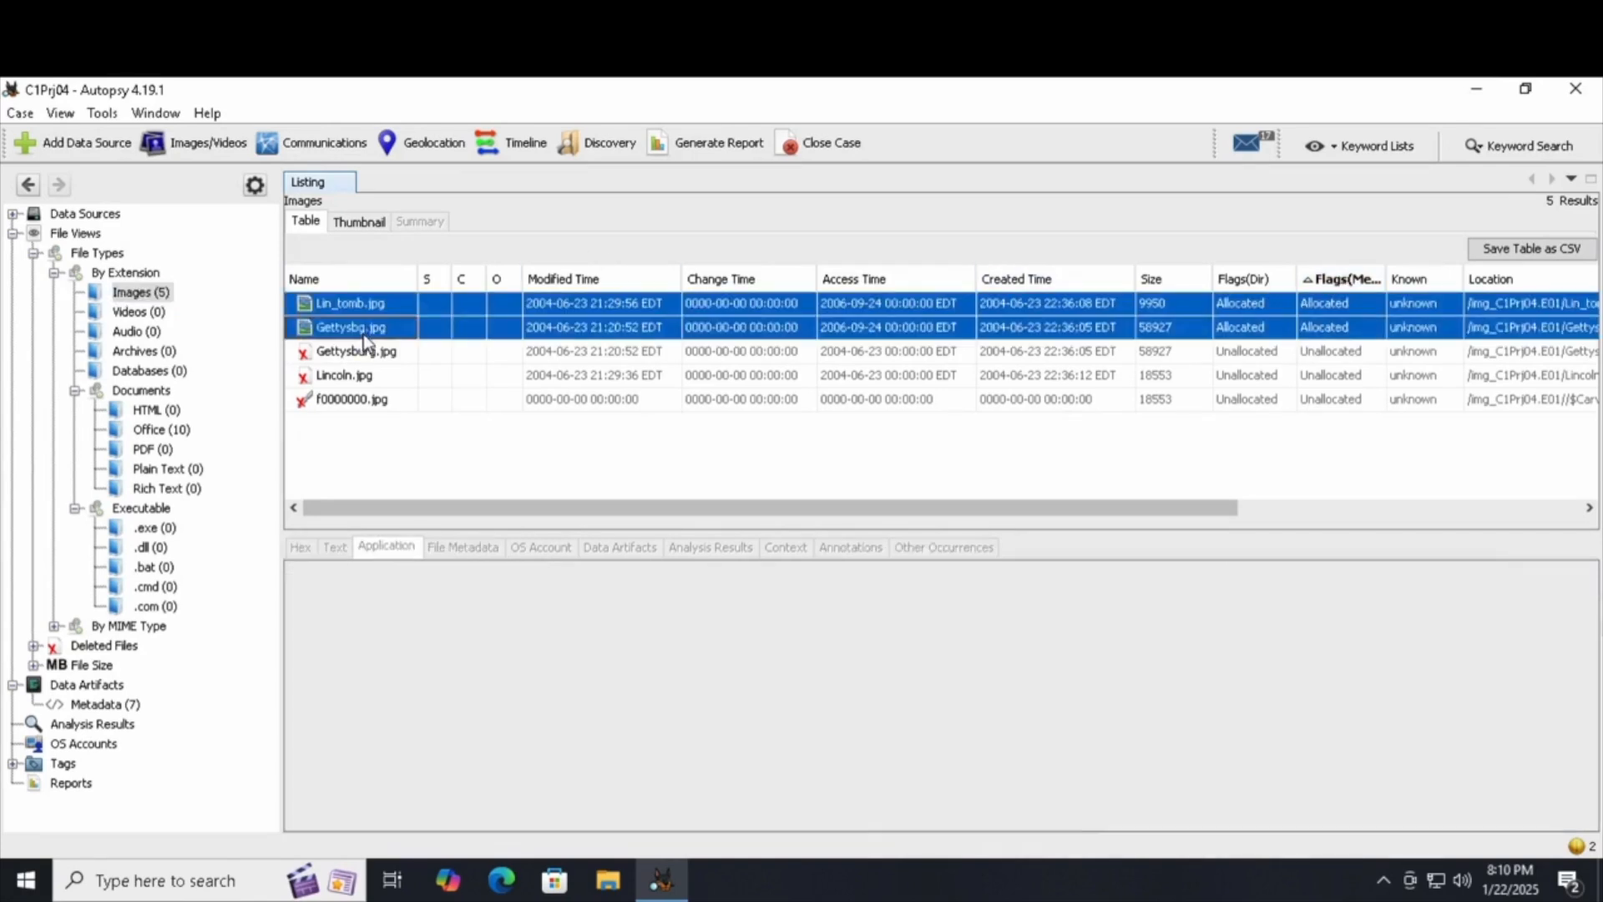
Extract the allocated Lin_tomb.jpg and Gettysbg.jpg into the case's Export folder
right_click(351, 327)
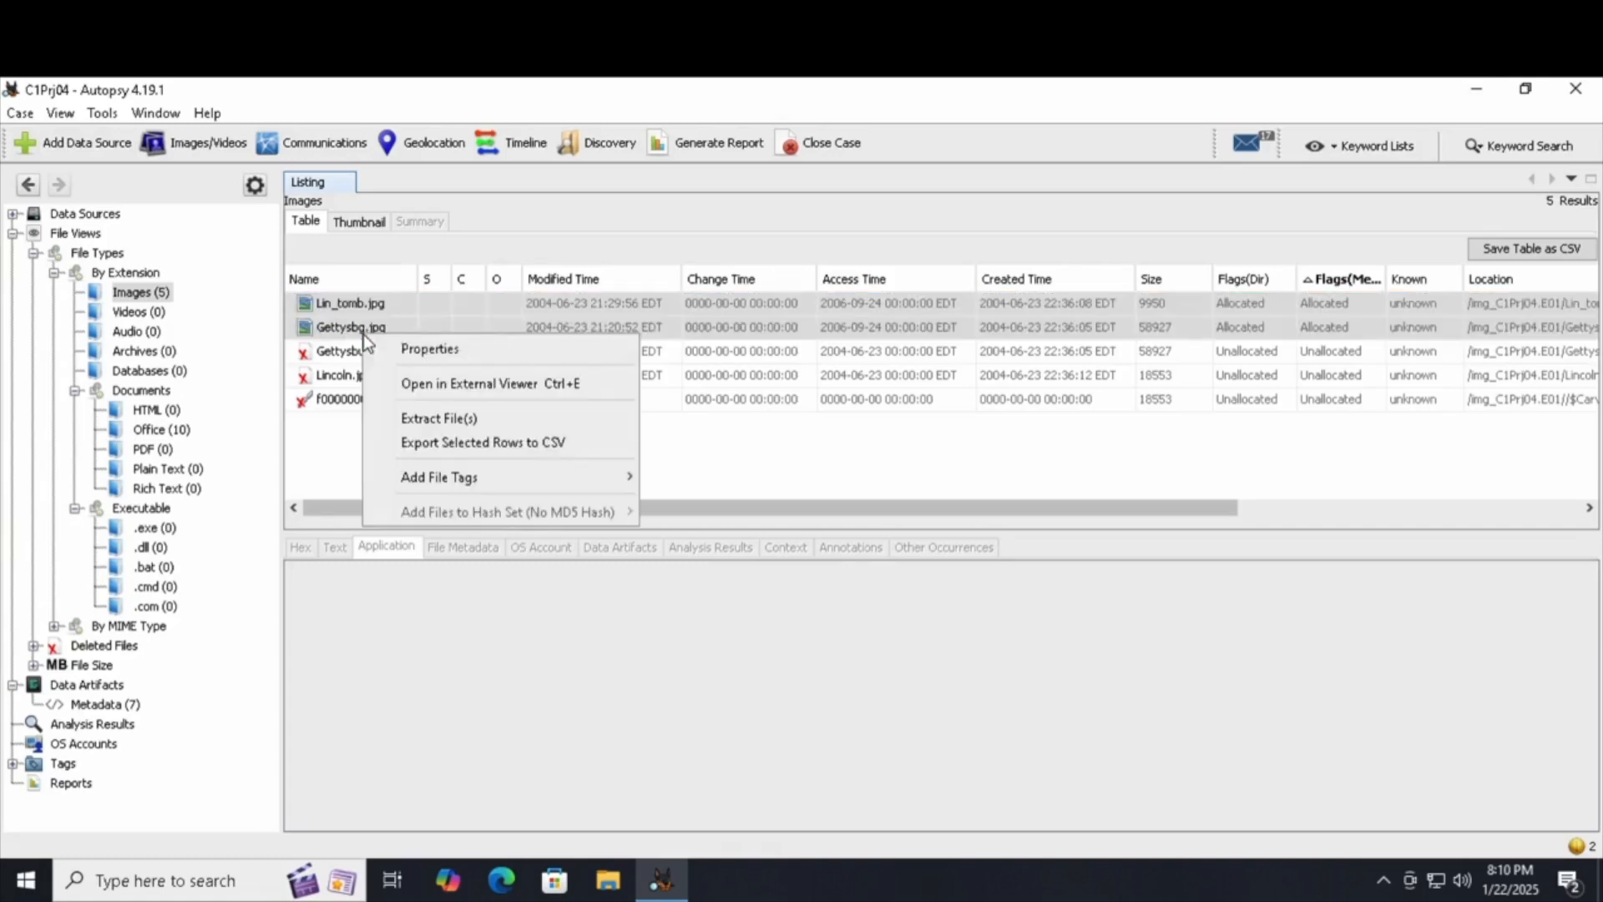
mouse_move(439, 419)
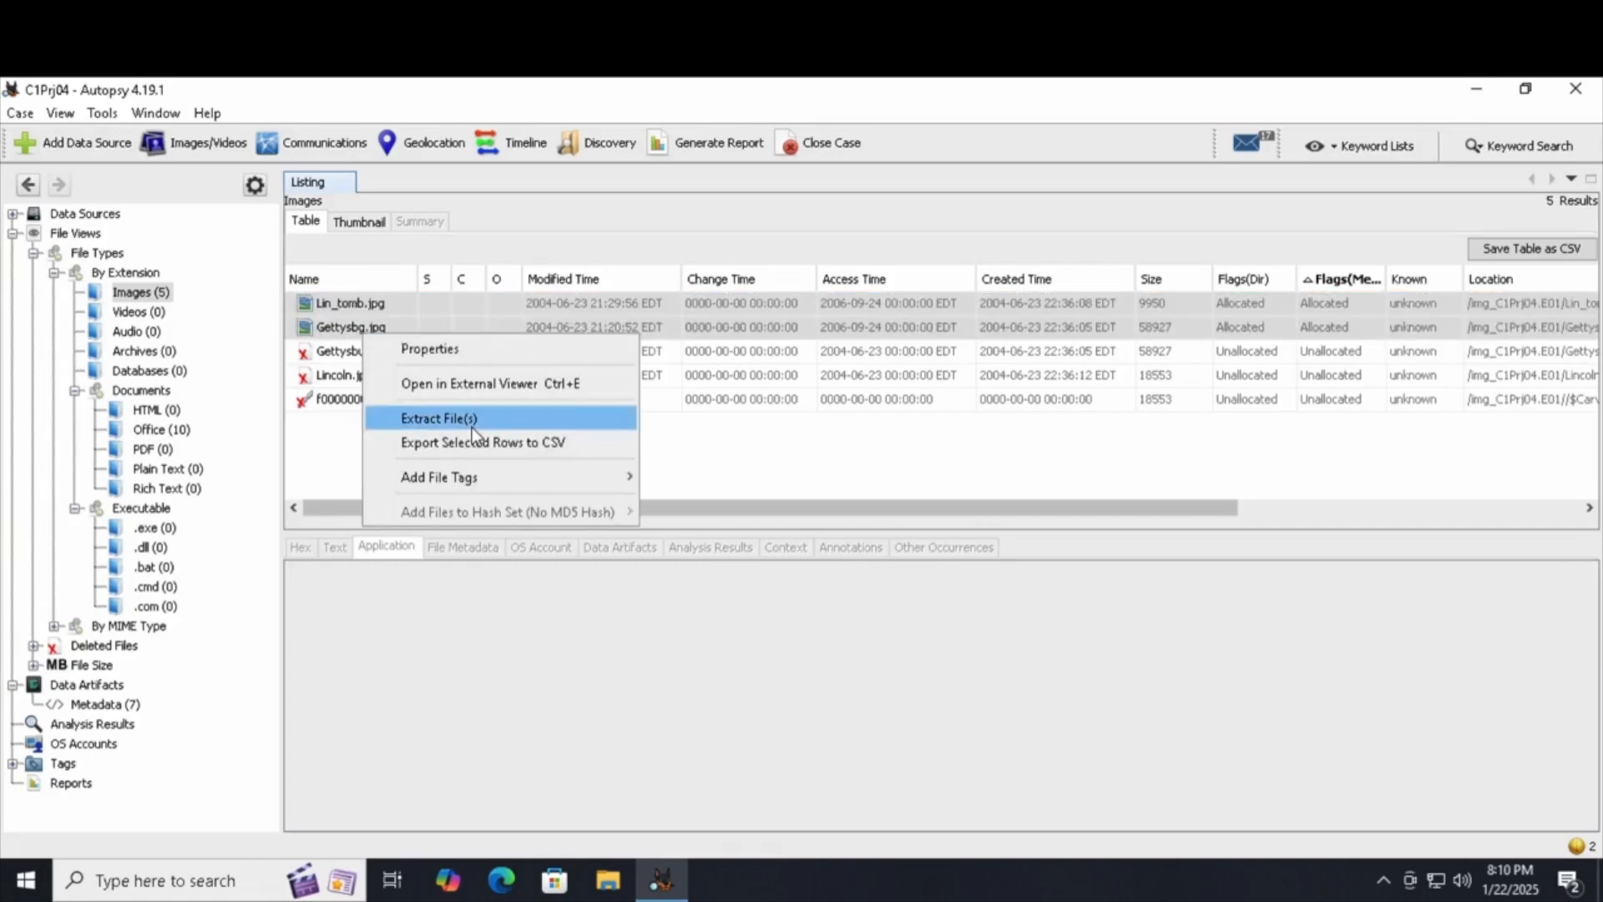
left_click(437, 418)
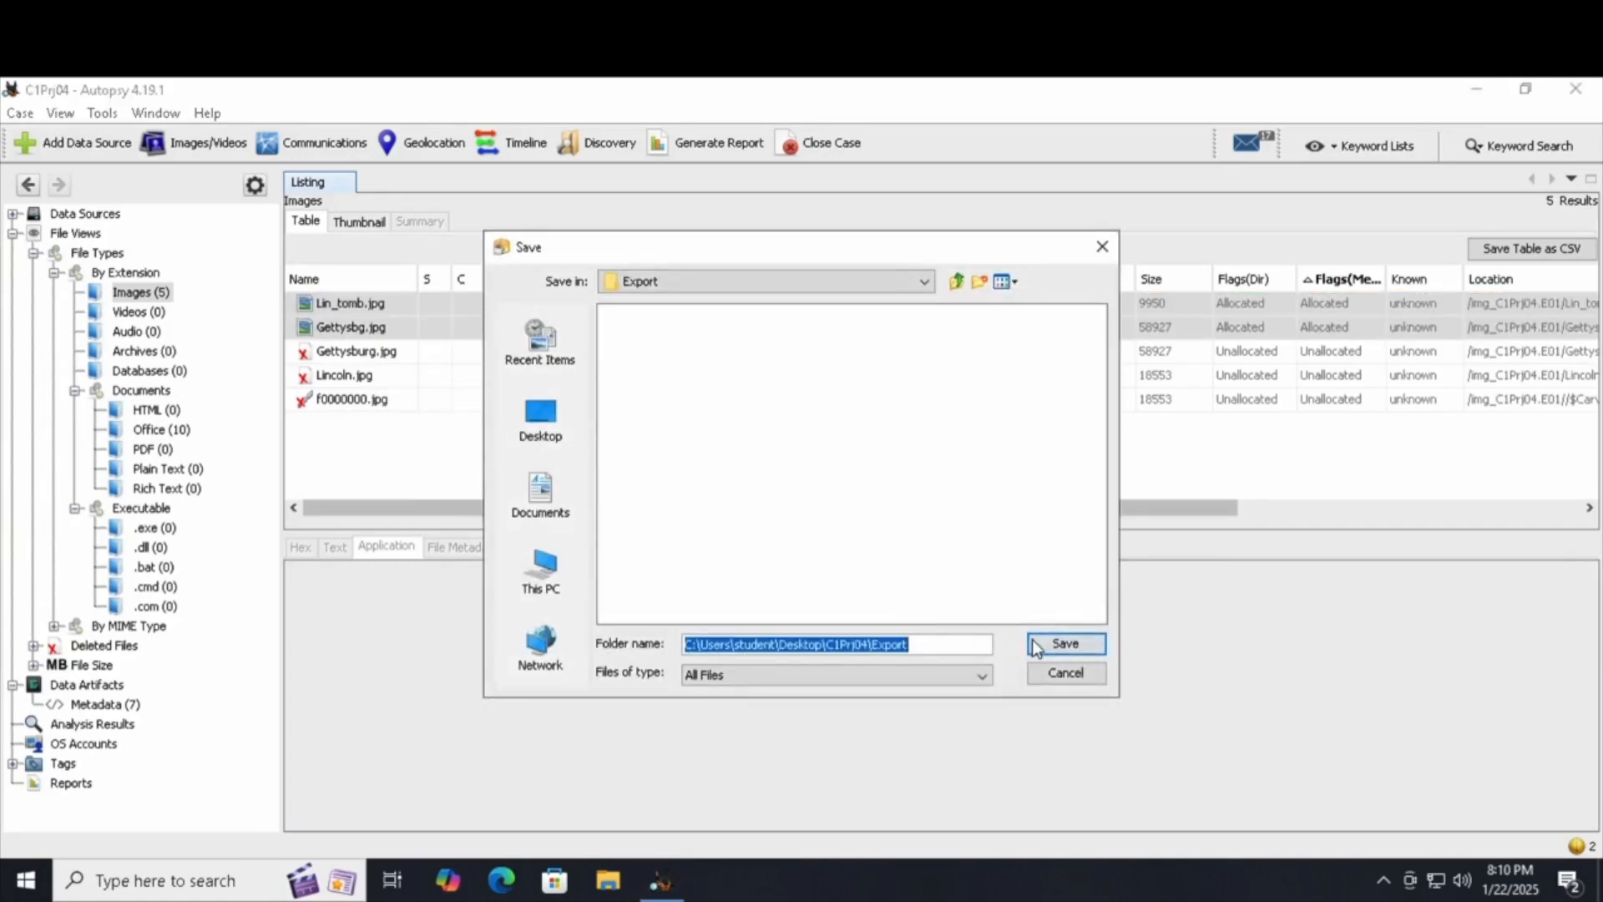
left_click(1066, 643)
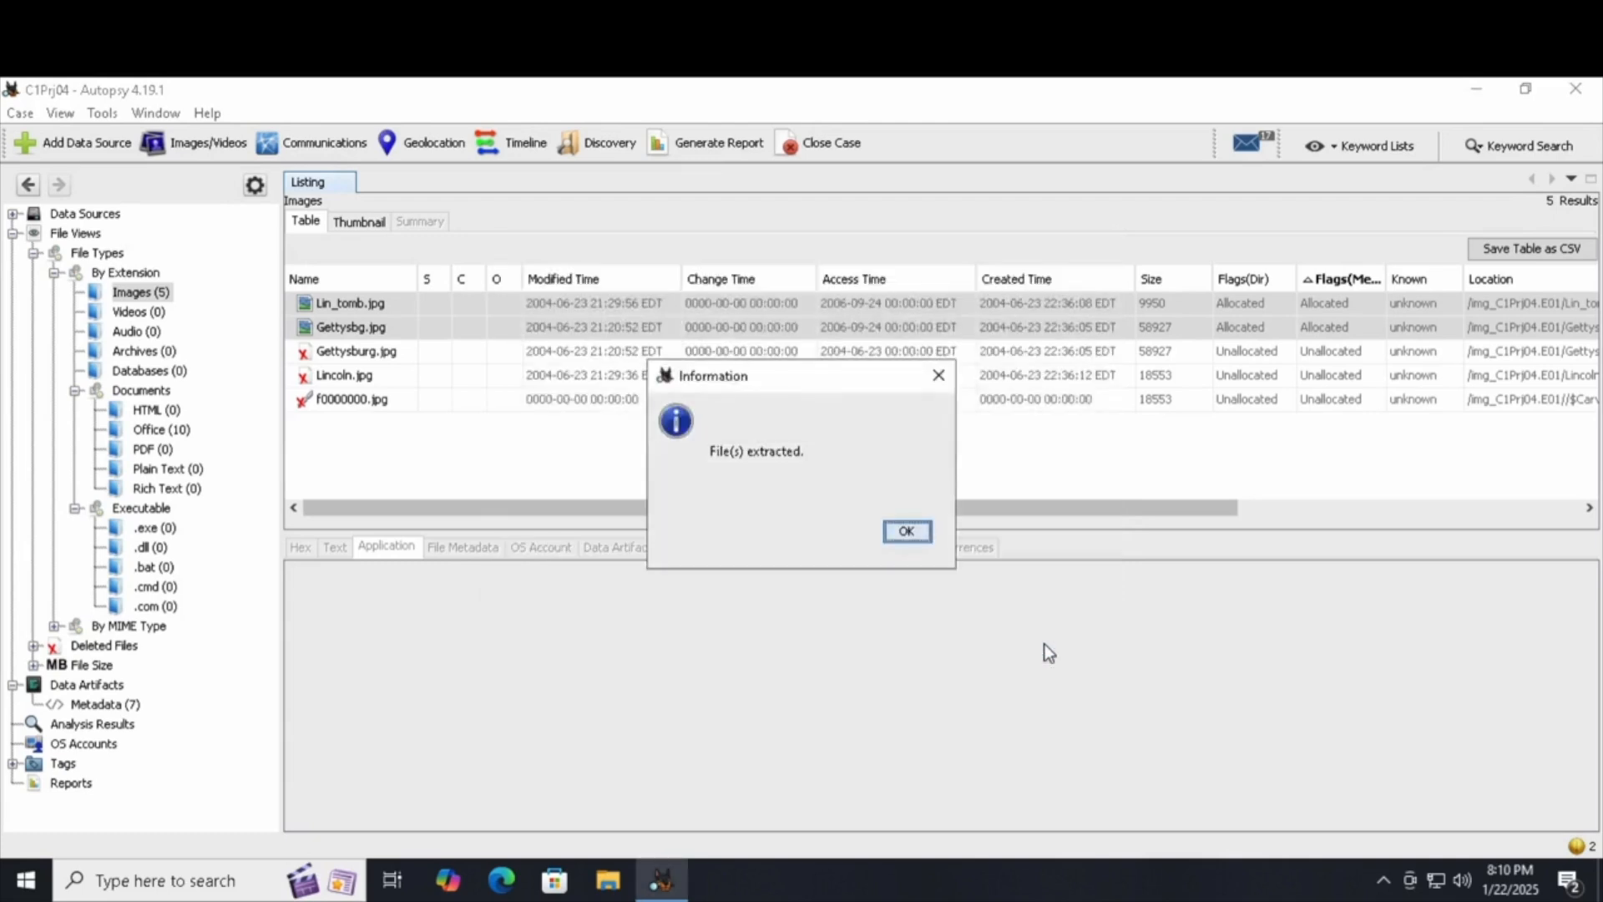
left_click(906, 532)
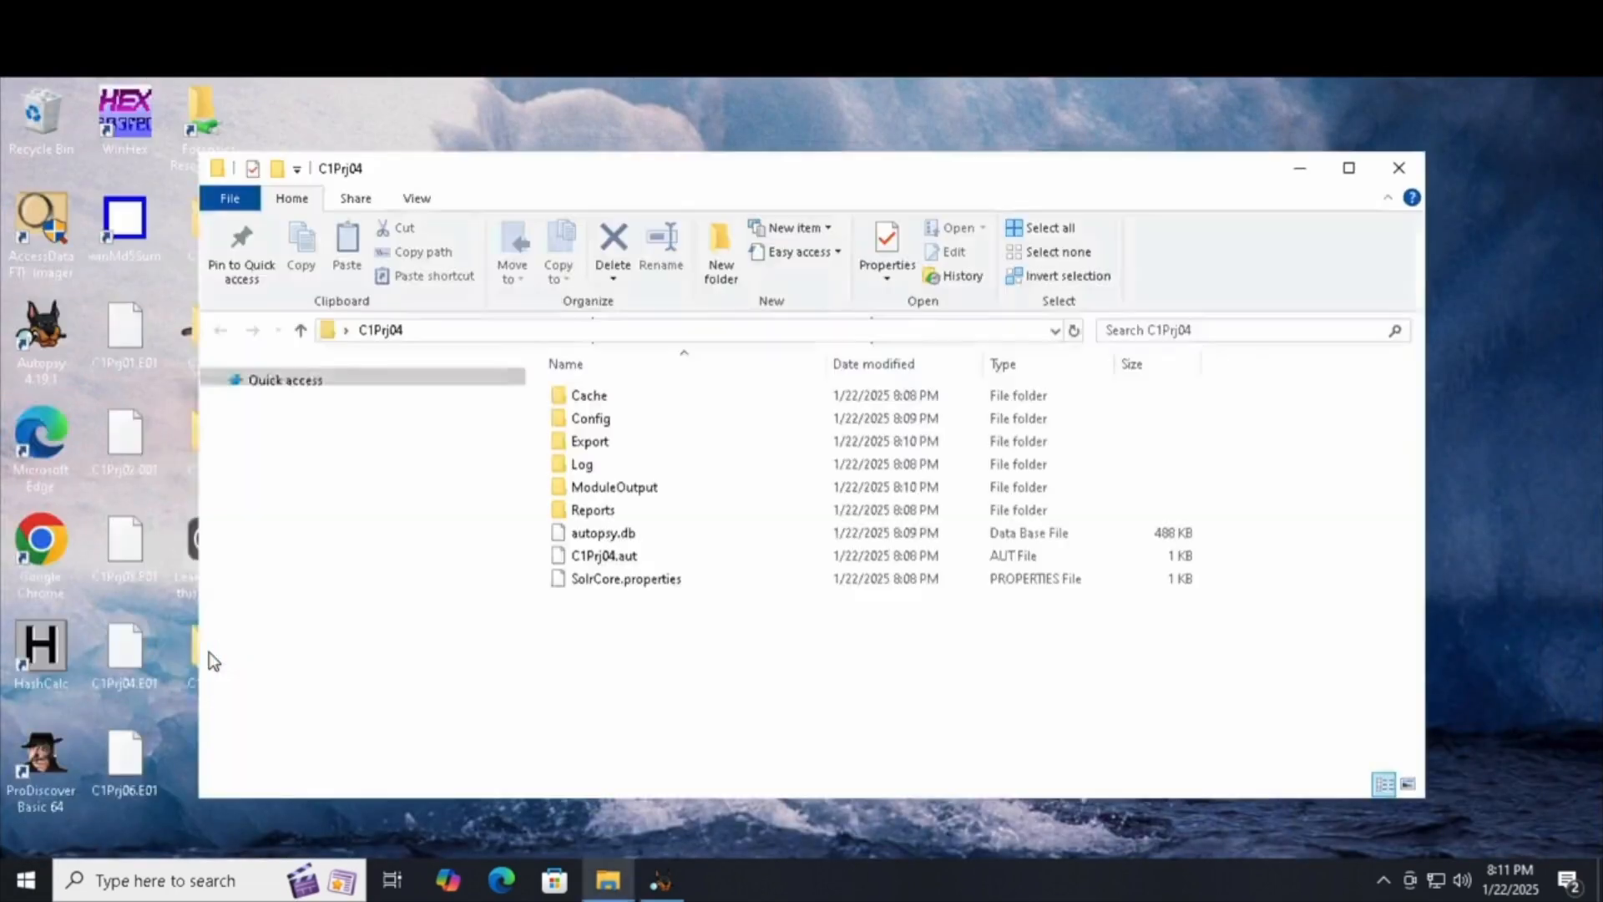
Open the Export folder and view the exported 8-Lin_tomb.jpg image in Photos
double_click(591, 441)
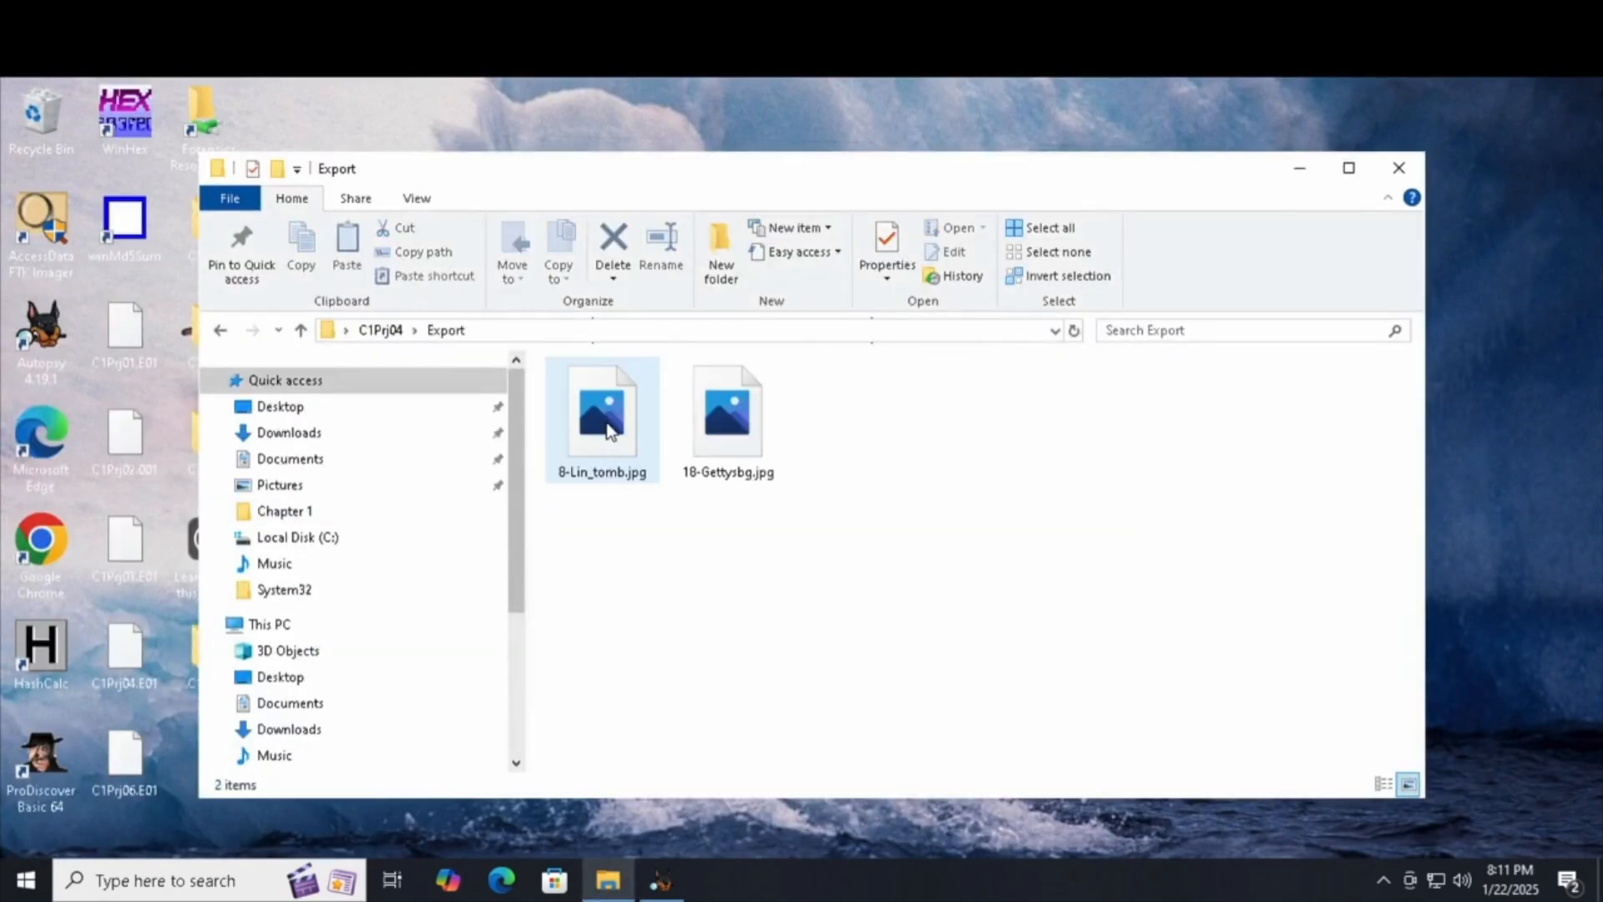
double_click(601, 412)
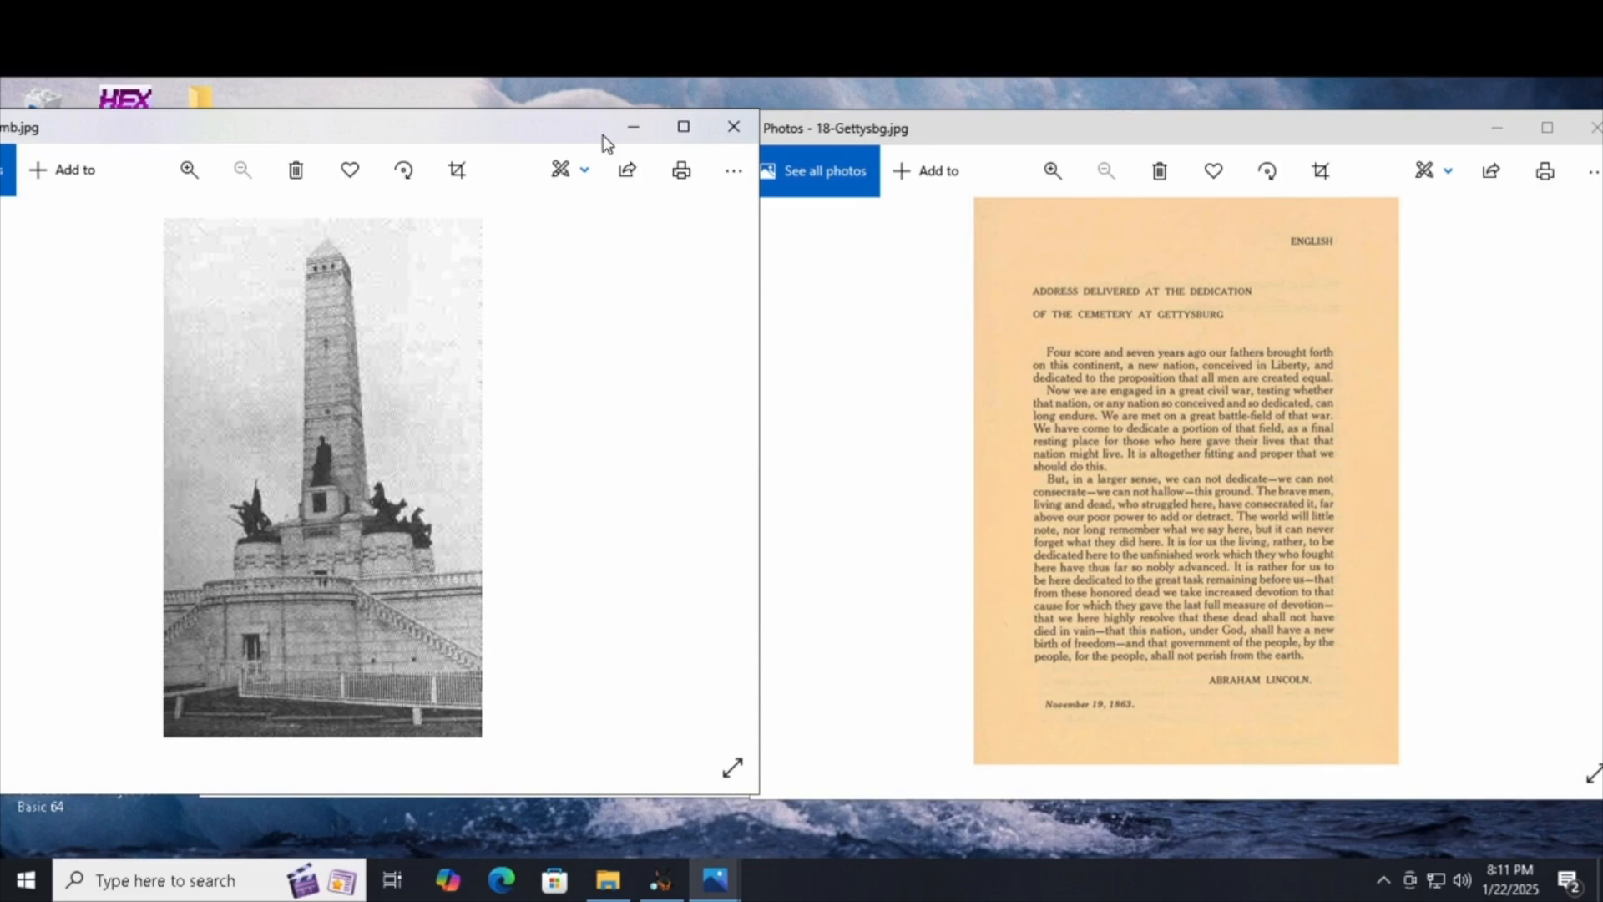
mouse_move(606, 143)
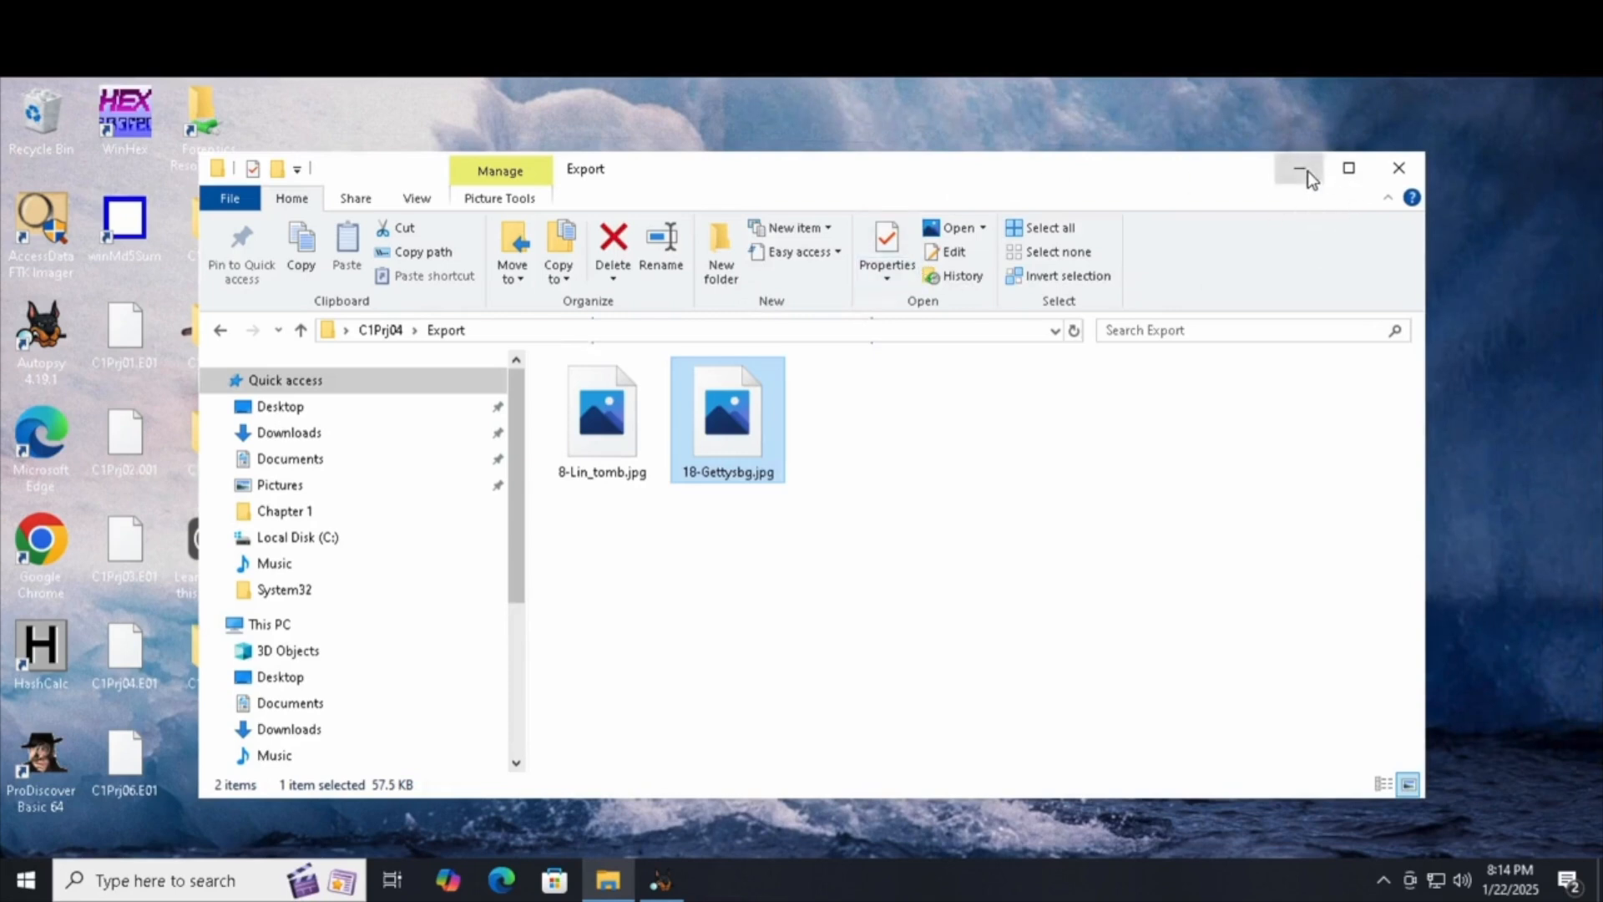
Return to Autopsy and list All (9) files under Deleted Files
left_click(1299, 168)
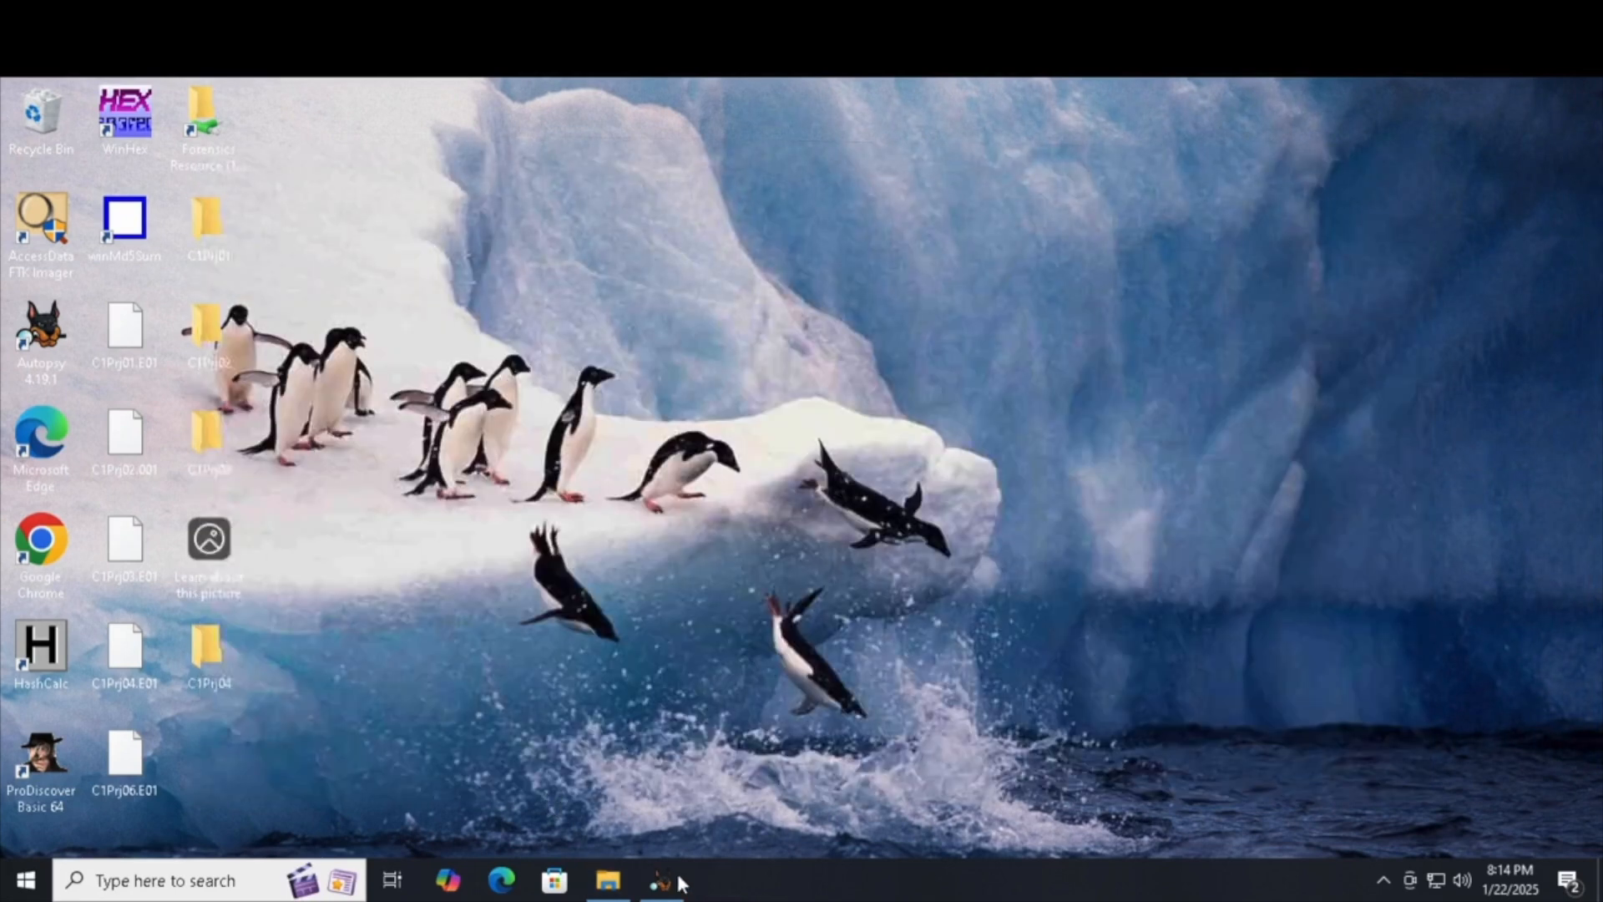
left_click(659, 879)
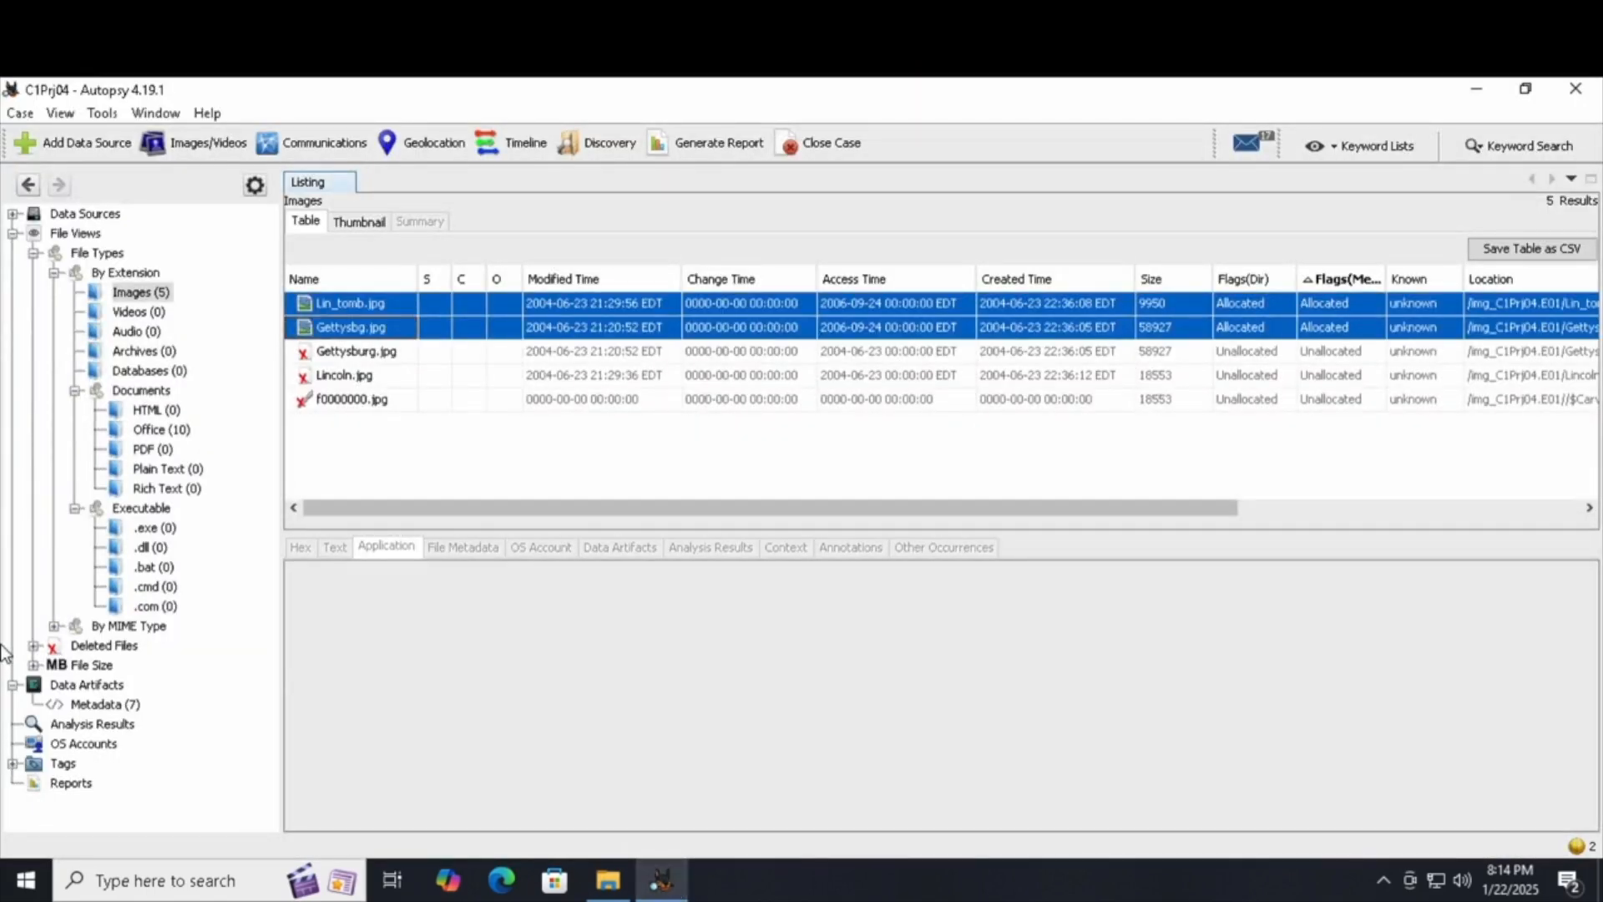
left_click(31, 645)
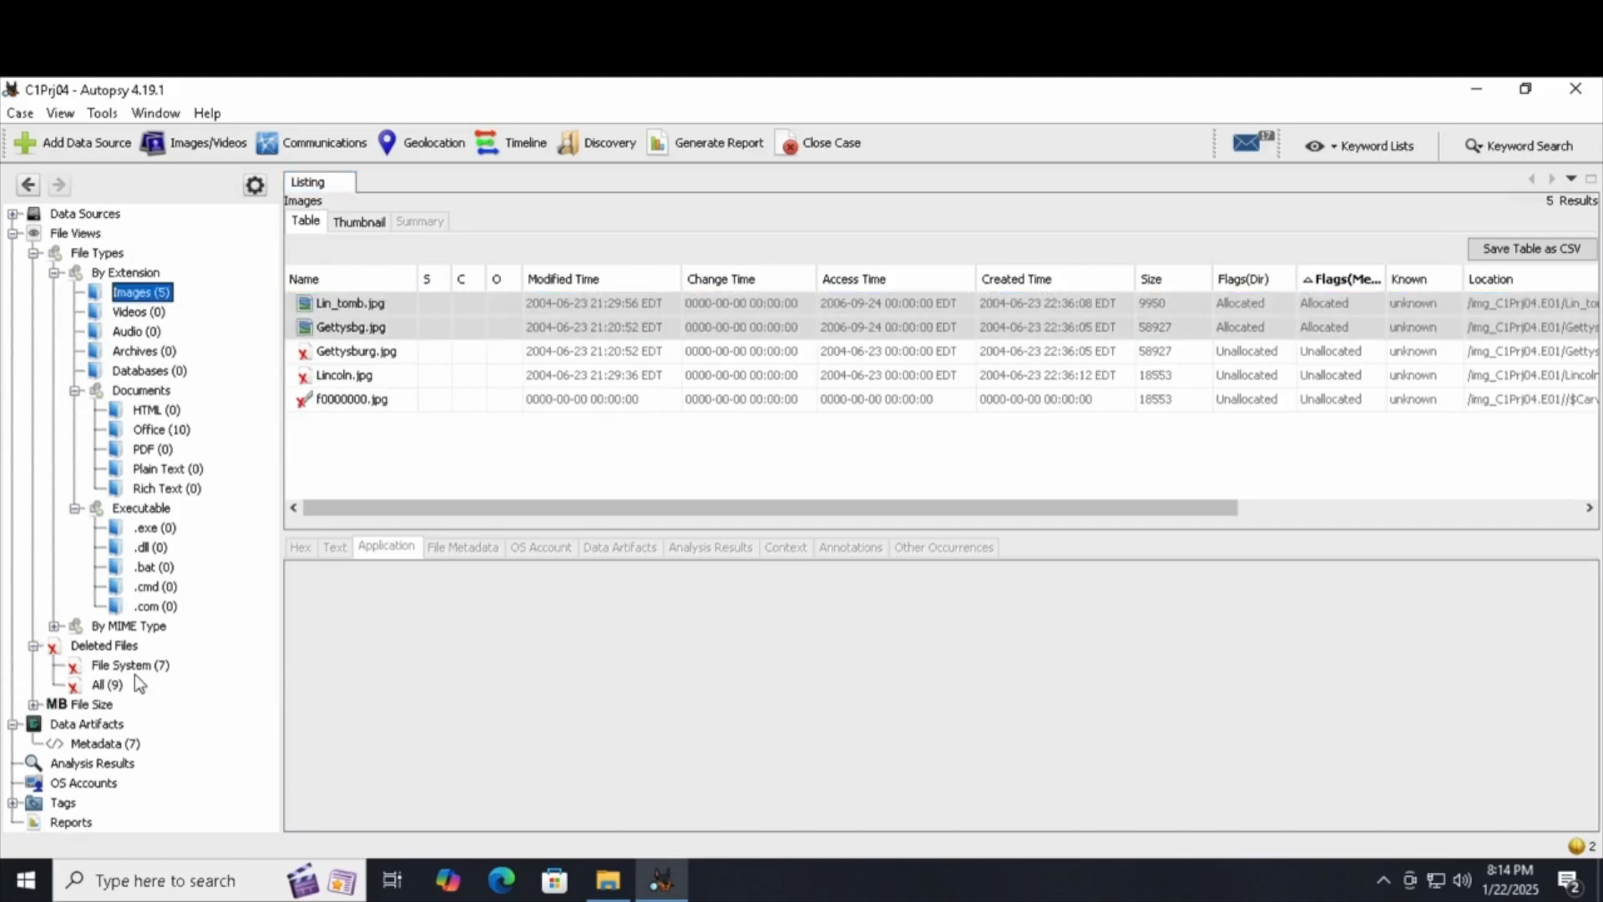
left_click(106, 684)
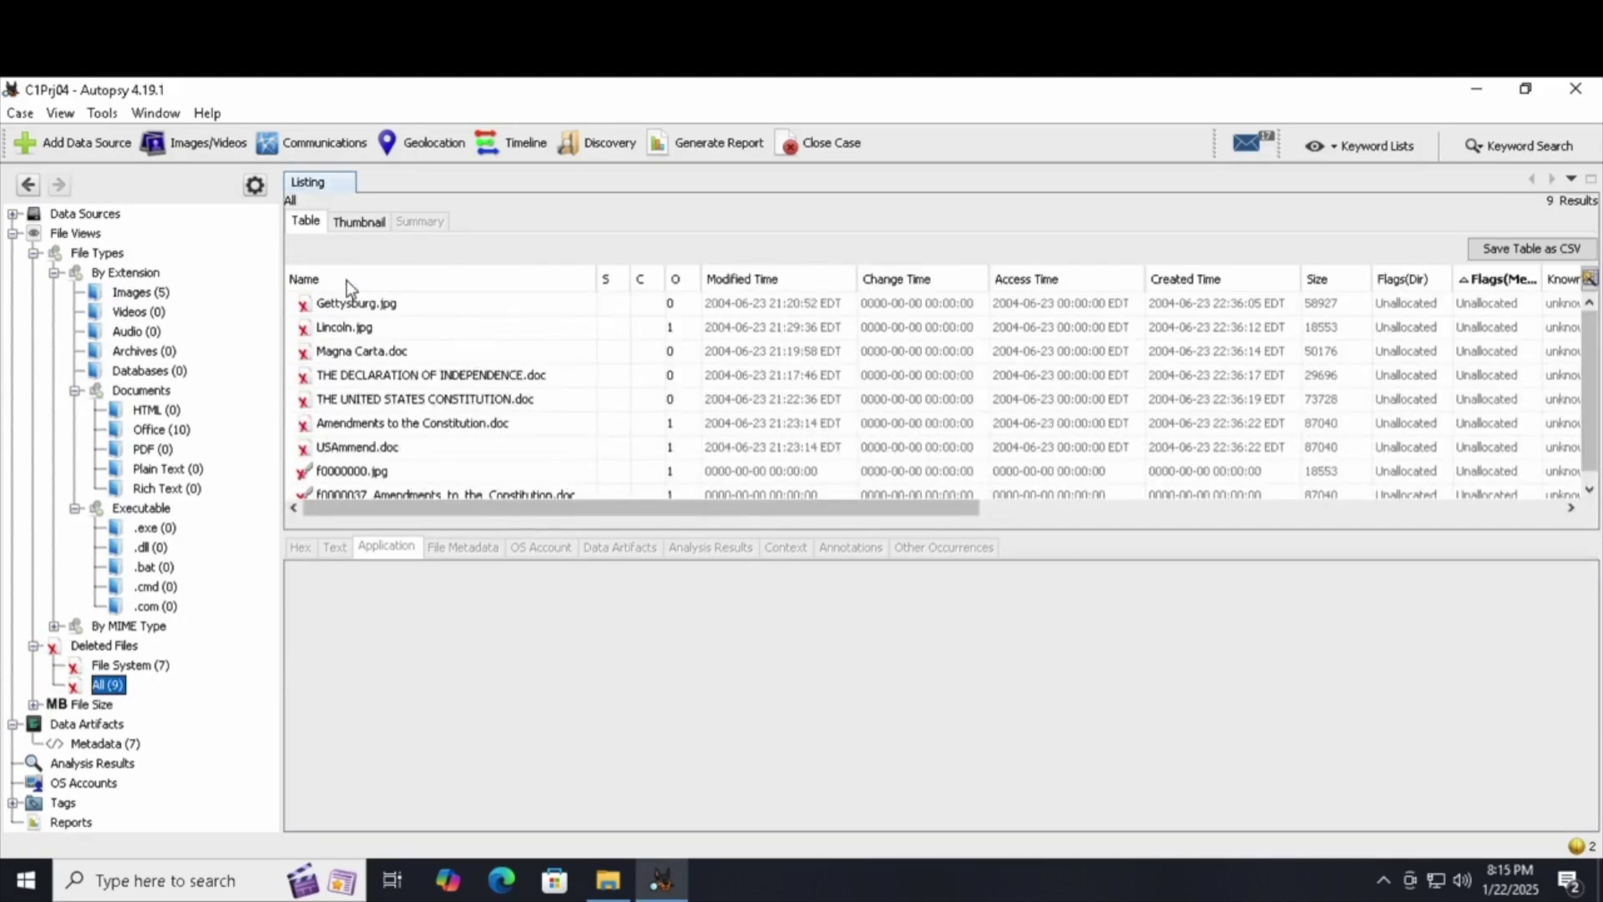
mouse_move(354, 304)
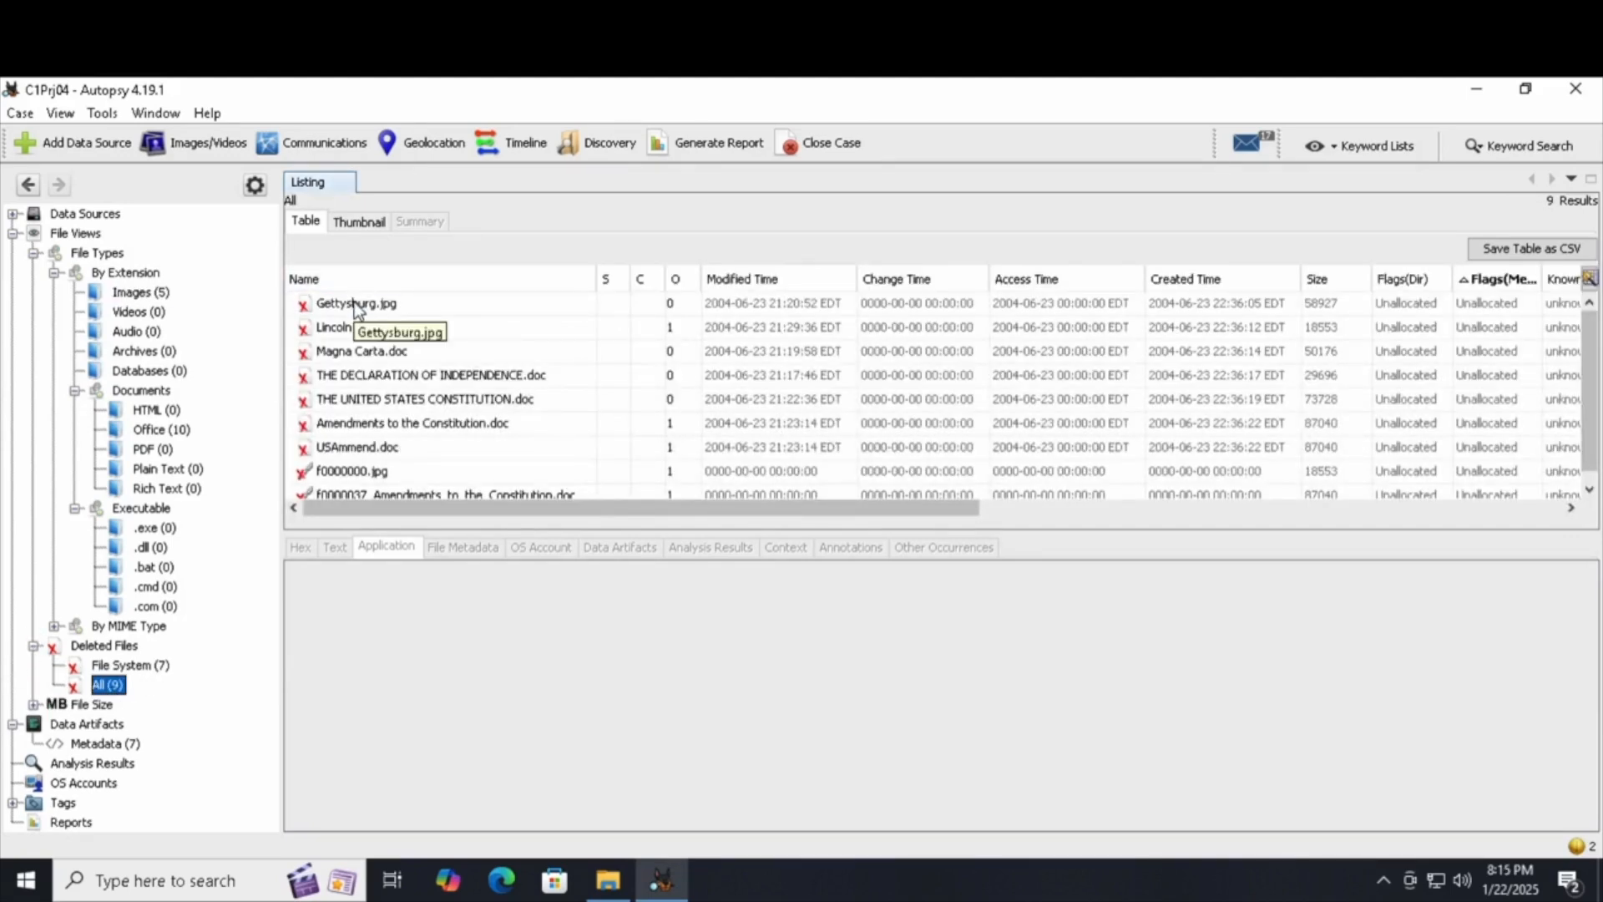
Preview deleted Gettysburg.jpg, Magna Carta.doc and the Declaration of Independence document
left_click(356, 304)
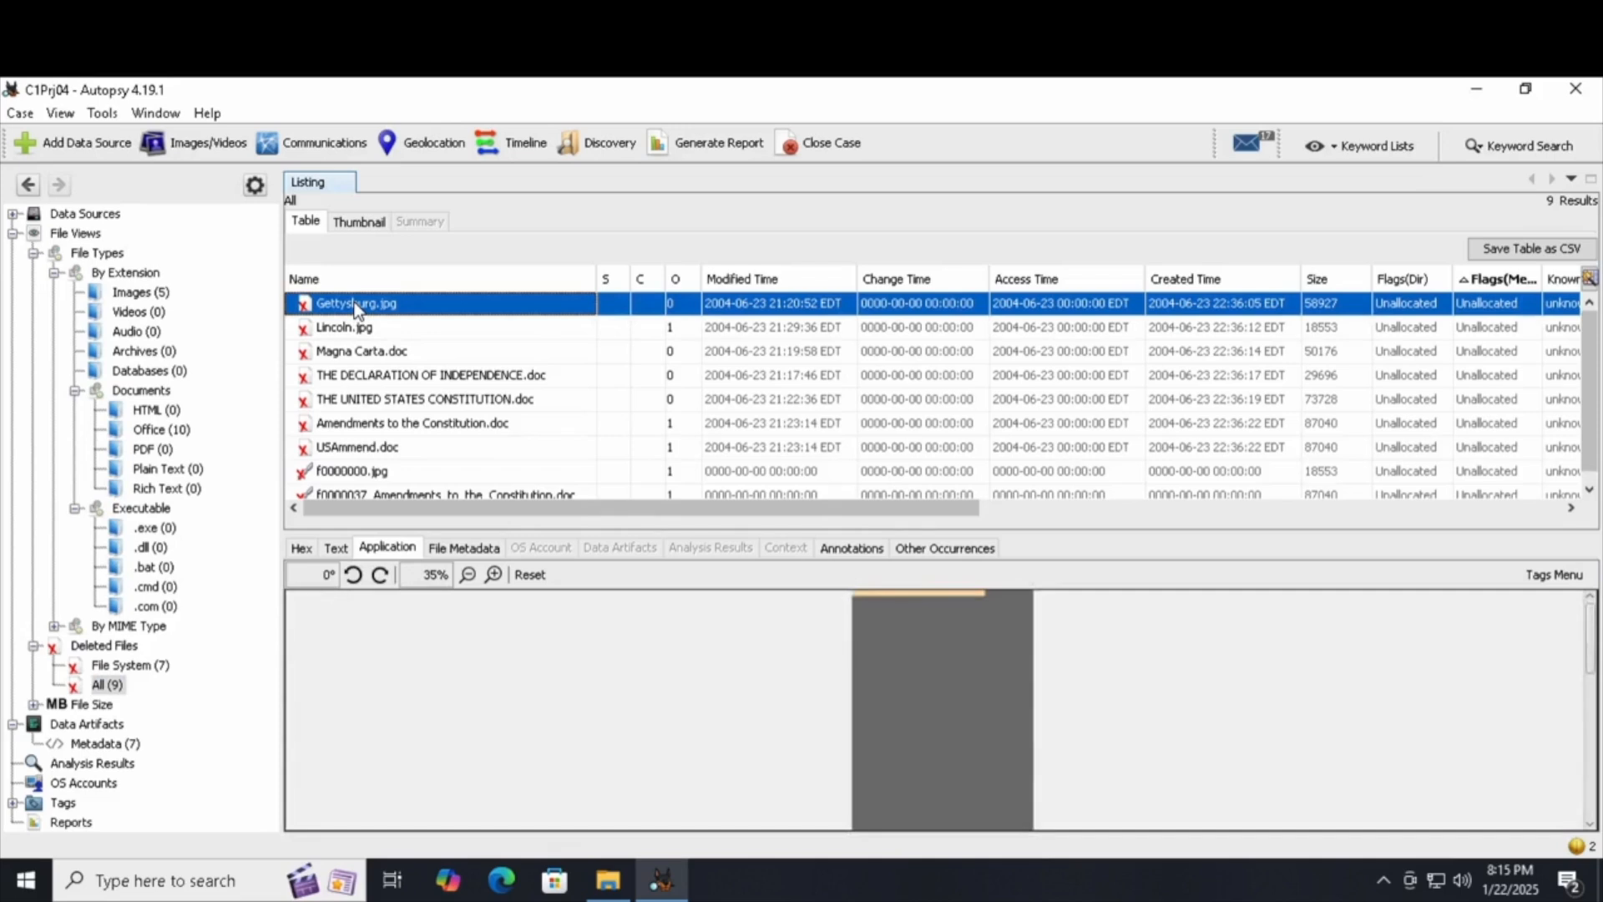
left_click(362, 351)
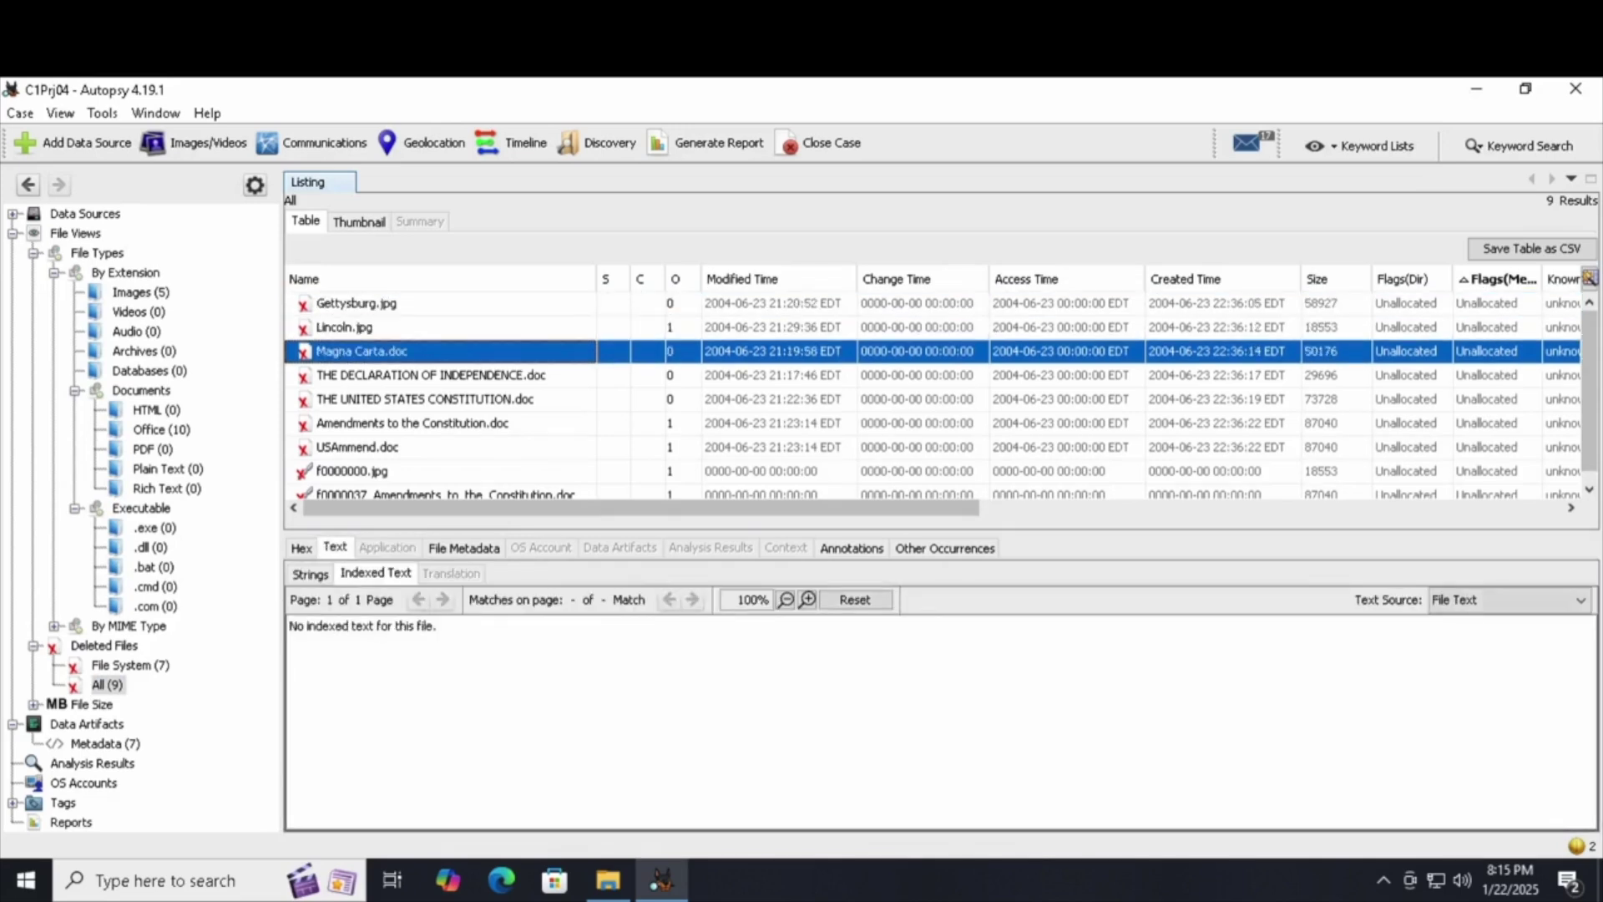
left_click(433, 375)
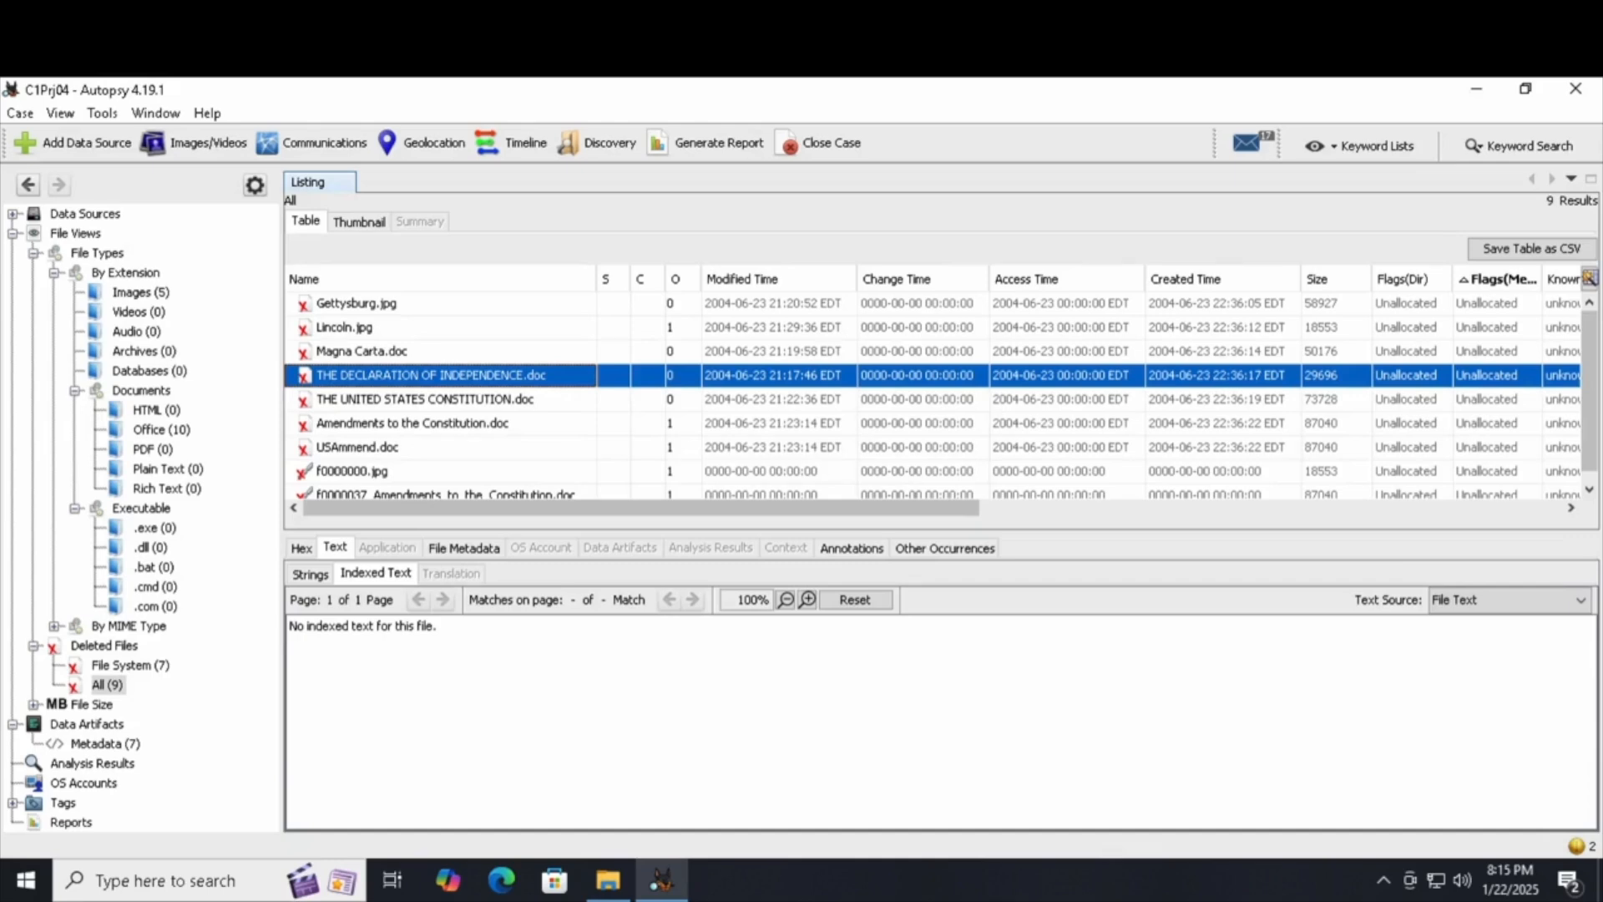
left_click(412, 422)
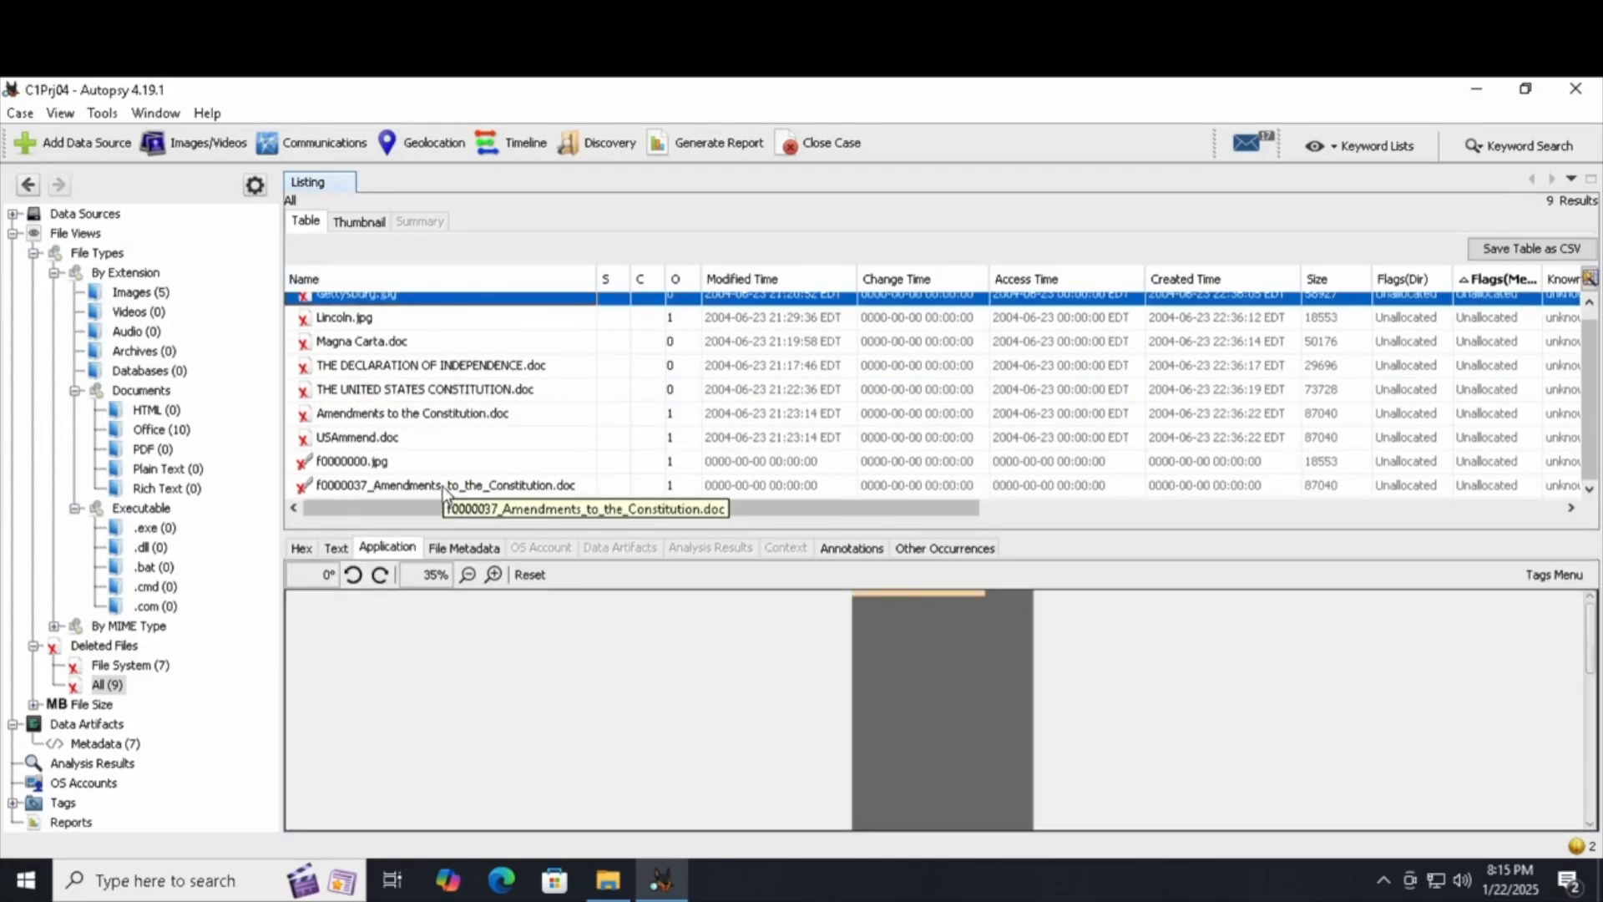
Tag all nine selected deleted files as Follow Up
right_click(444, 485)
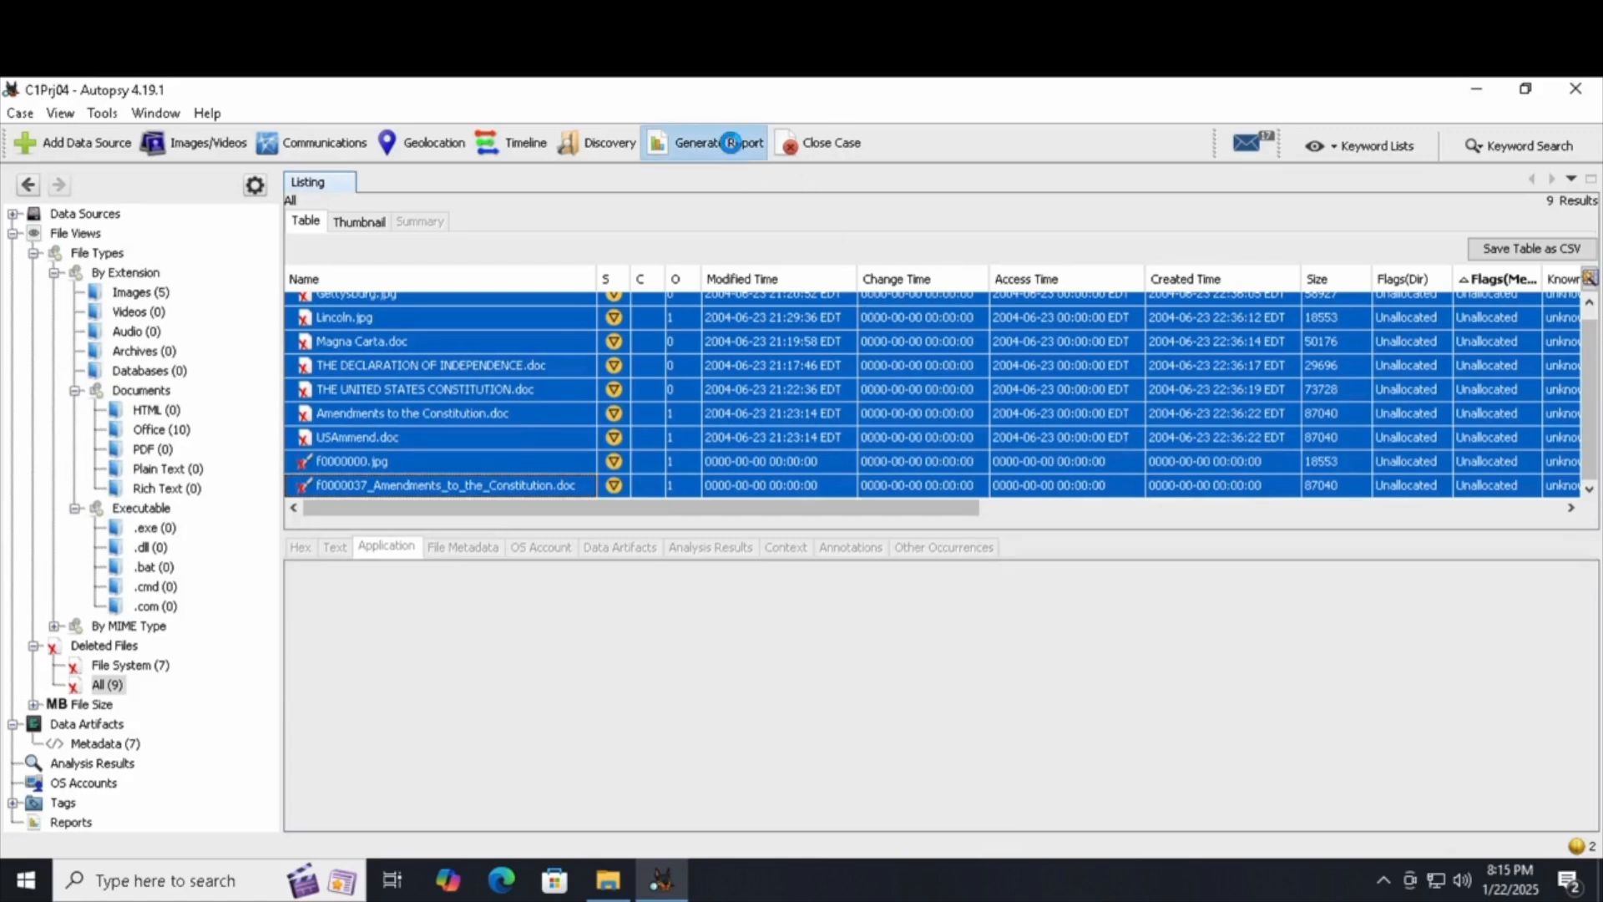
Generate an Excel report of C1Prj04.E01 limited to Follow Up tagged results, then close progress
left_click(730, 143)
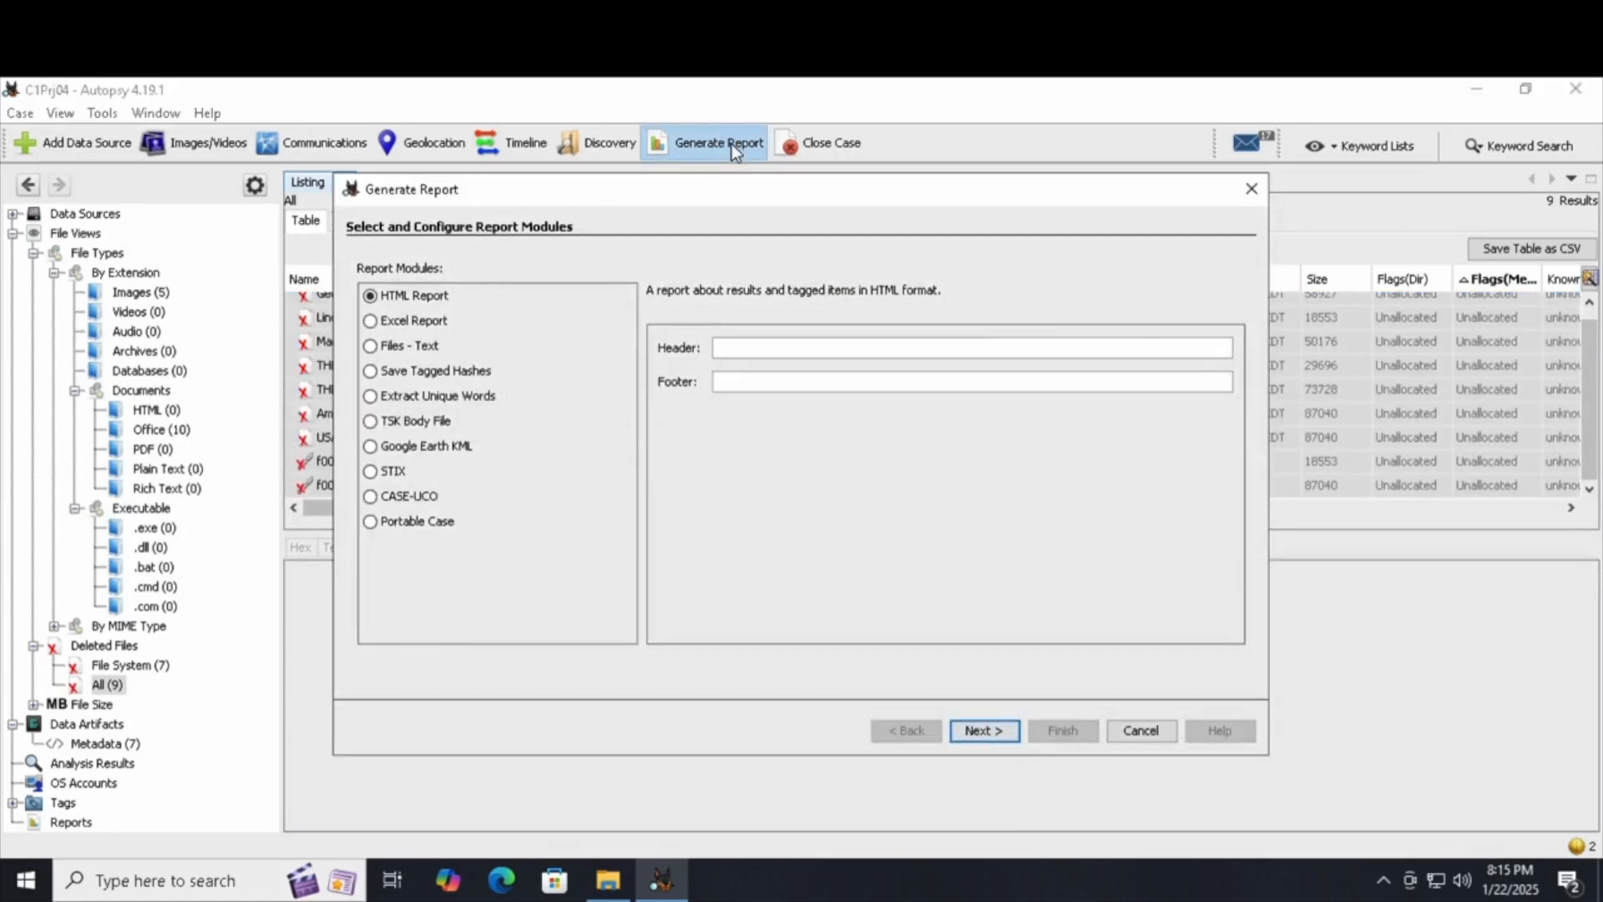
mouse_move(543, 341)
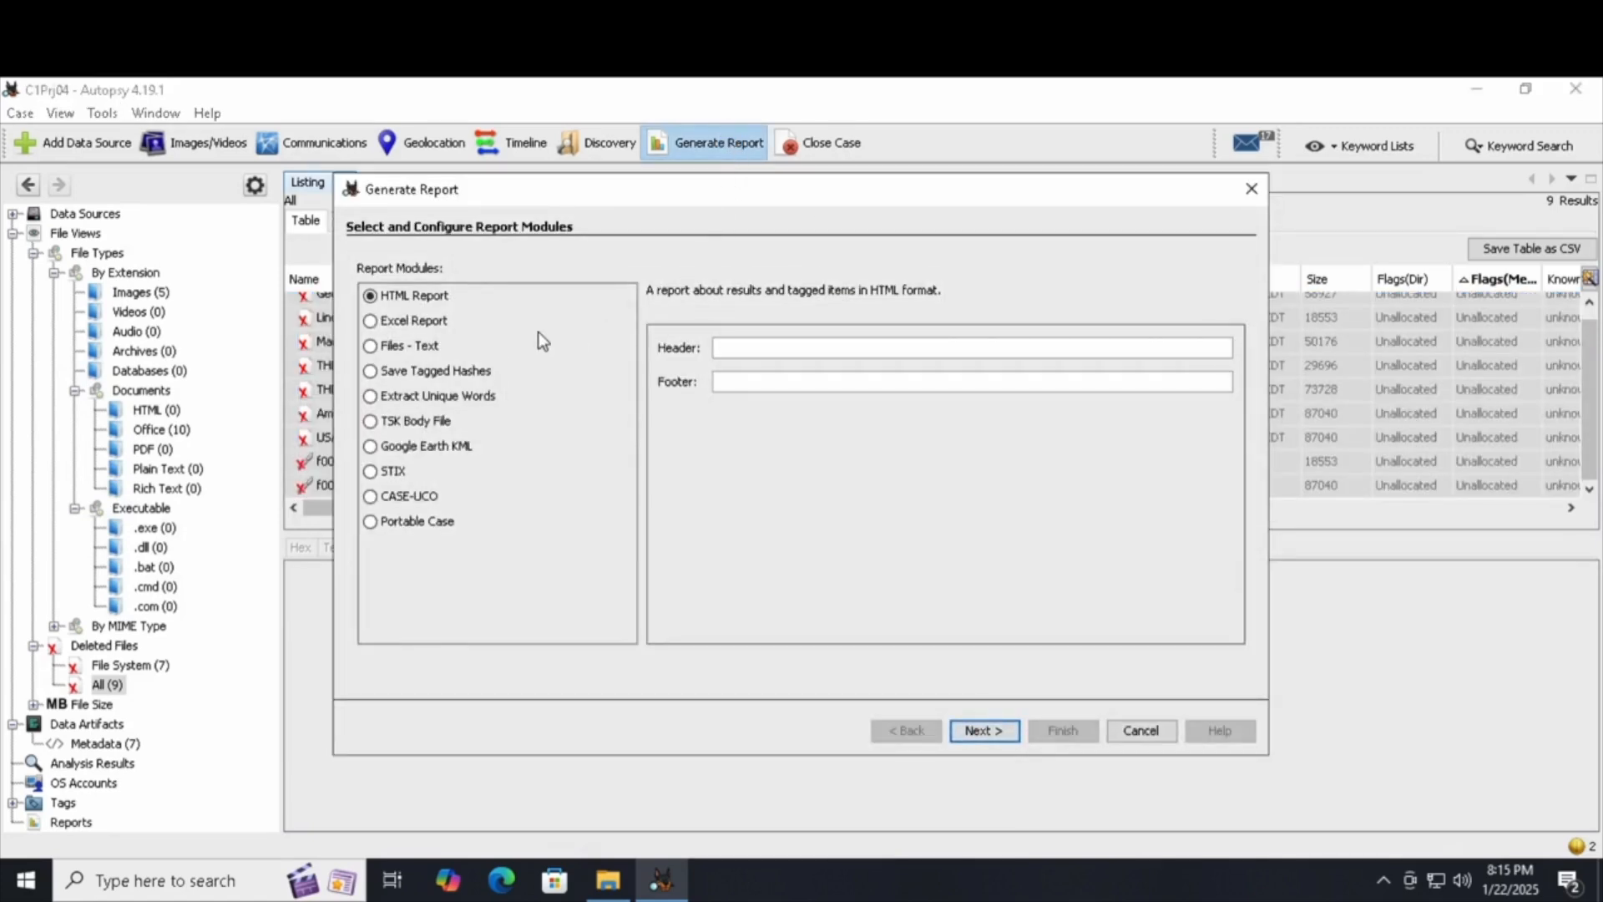
left_click(369, 321)
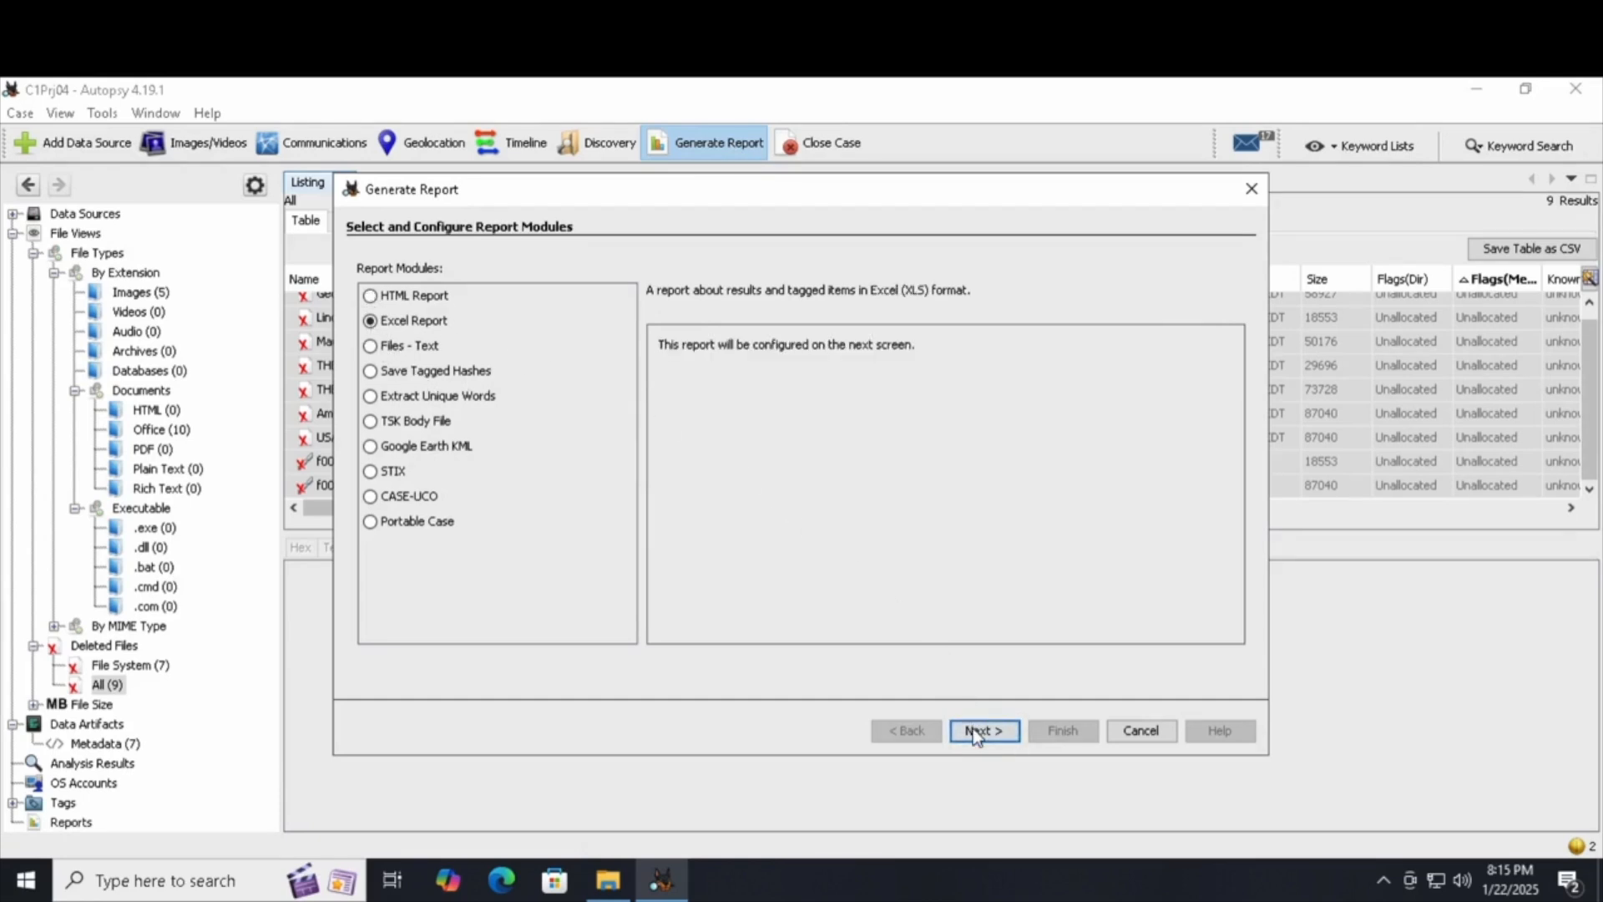
left_click(986, 731)
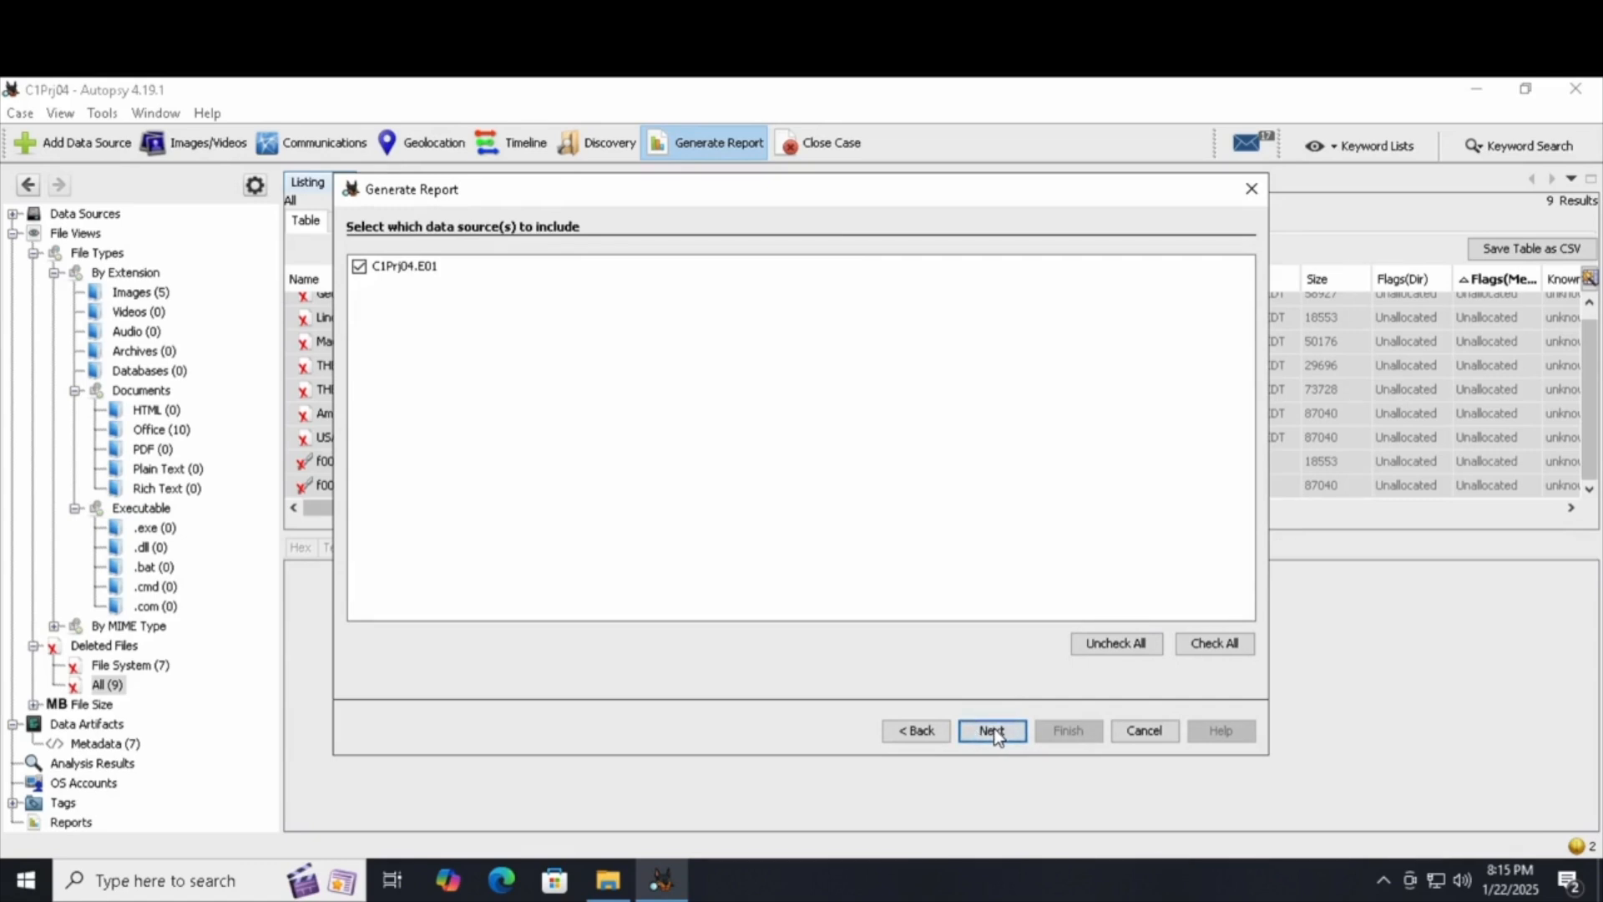
left_click(992, 731)
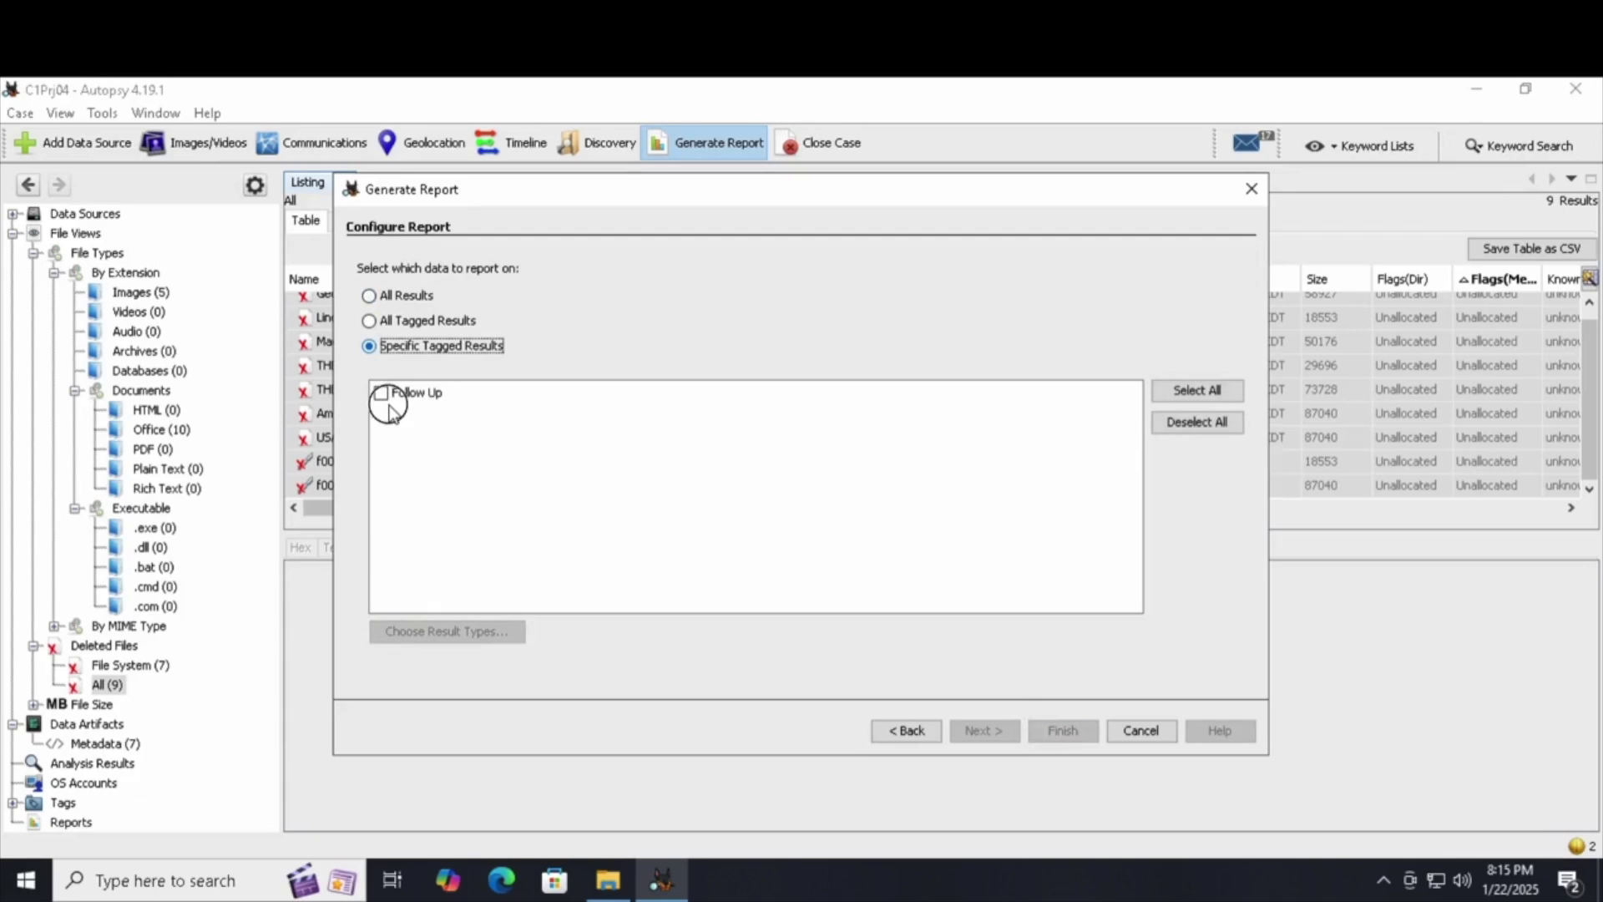
left_click(381, 393)
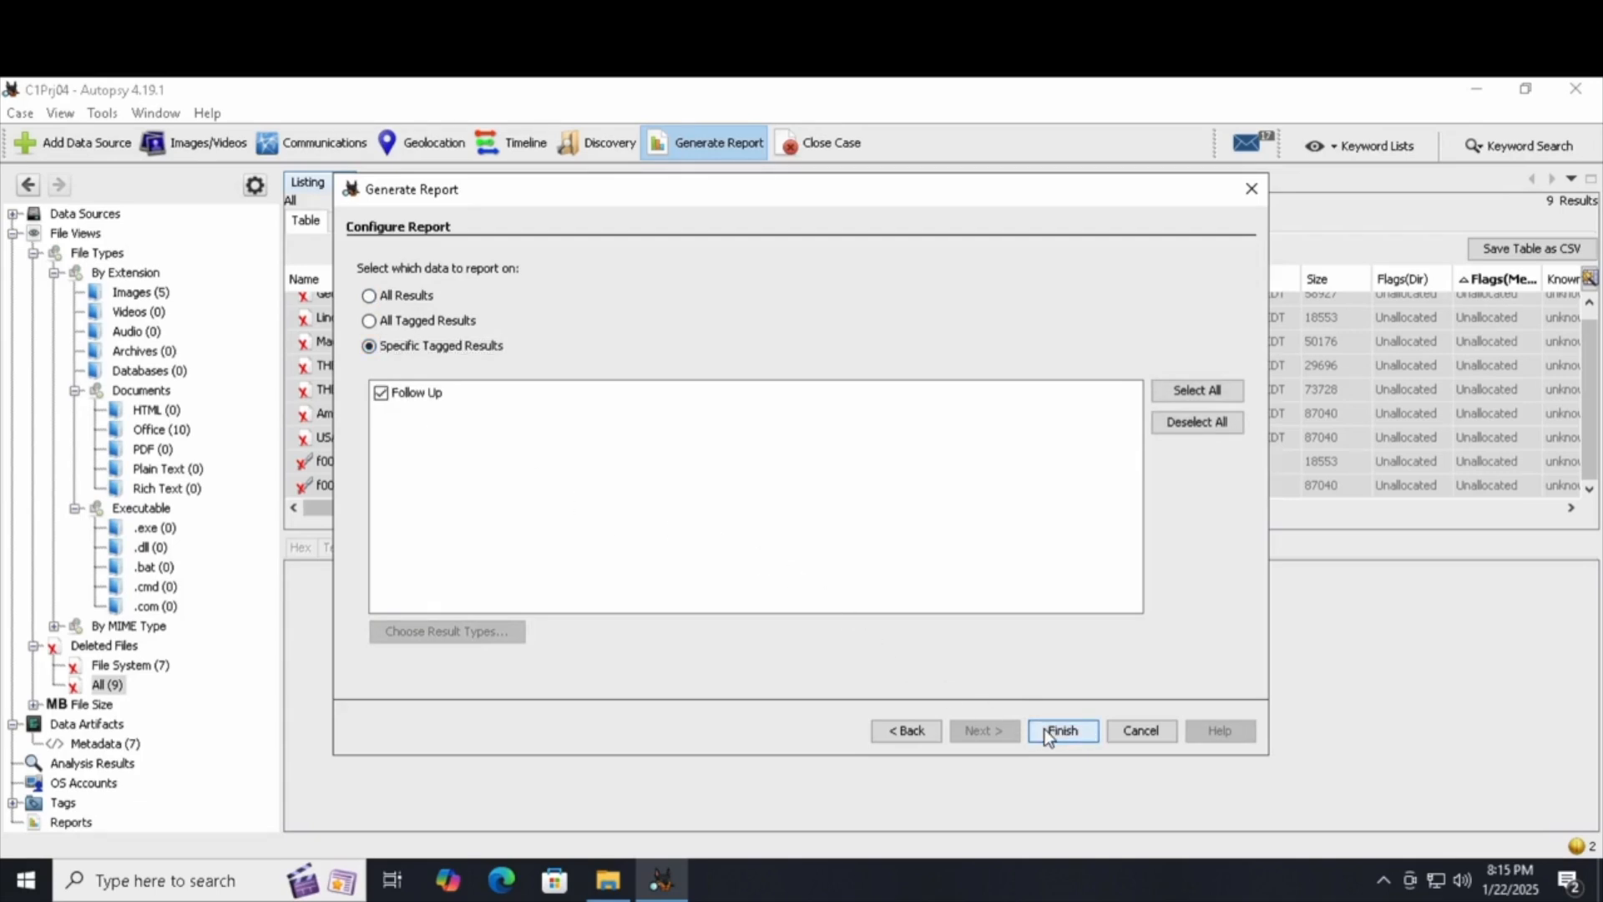
left_click(1063, 730)
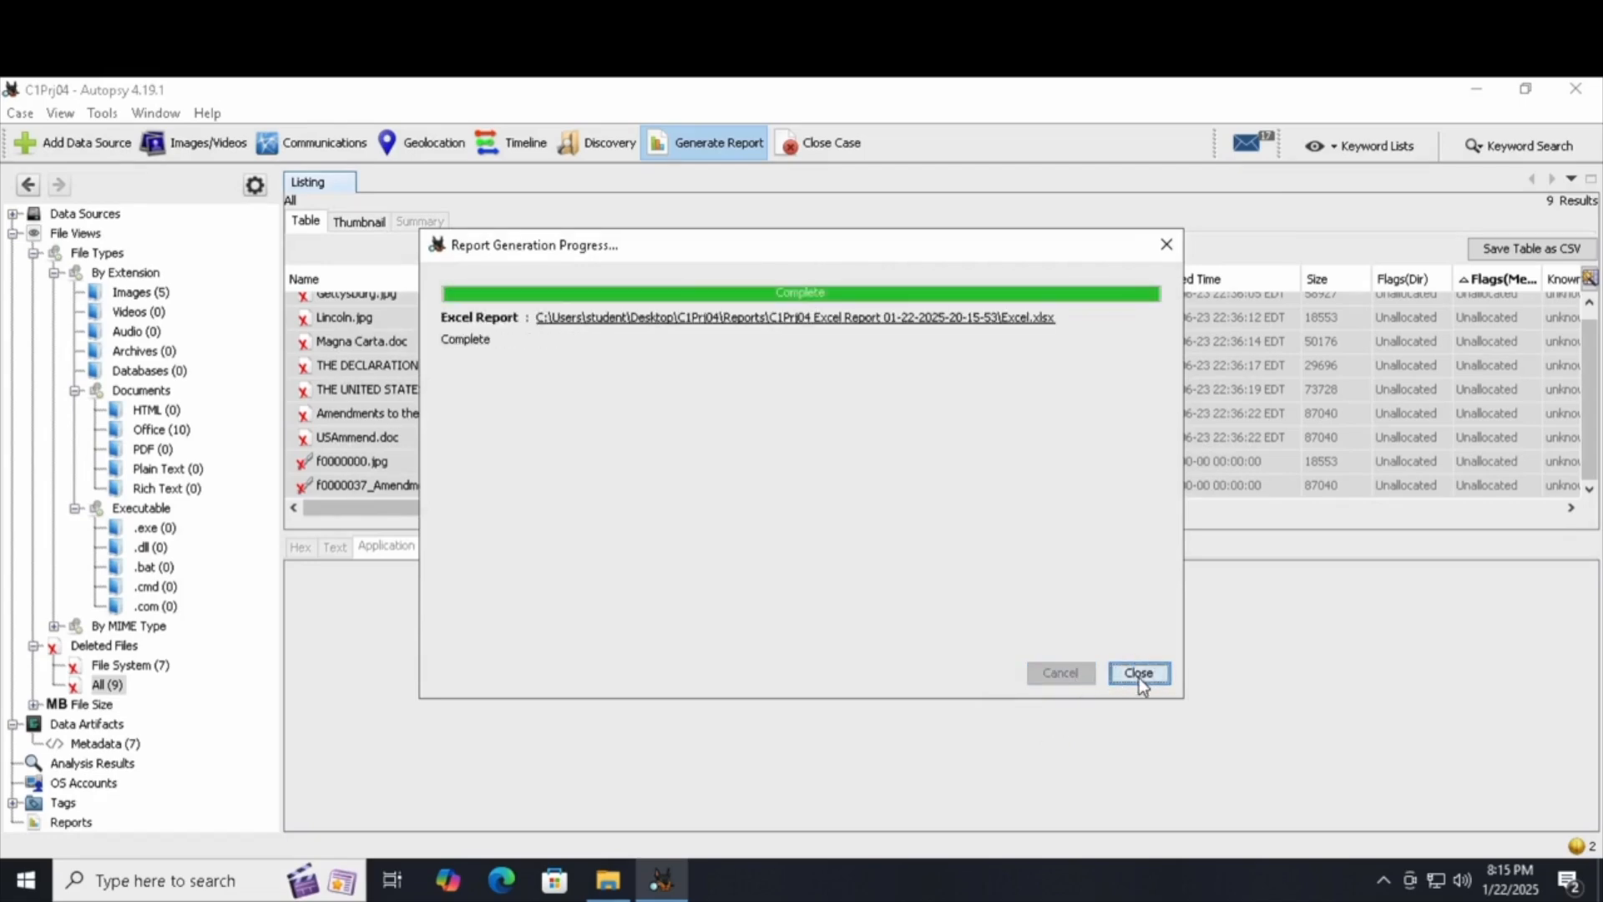
left_click(1141, 673)
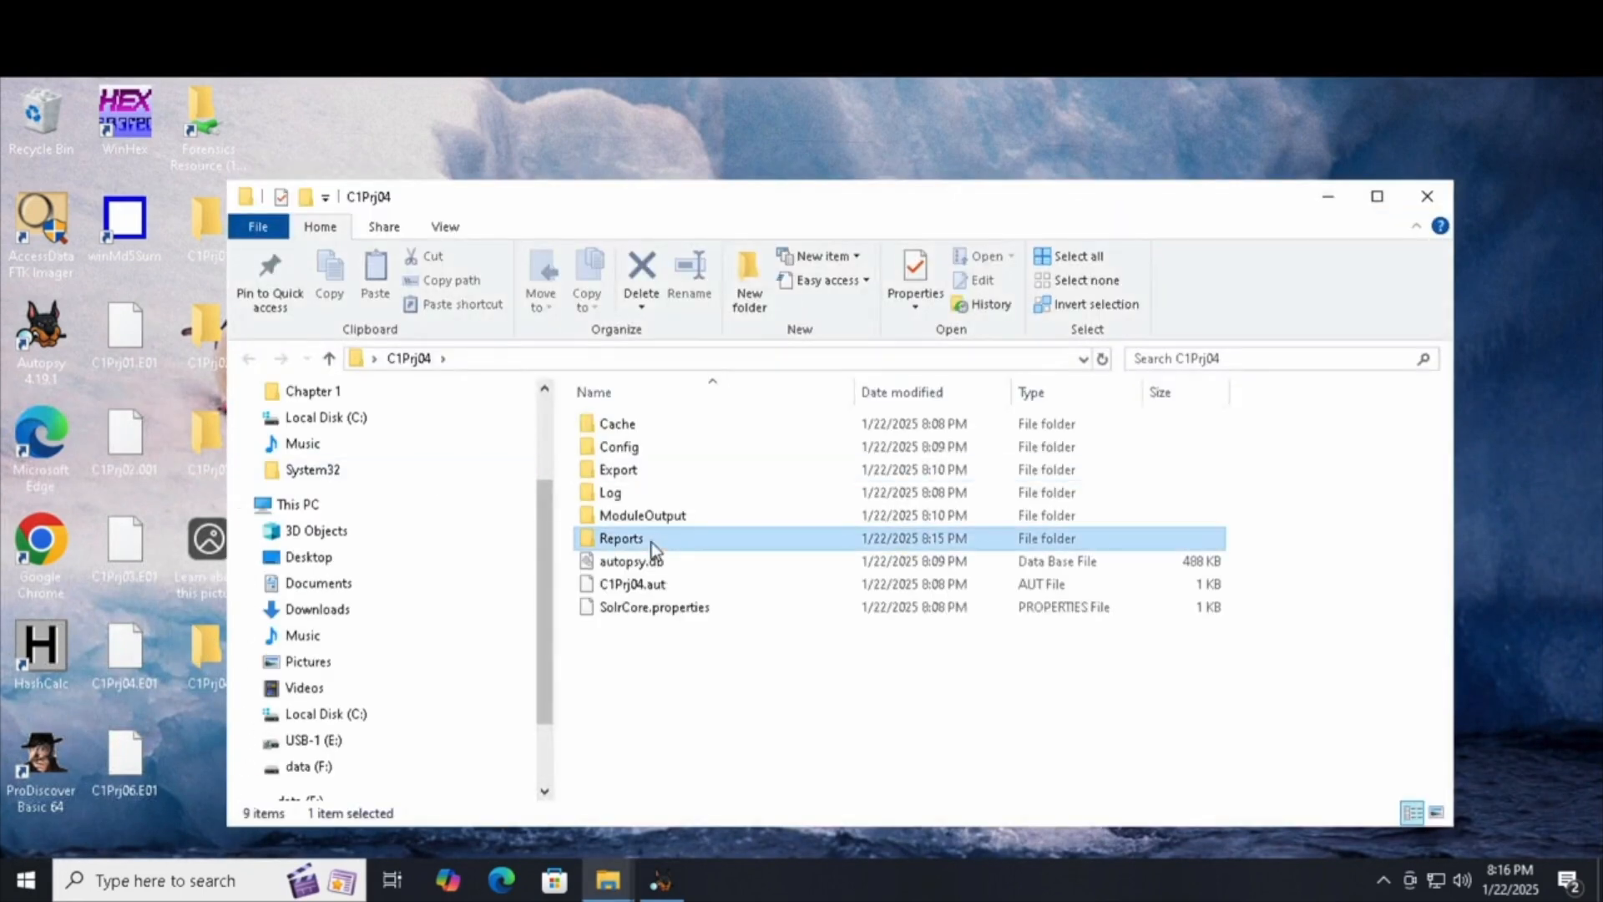
Open Excel.xlsx from the Reports folder's C1Prj04 Excel Report subfolder
double_click(620, 538)
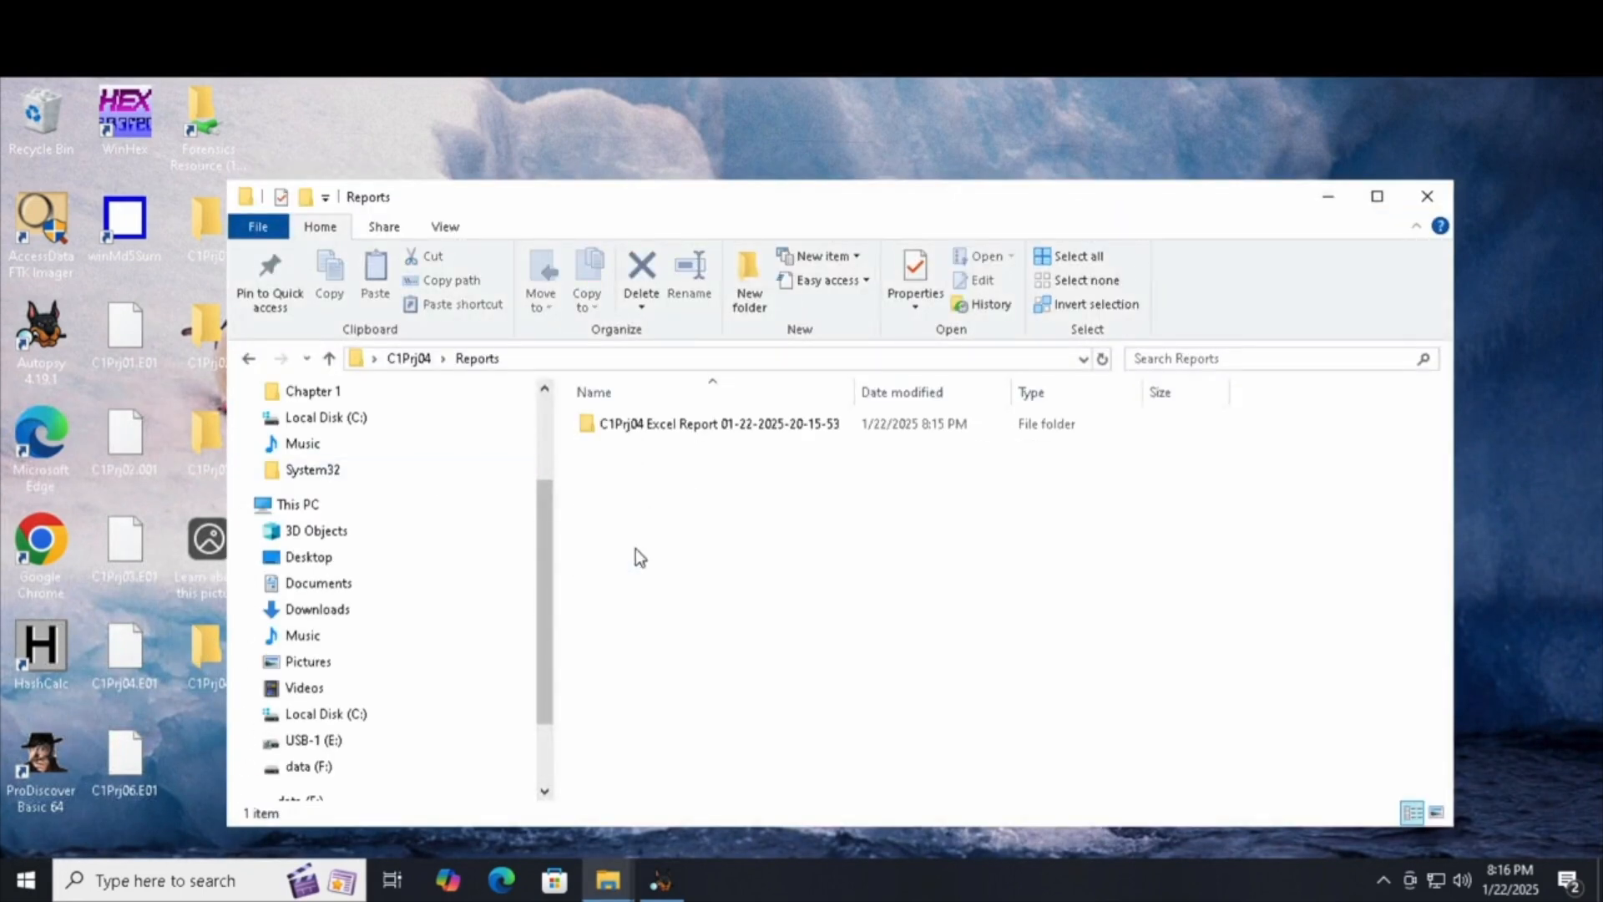
double_click(710, 424)
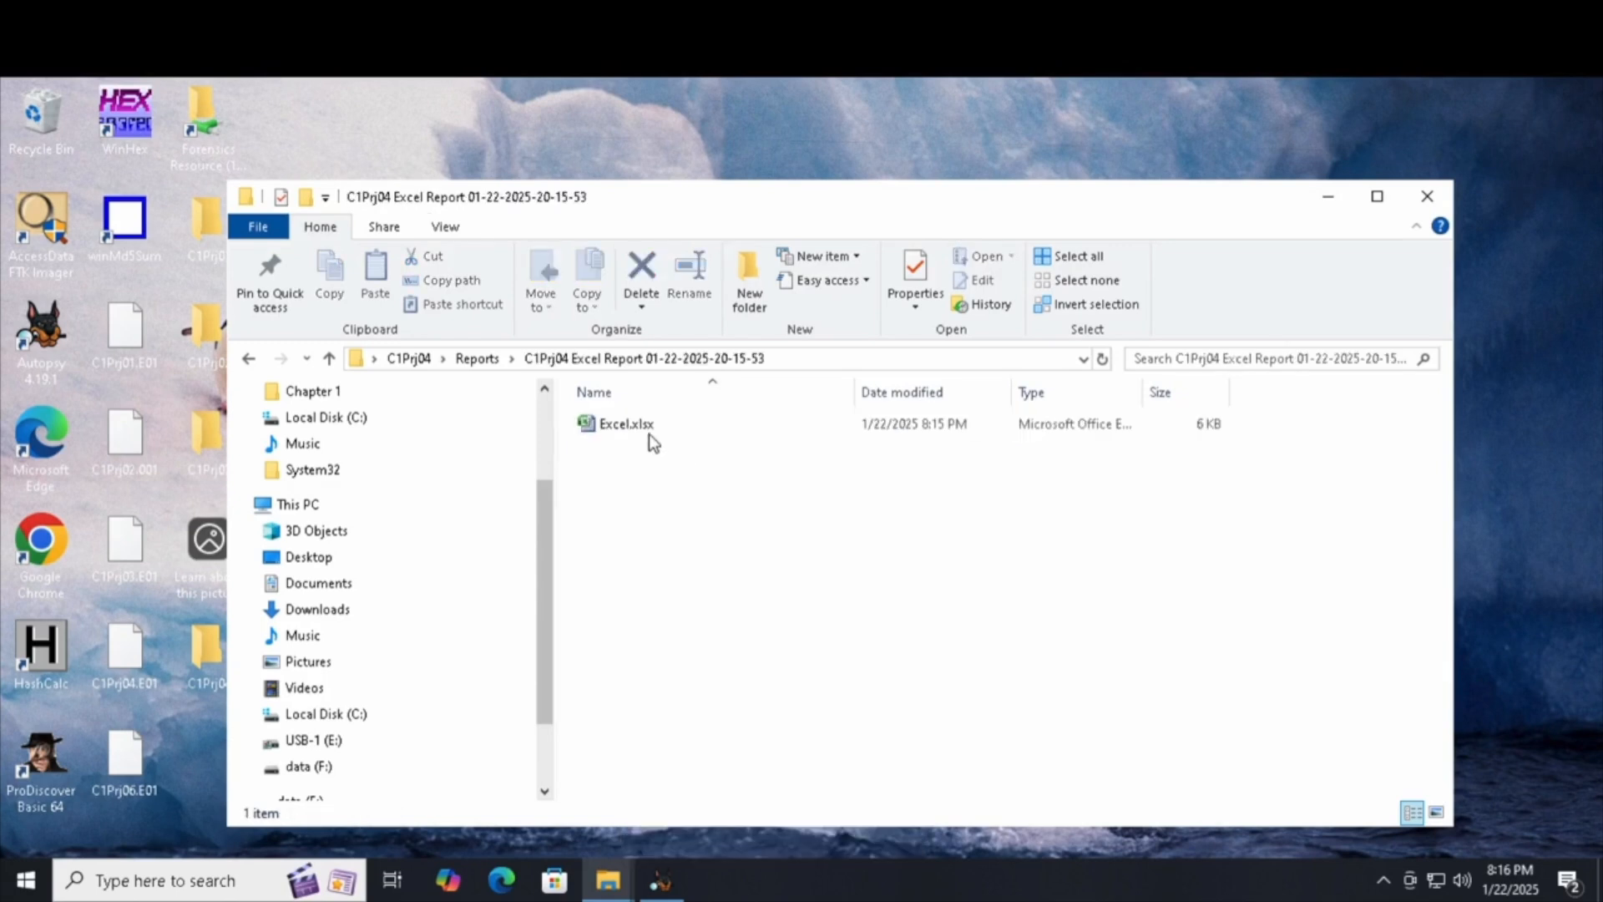
double_click(614, 423)
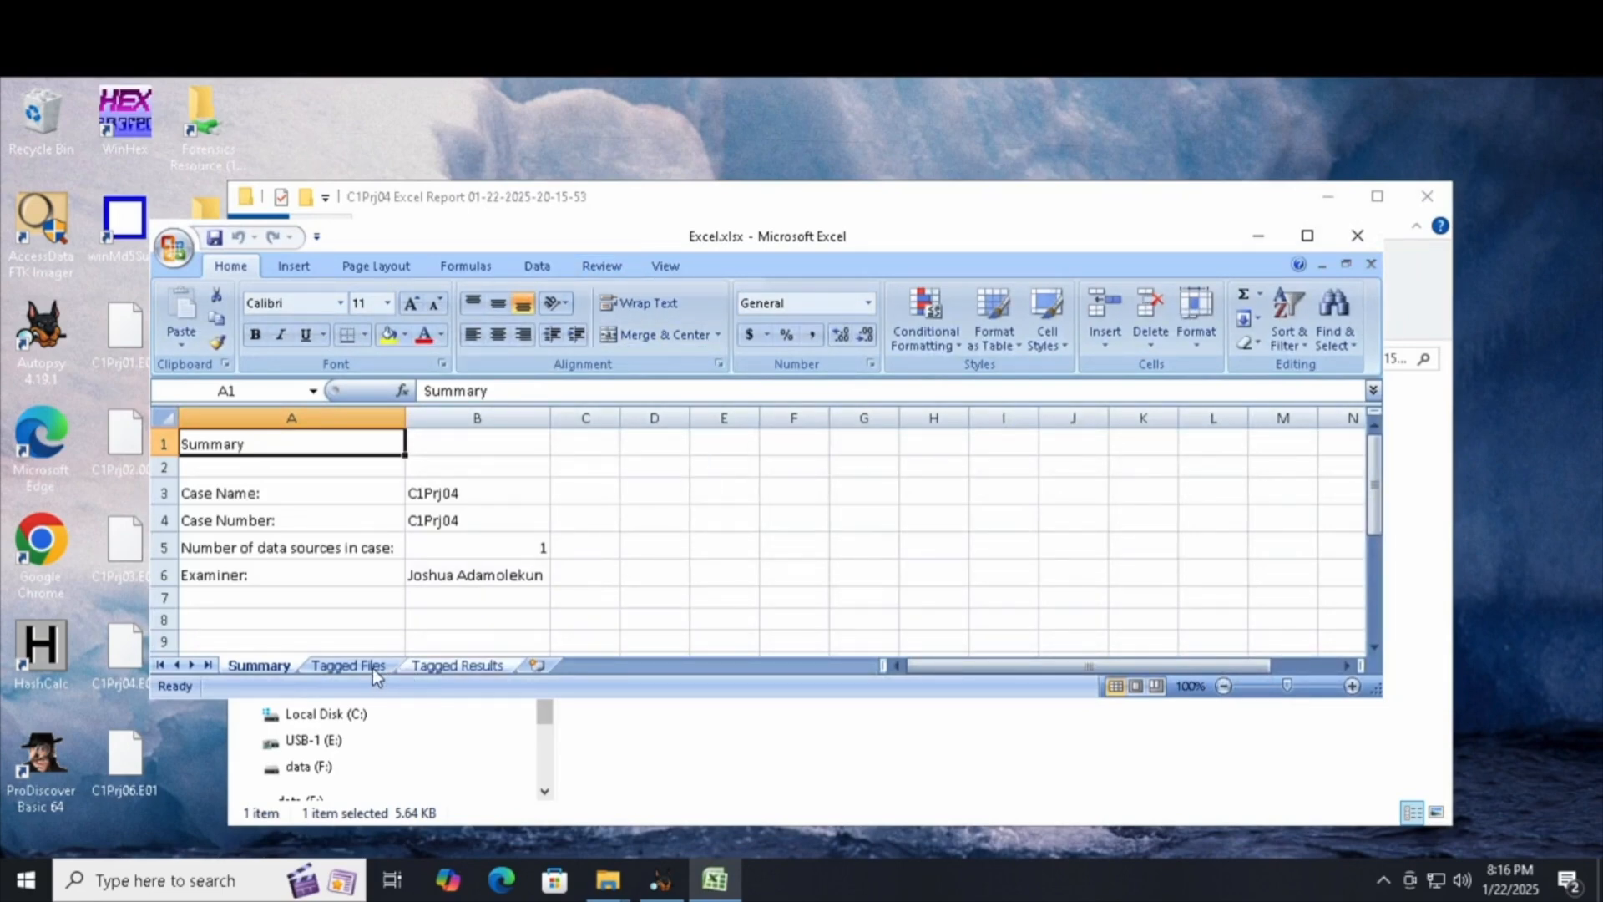
Review the Tagged Files and Tagged Results sheets, then close the workbook
left_click(347, 665)
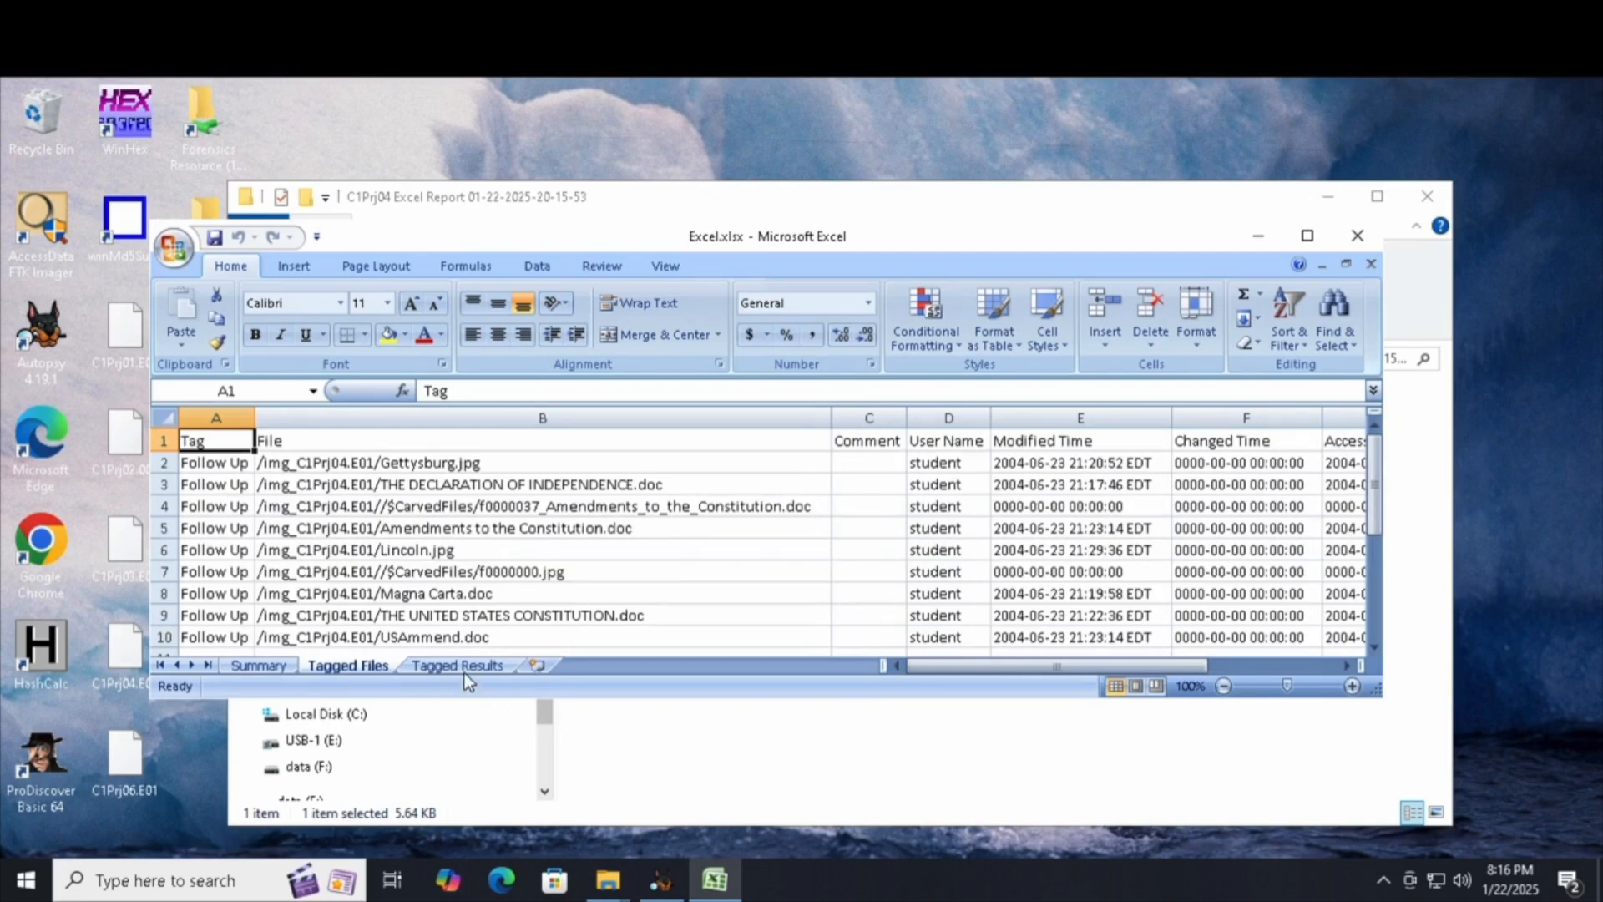
left_click(456, 666)
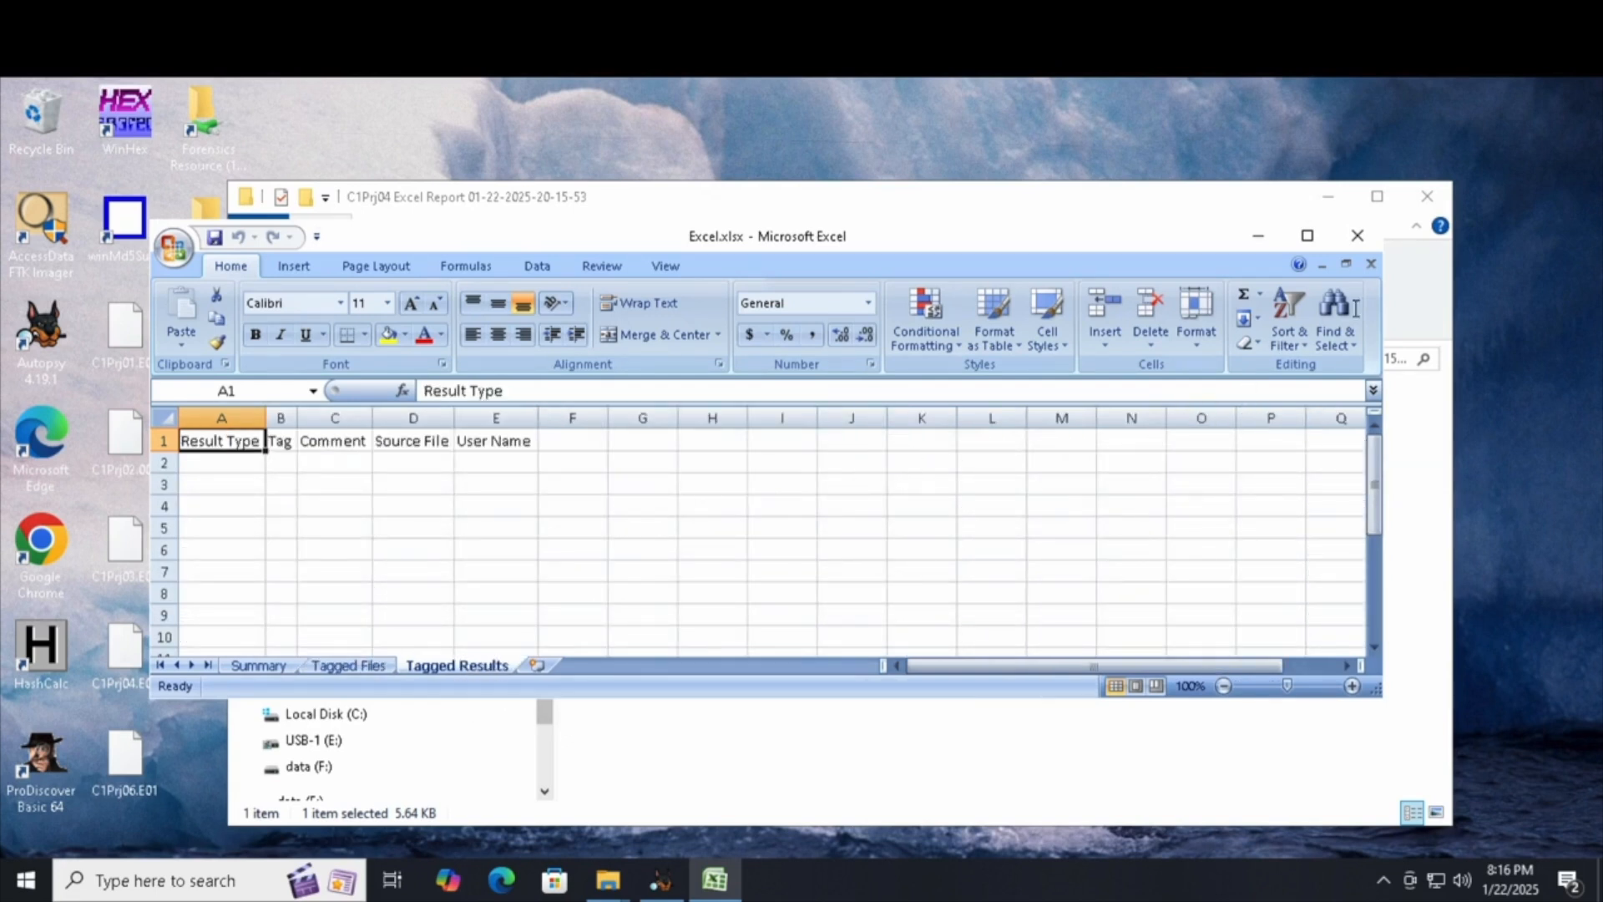
mouse_move(1357, 234)
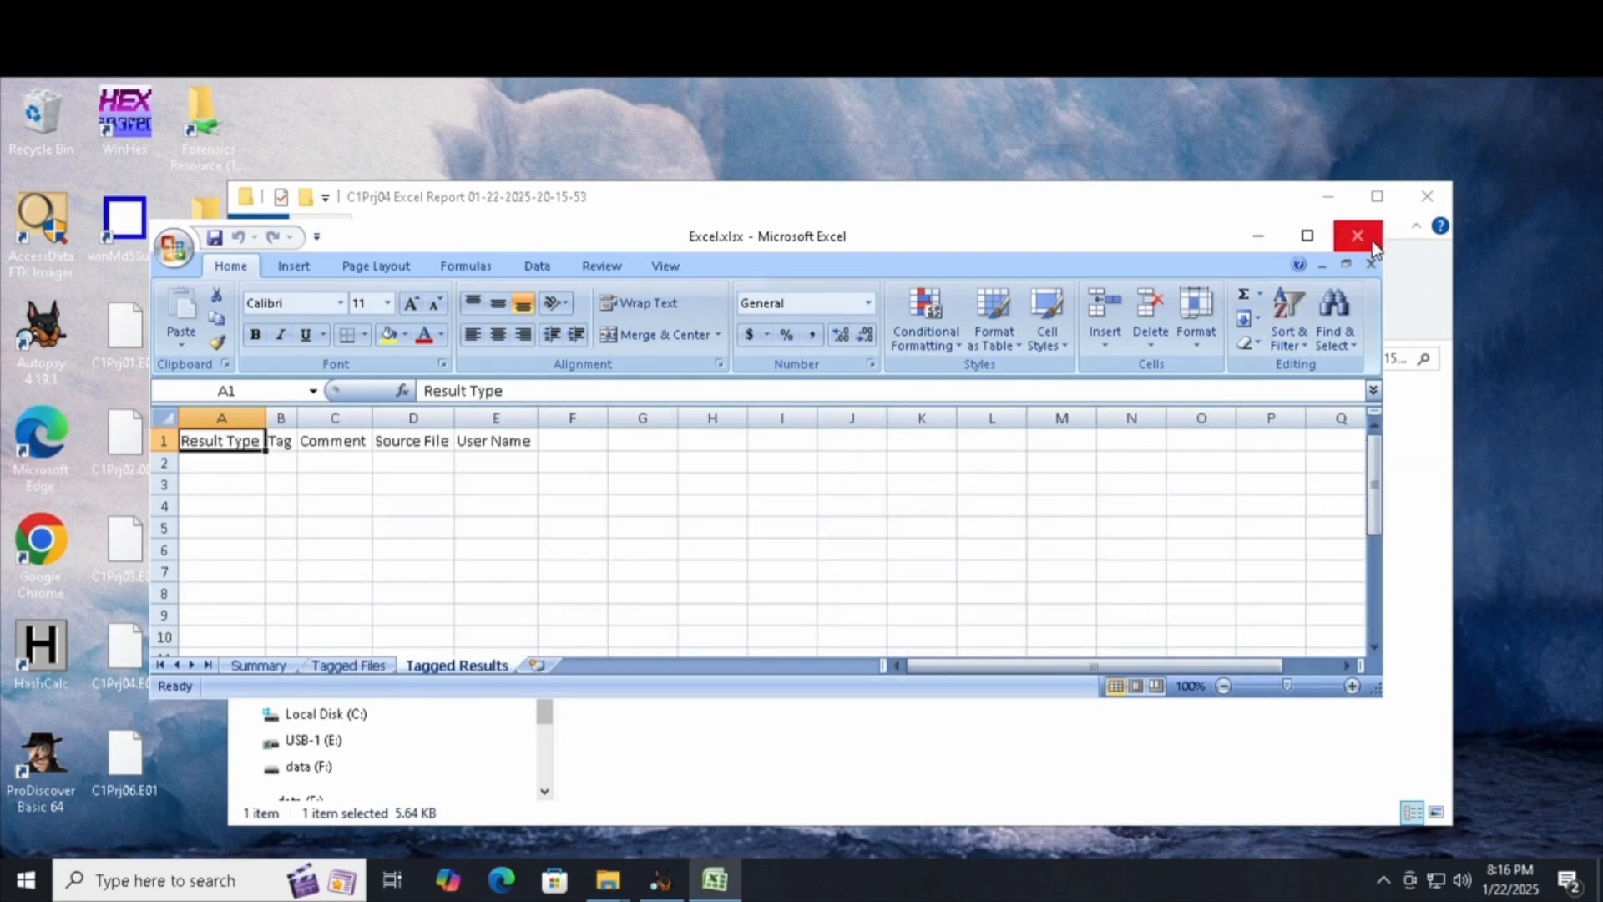
left_click(1358, 235)
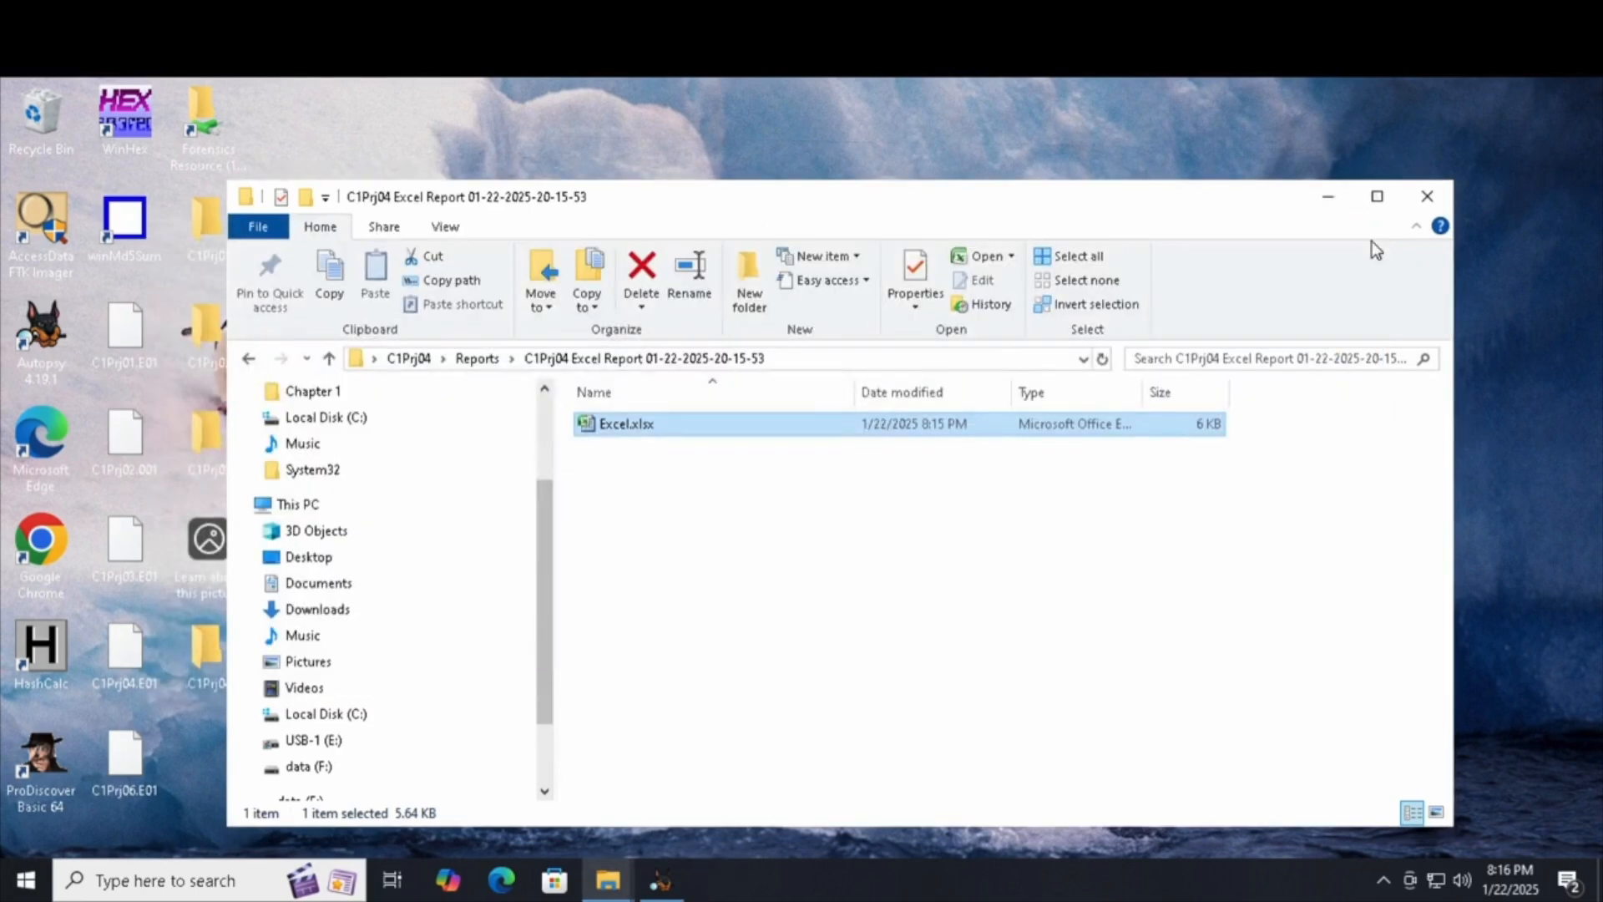